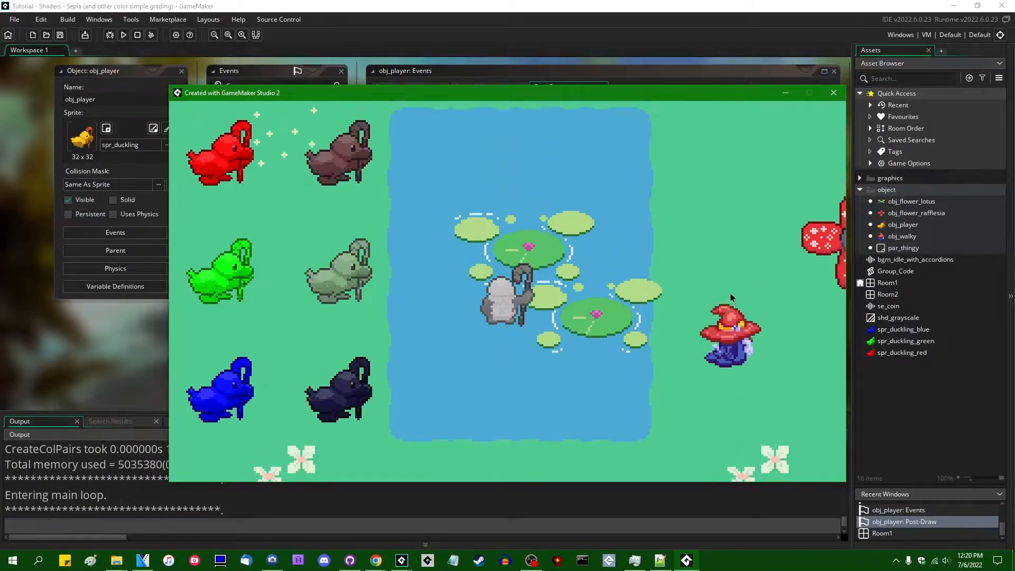
# Close the running 'Created with GameMaker Studio 2' game window
pyautogui.click(833, 92)
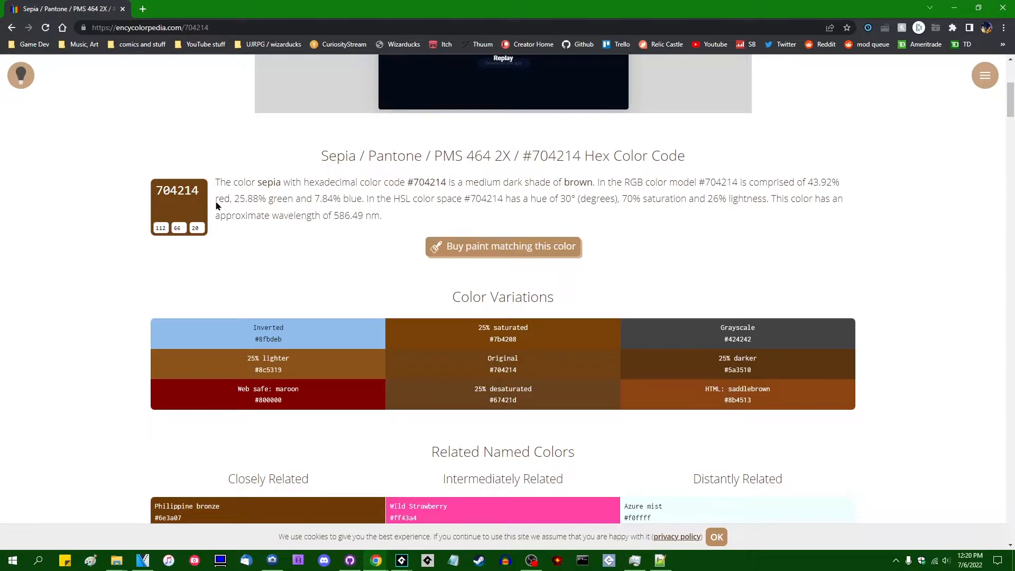
pyautogui.moveTo(759, 223)
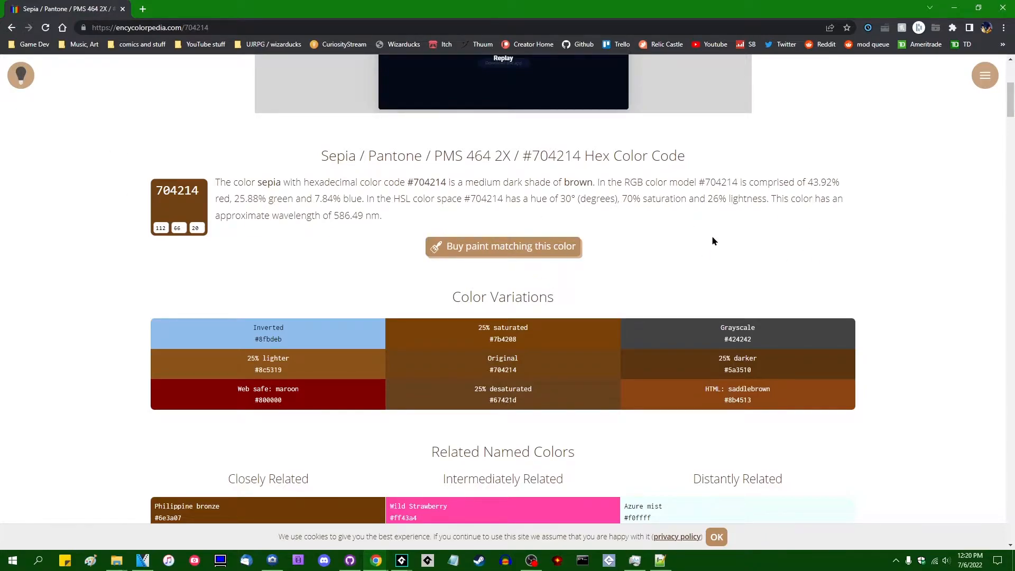
pyautogui.moveTo(762, 239)
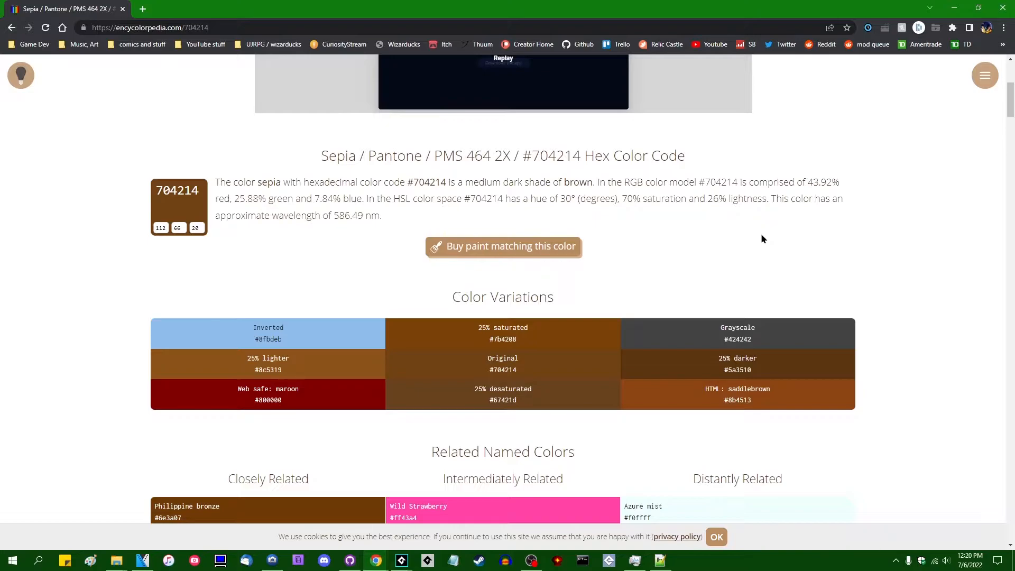
pyautogui.moveTo(304, 216)
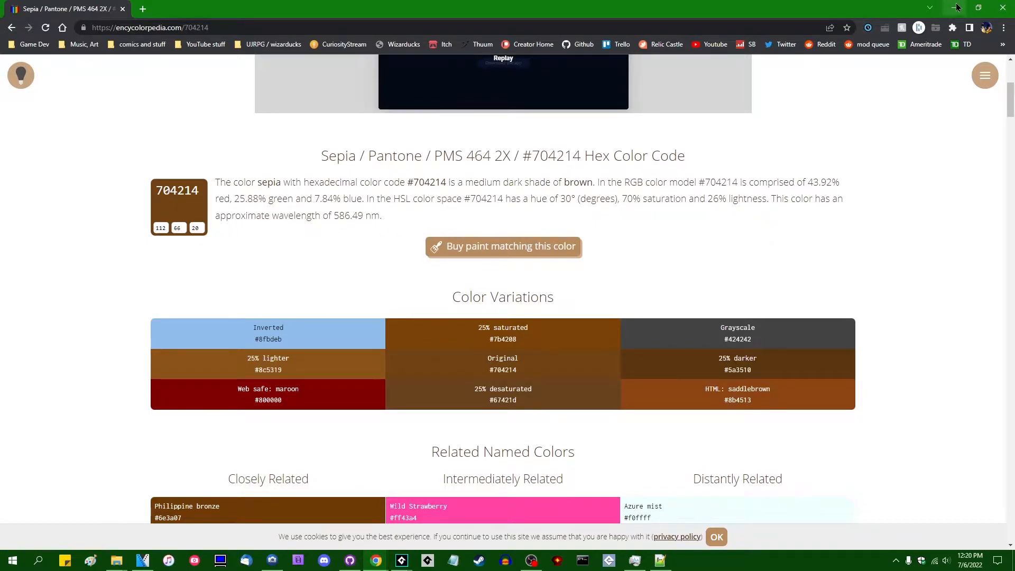
# Restore the browser window size so GameMaker shows behind the sepia #704214 page
pyautogui.doubleClick(555, 155)
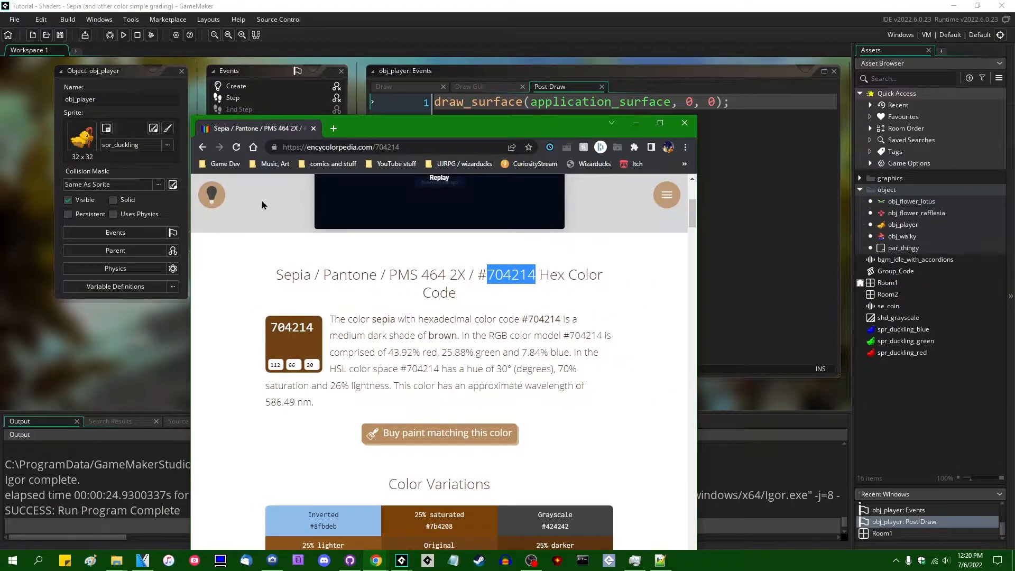
# Set Room1's Effect_1 layer to Colourise and start setting its tint colour to 7F3F19
pyautogui.click(684, 122)
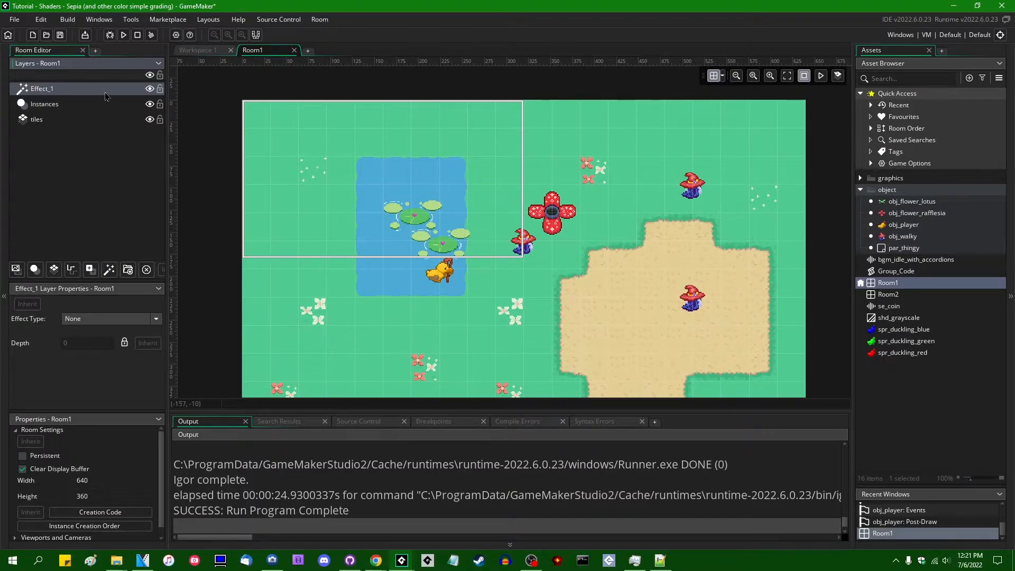
pyautogui.click(110, 318)
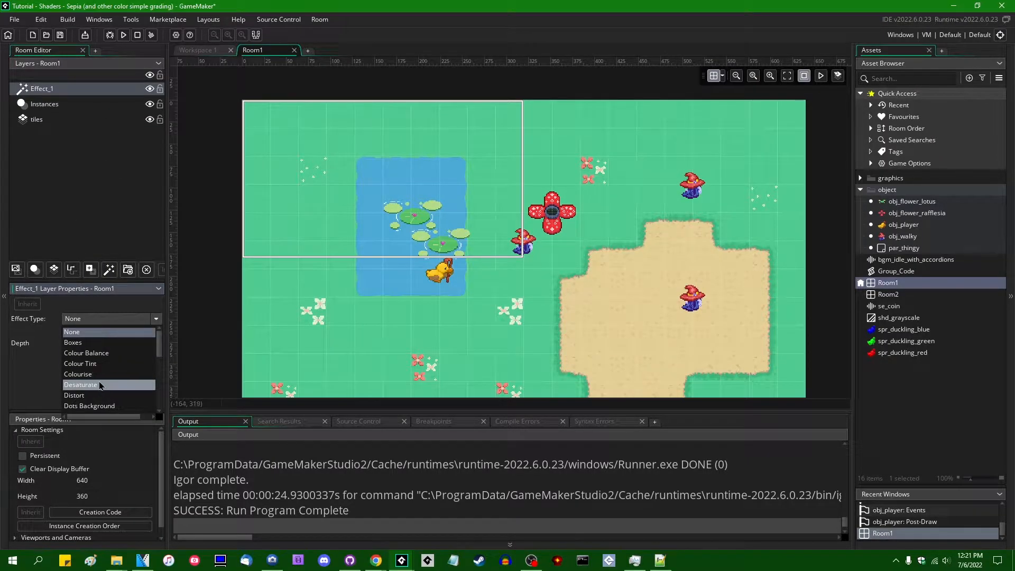
pyautogui.click(78, 375)
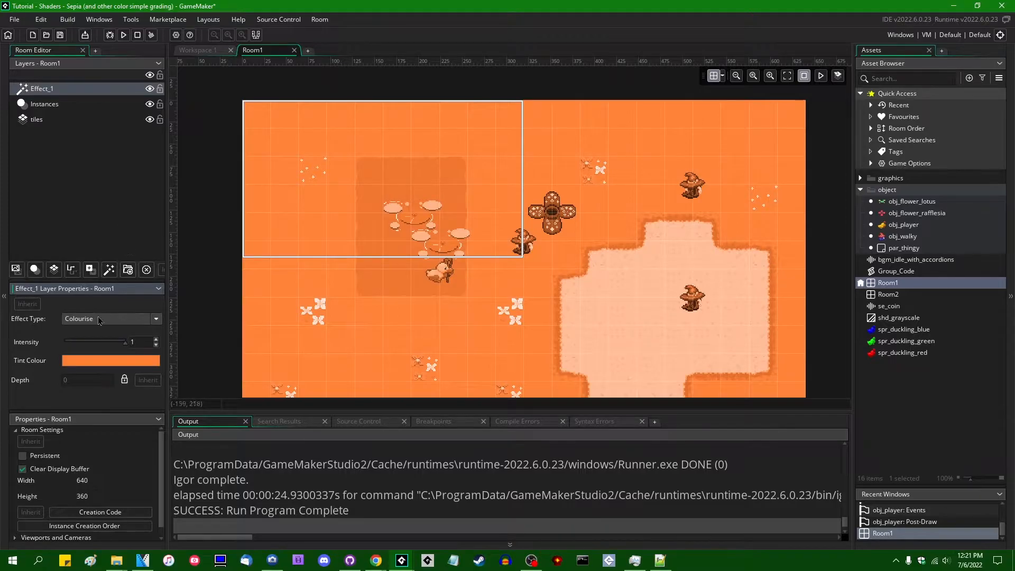
pyautogui.click(110, 360)
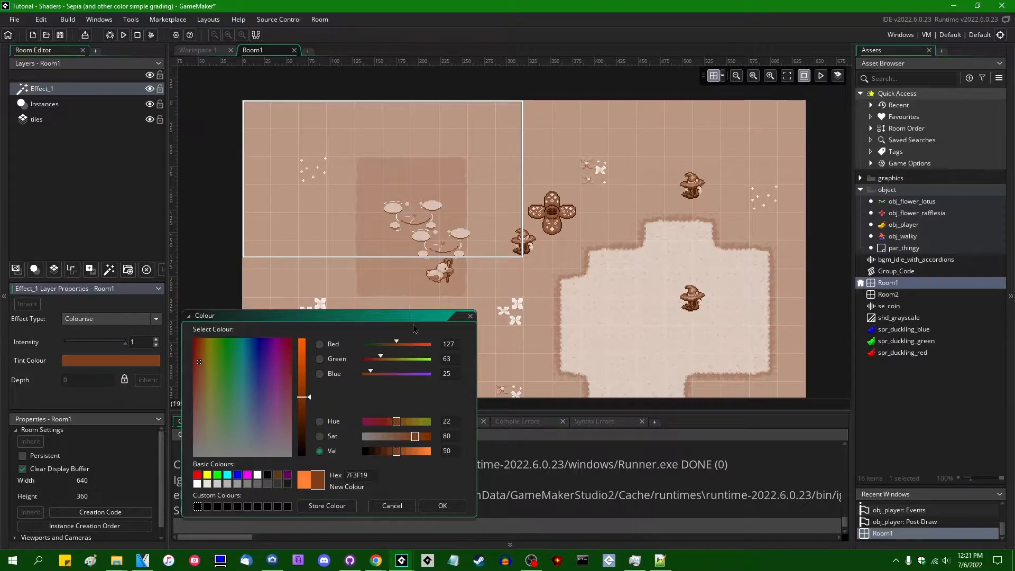
# Move the Colour dialog aside and shift the room view while keeping the 7F3F19 tint
pyautogui.moveTo(323, 315); pyautogui.dragTo(337, 283)
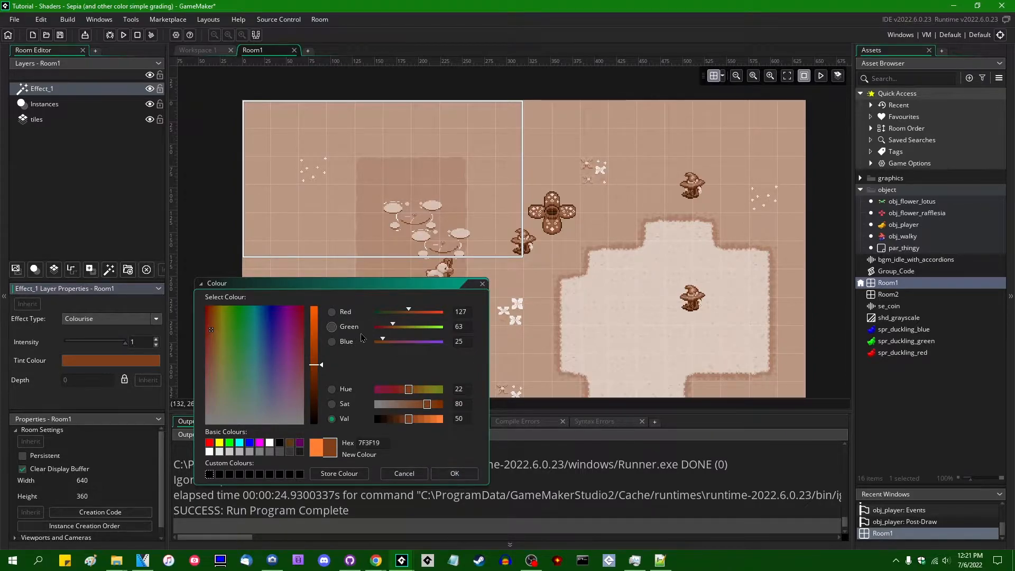
pyautogui.moveTo(343, 283); pyautogui.dragTo(655, 190)
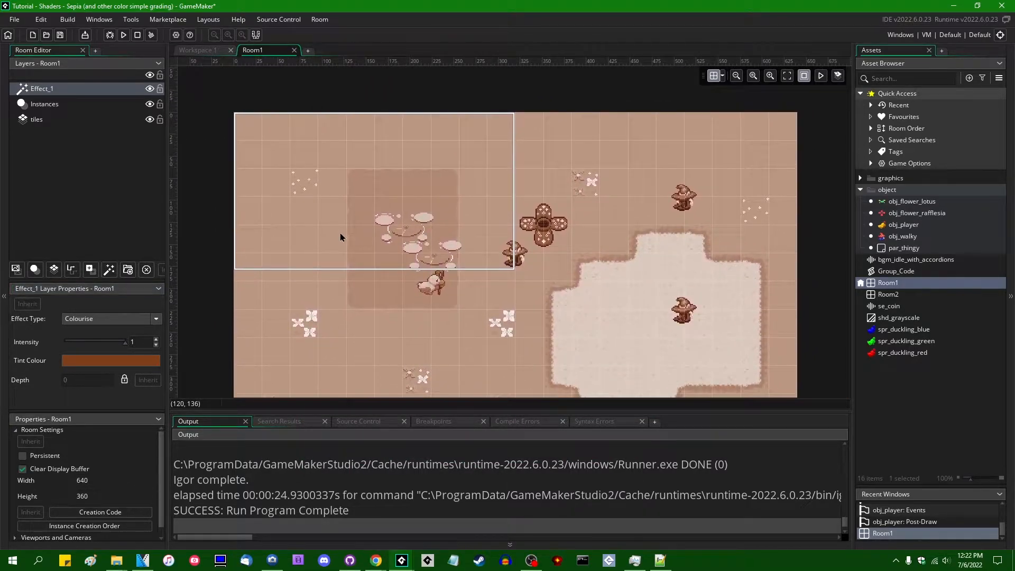
pyautogui.moveTo(403, 258)
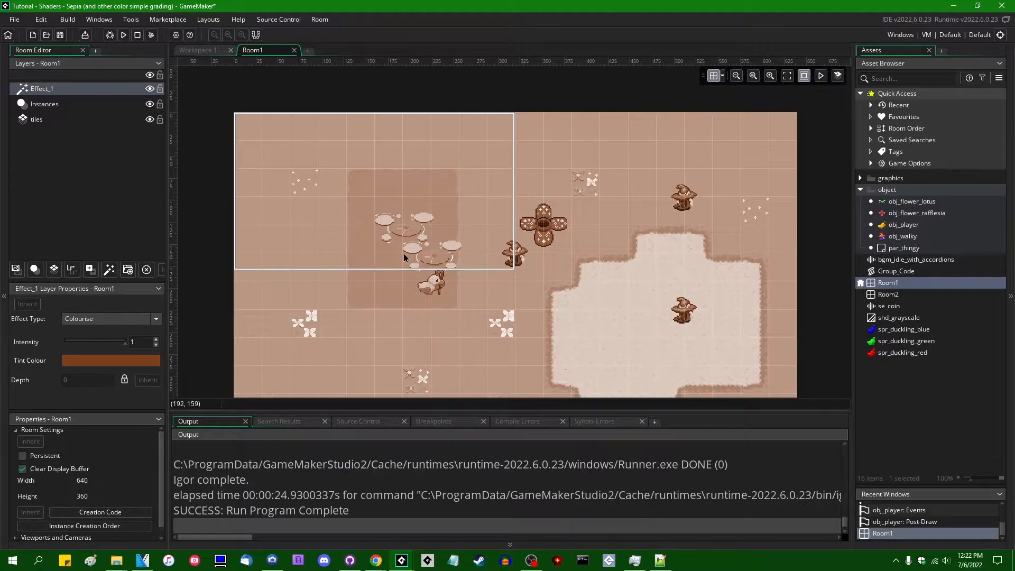
pyautogui.moveTo(421, 260)
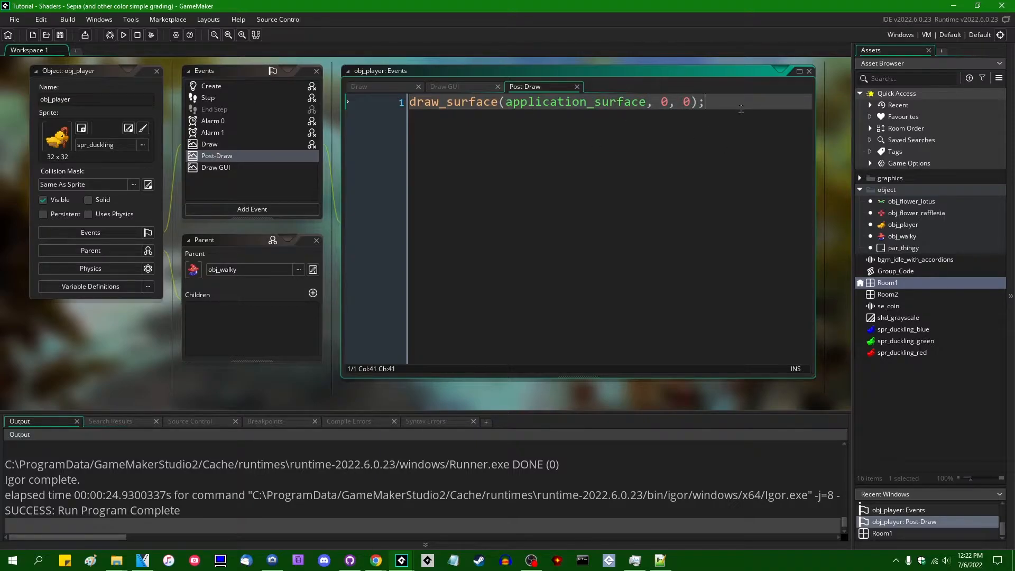
# Wrap the Post-Draw draw_surface call between shader_set(shd_sepia) and shader_reset()
pyautogui.write('shader_set(shd_')
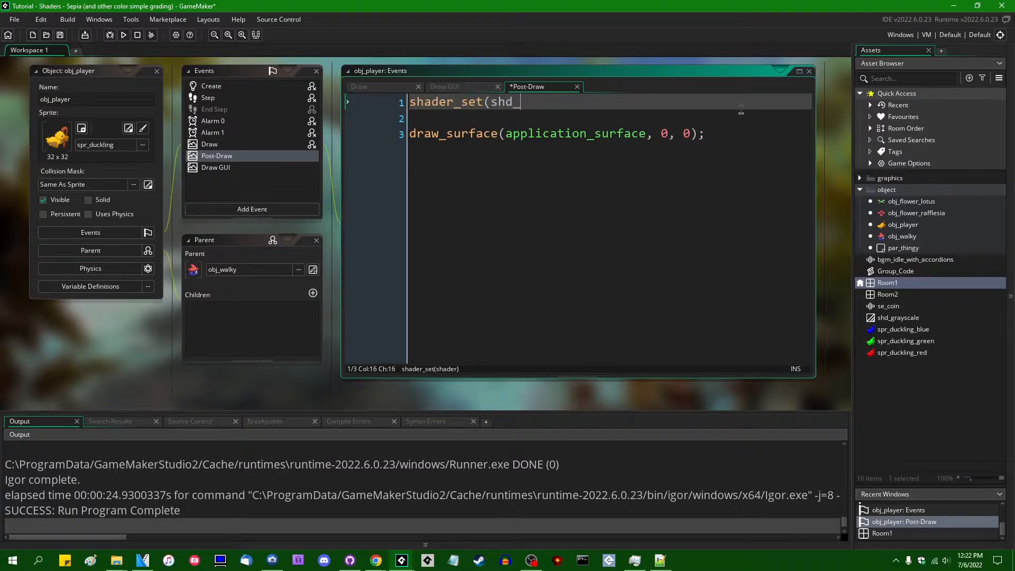
pyautogui.write('sepia);')
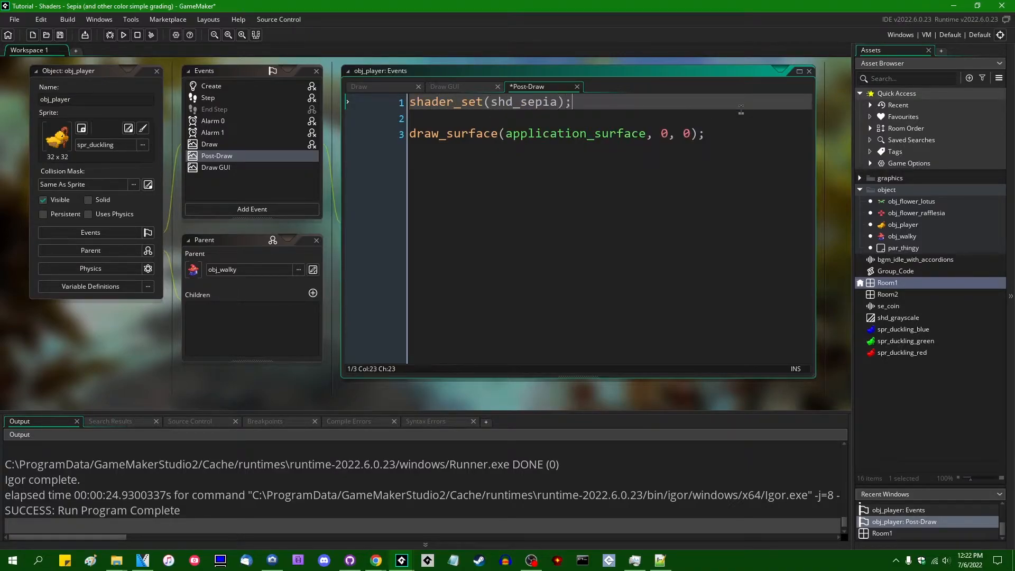
pyautogui.write('sh')
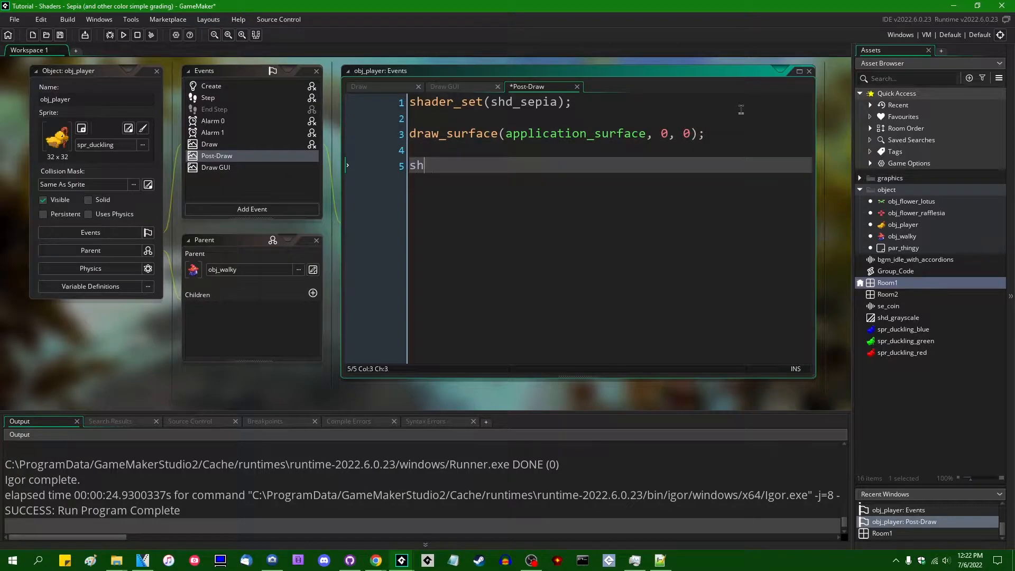
pyautogui.write('ader_reset();')
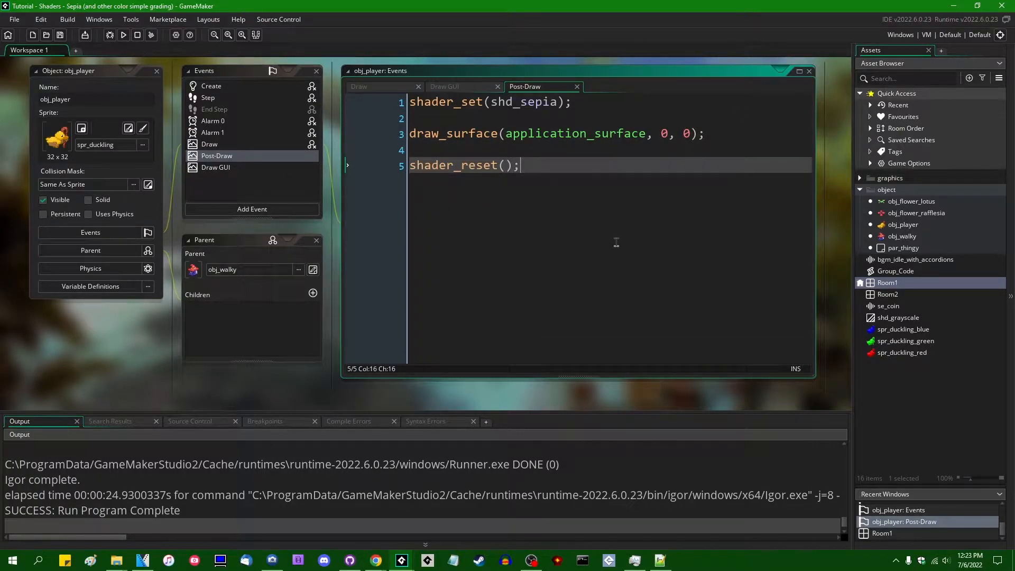
pyautogui.moveTo(940, 327)
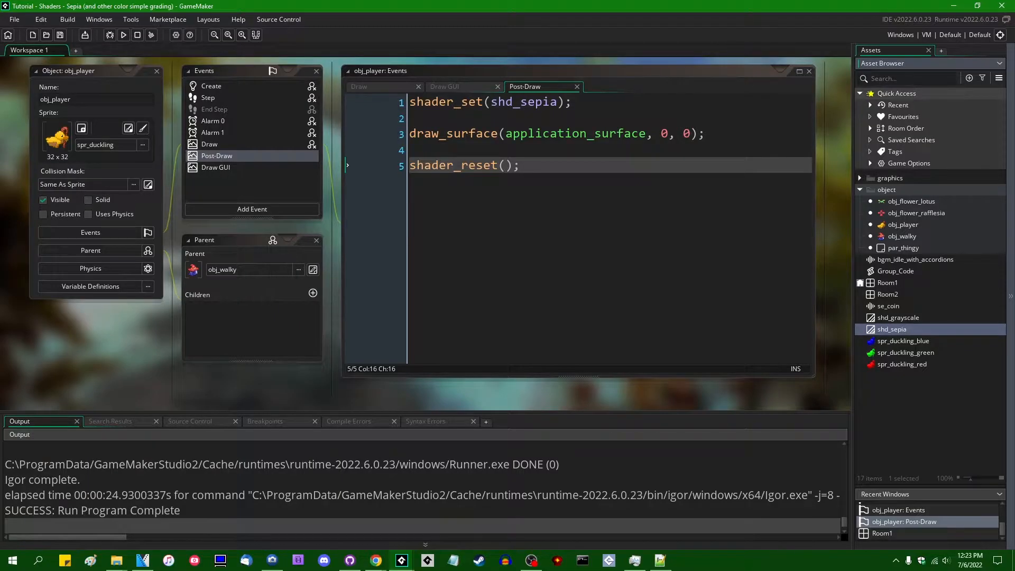
# In shd_sepia.fsh, select the grayscale luma, grayscale_color and mix lines for removal
pyautogui.doubleClick(891, 329)
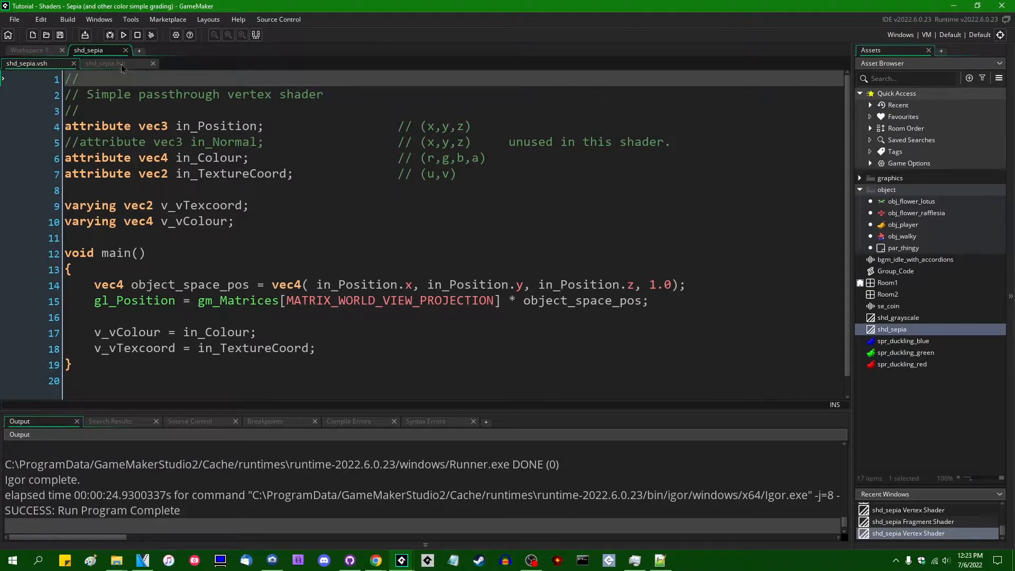
pyautogui.click(104, 63)
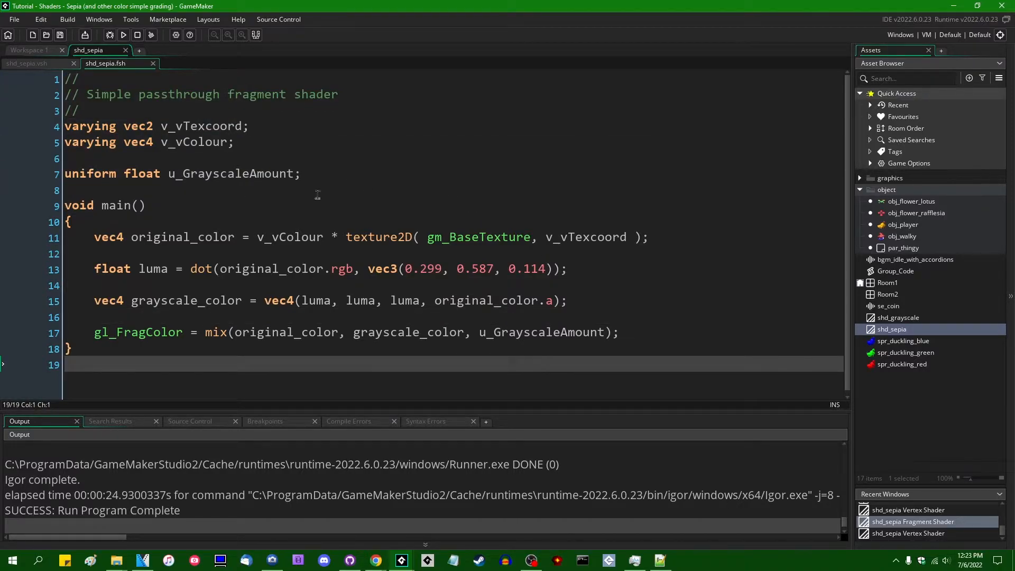
pyautogui.click(347, 332)
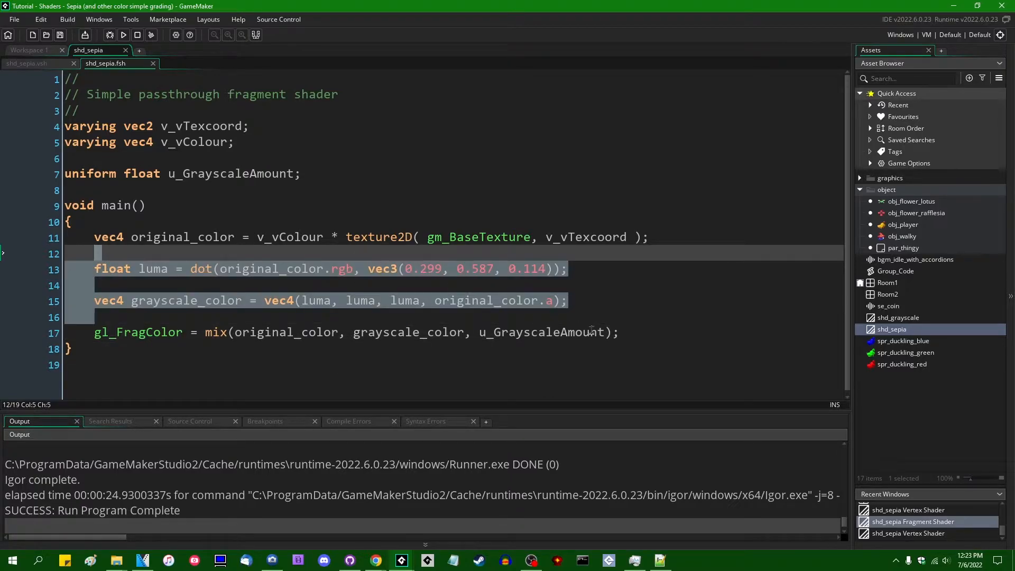
pyautogui.click(619, 332)
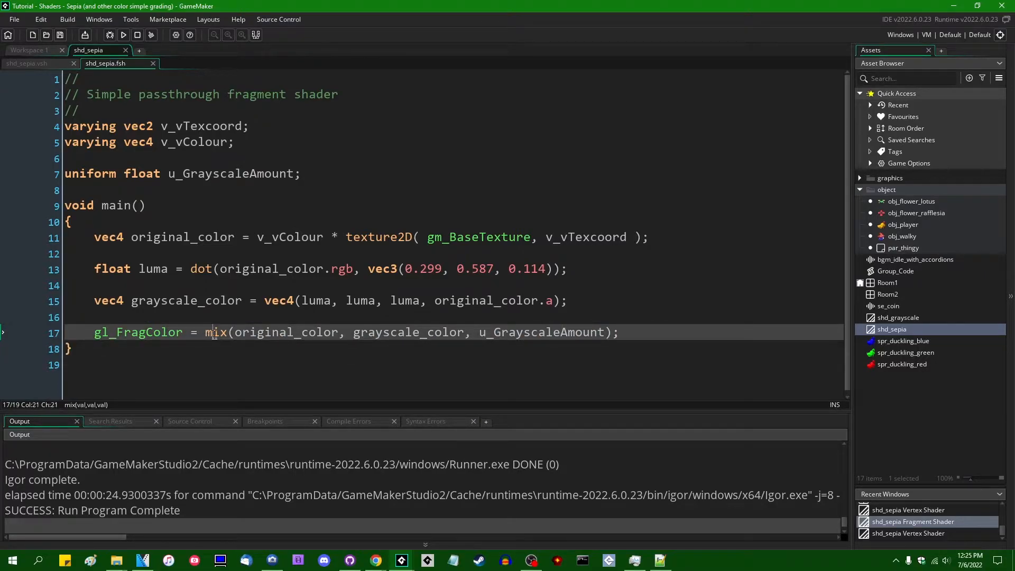
pyautogui.doubleClick(408, 332)
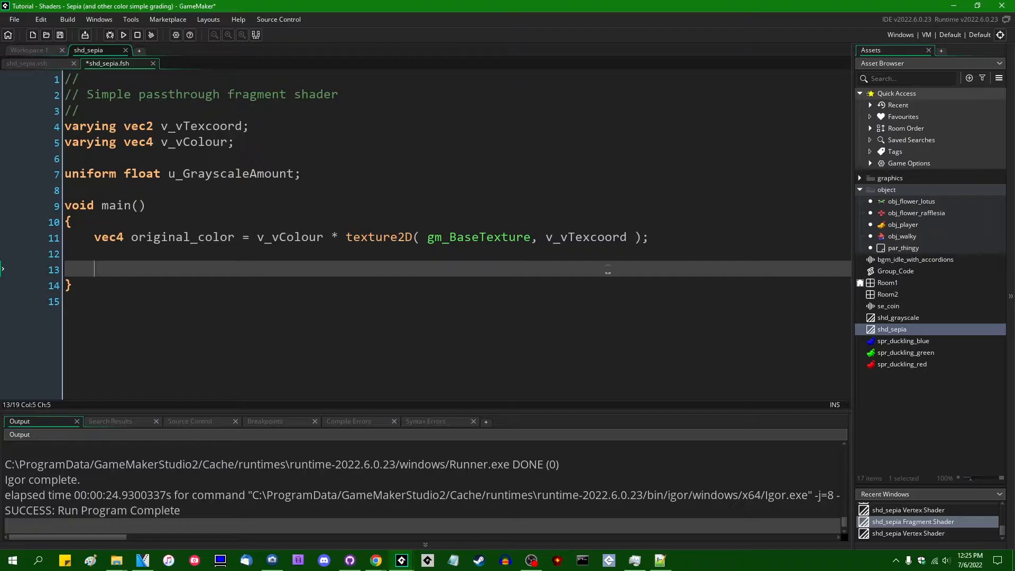
# Declare 'vec3 sepia_color;' after original_color, dropping the vec3(0.0) initializer
pyautogui.write('ve')
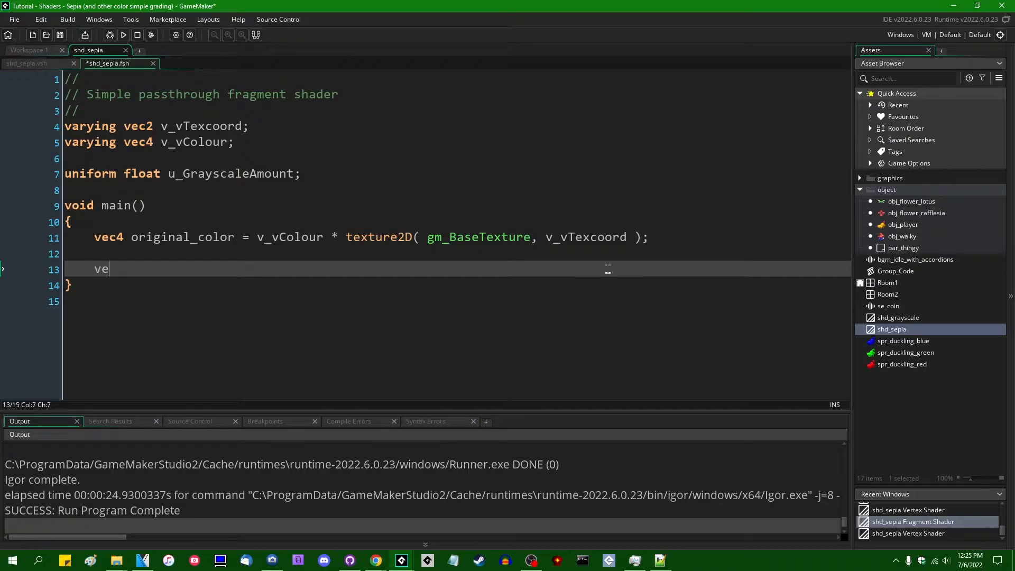
pyautogui.write('c3 sepia')
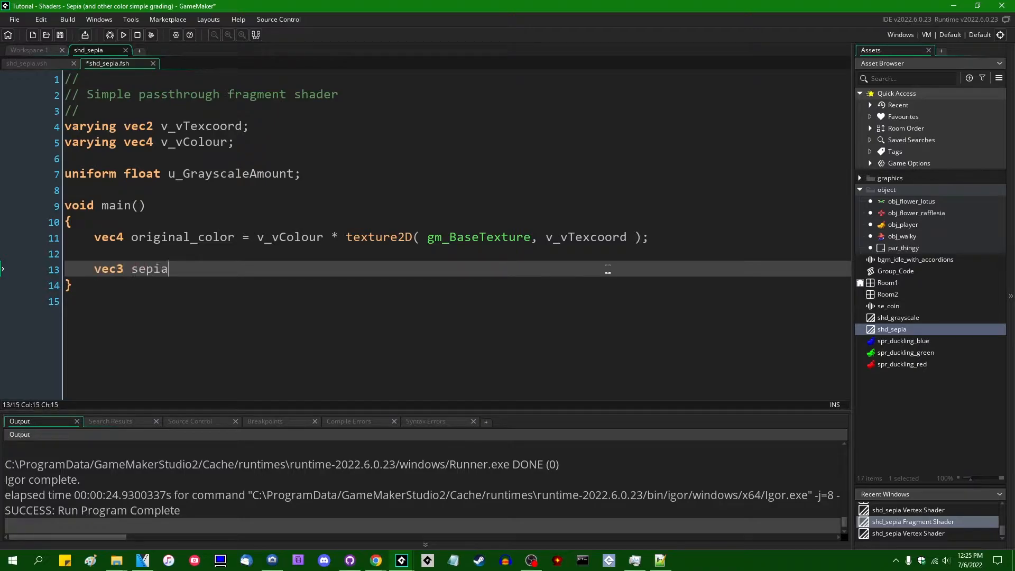
pyautogui.write('_color;')
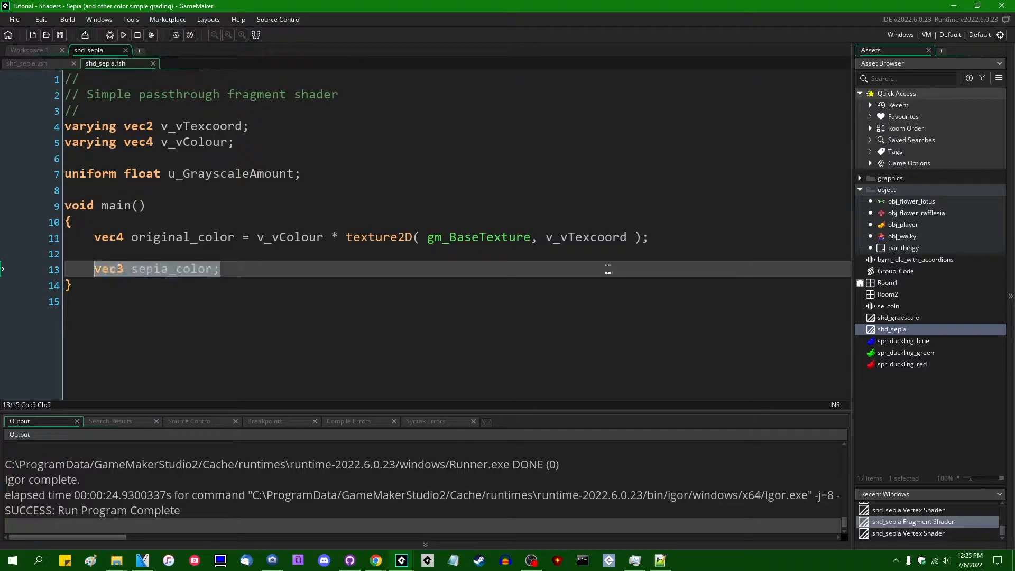
pyautogui.write('=')
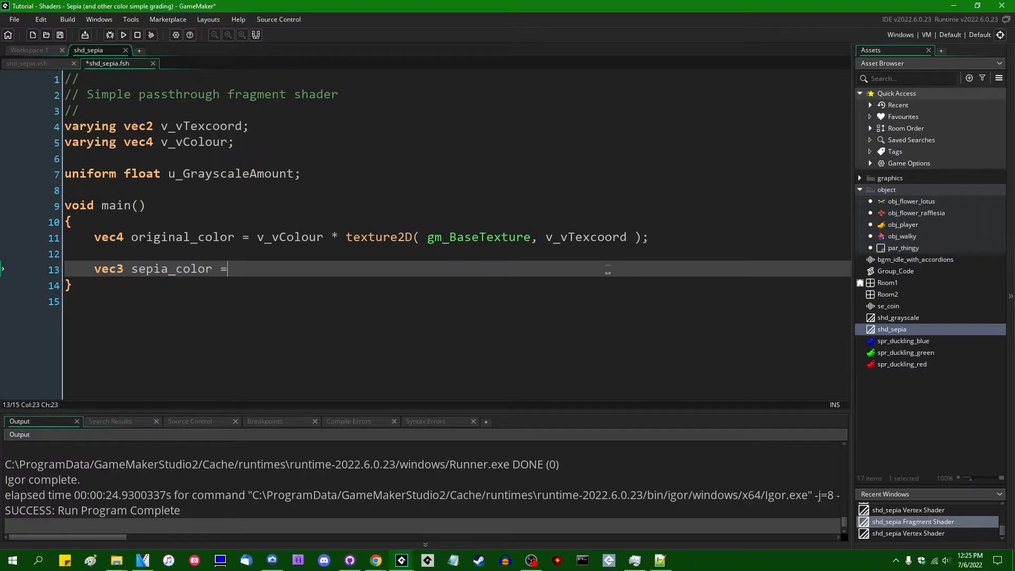
pyautogui.write('vec3(')
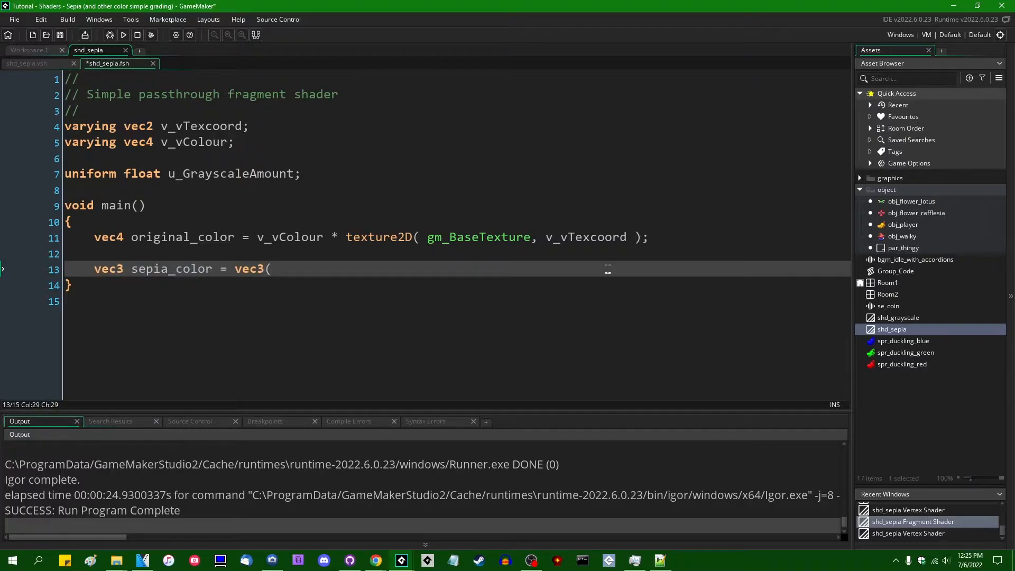
pyautogui.write('0.0);')
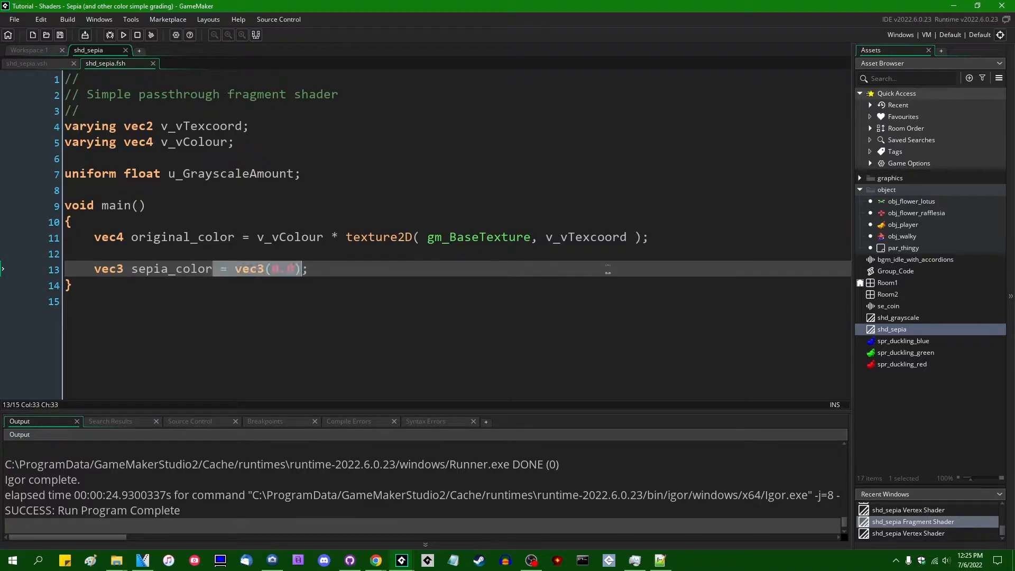
pyautogui.press('Delete')
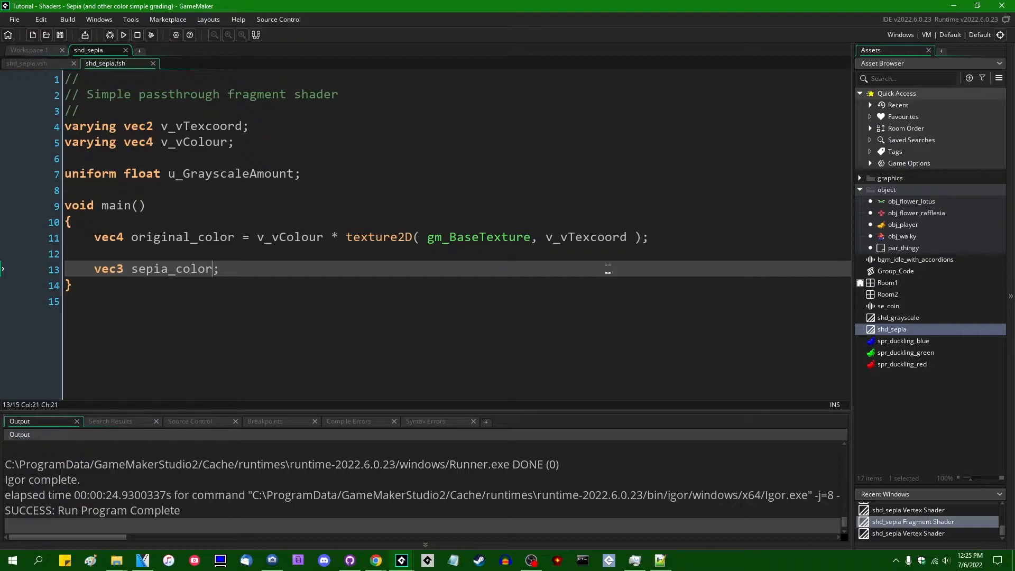
pyautogui.press('Enter')
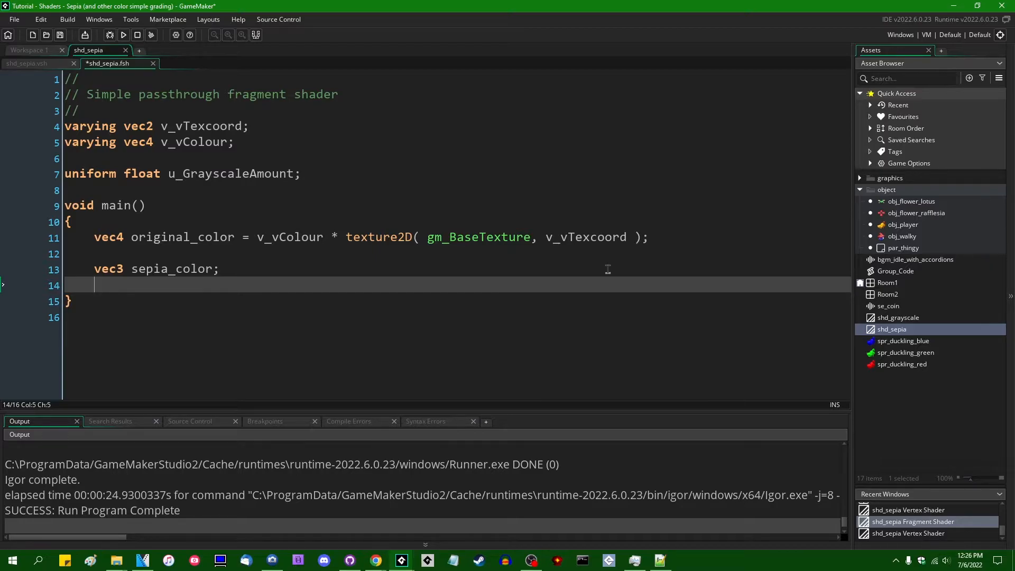
# Compute sepia_color.r as dot(original_color.rgb, vec3(0.393, 0.769, 0.189))
pyautogui.write('sepi')
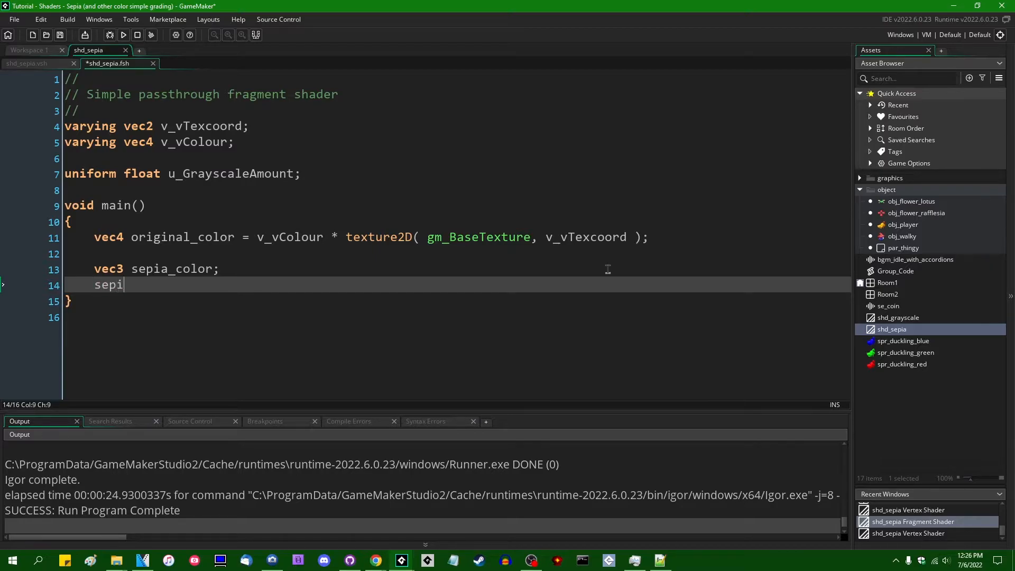
pyautogui.write('a_color.')
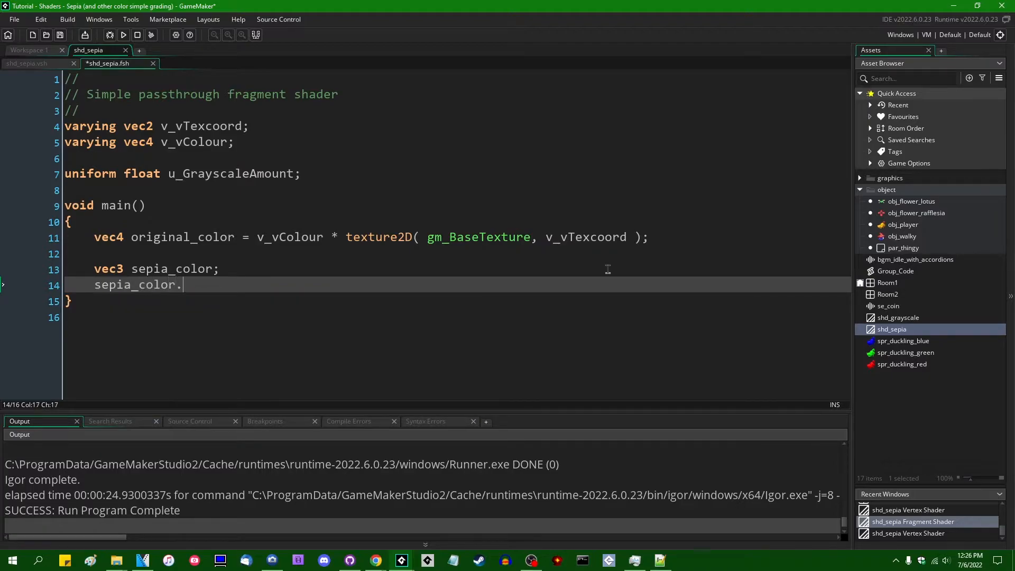
pyautogui.write('r = do')
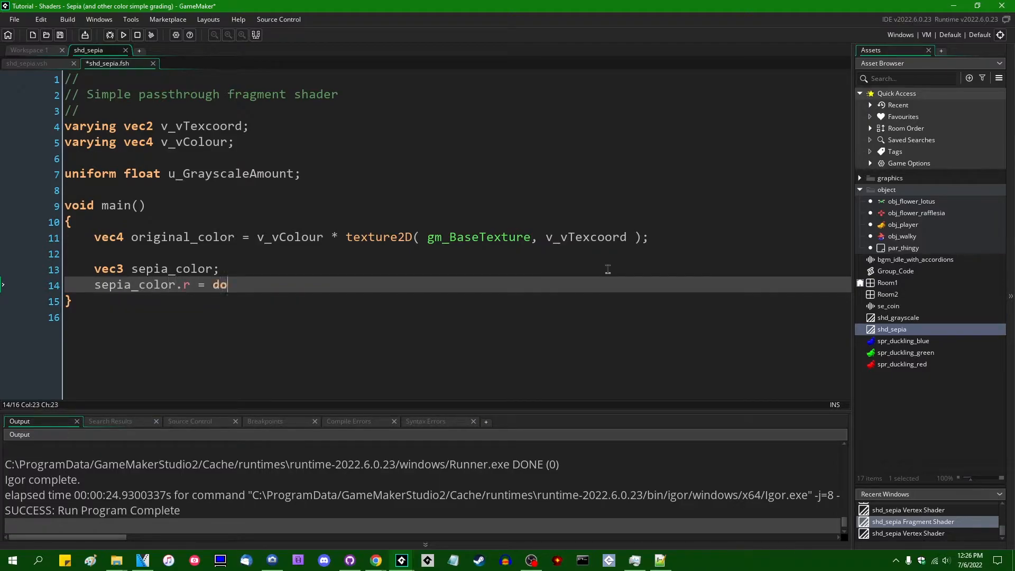
pyautogui.write('t(or')
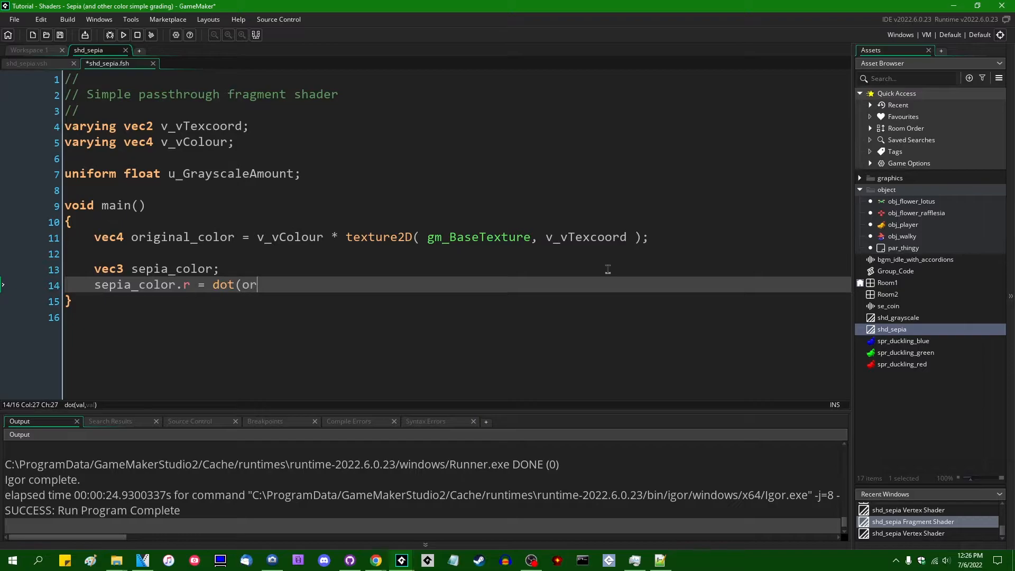
pyautogui.write('iginal_coil')
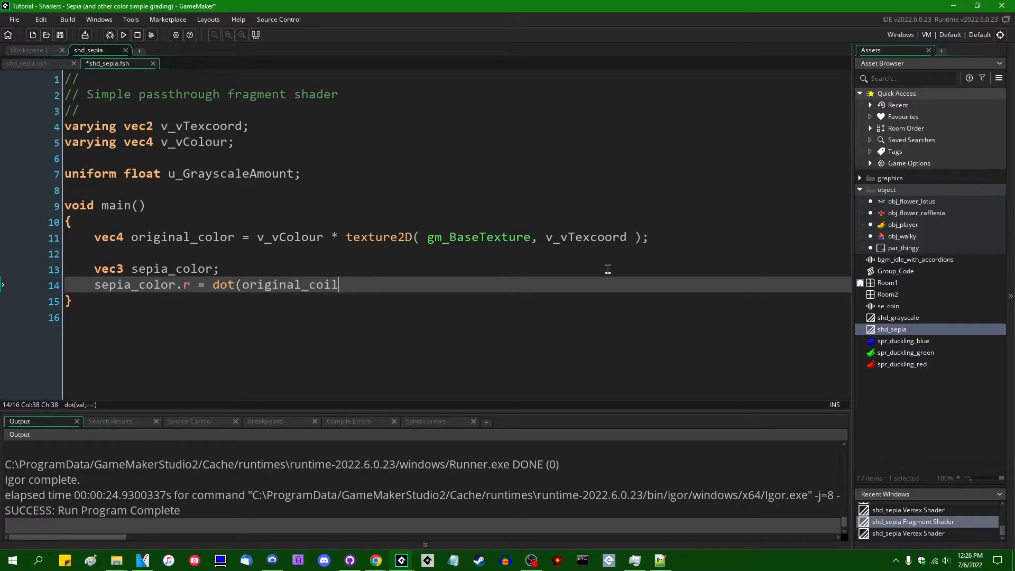
pyautogui.write('or')
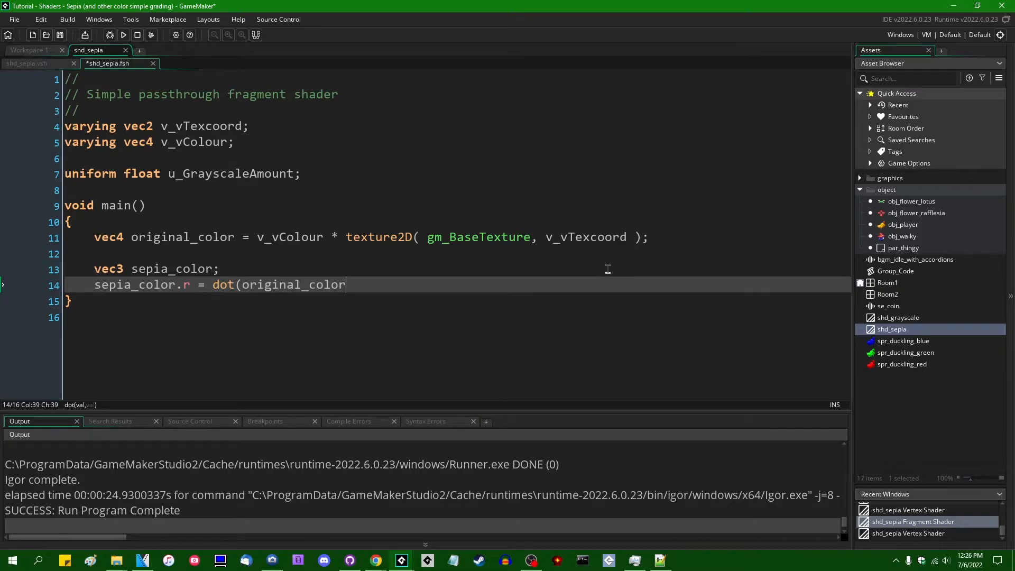
pyautogui.write('.rgb')
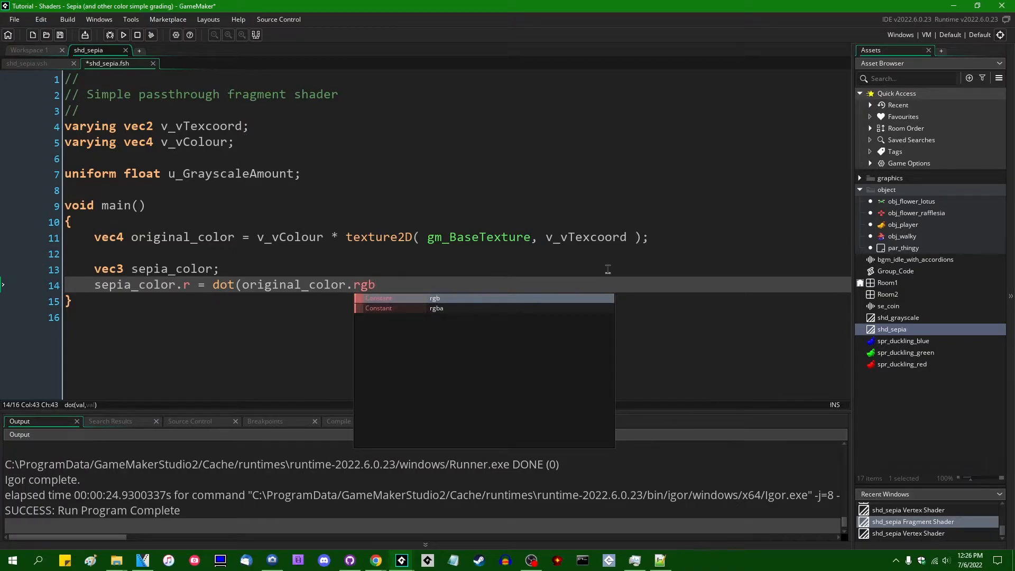
pyautogui.write(', vec3(')
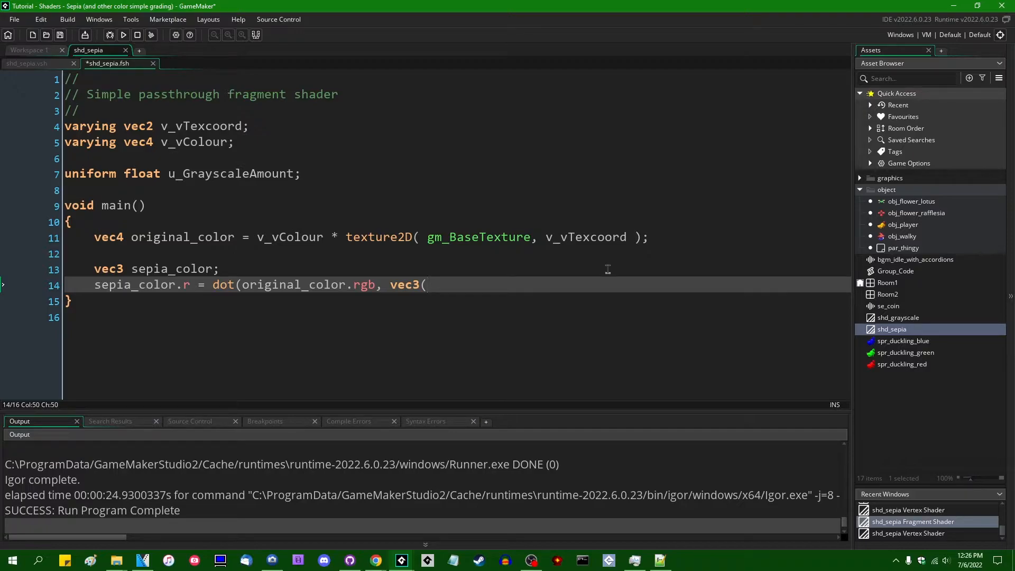
pyautogui.write('0.393')
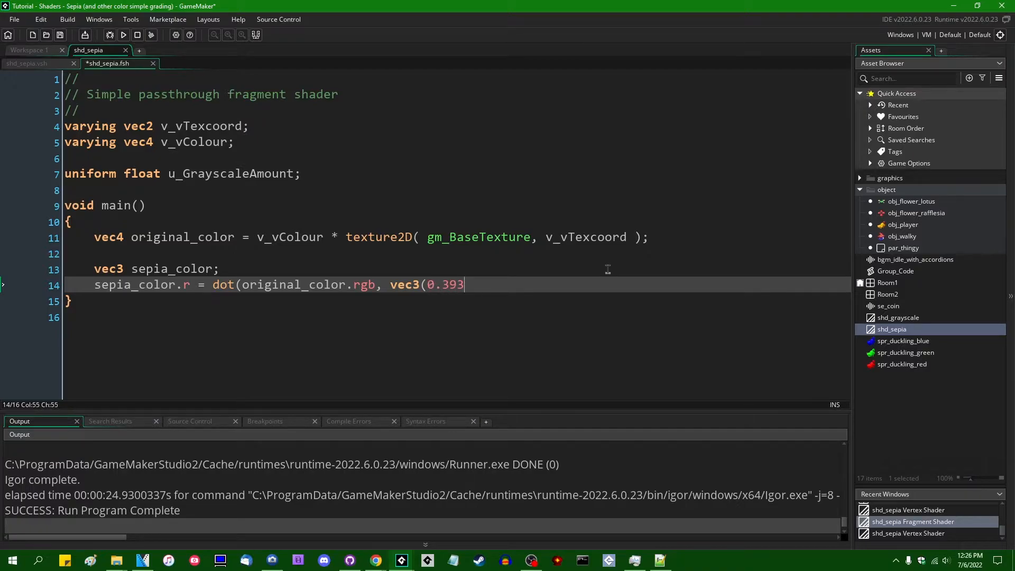
pyautogui.write(',')
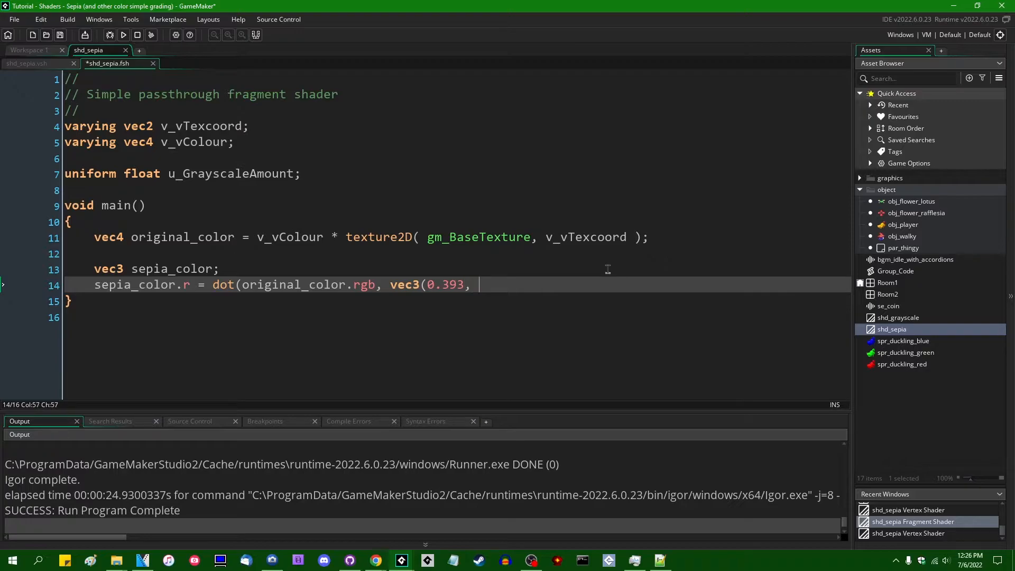
pyautogui.write('0.769,')
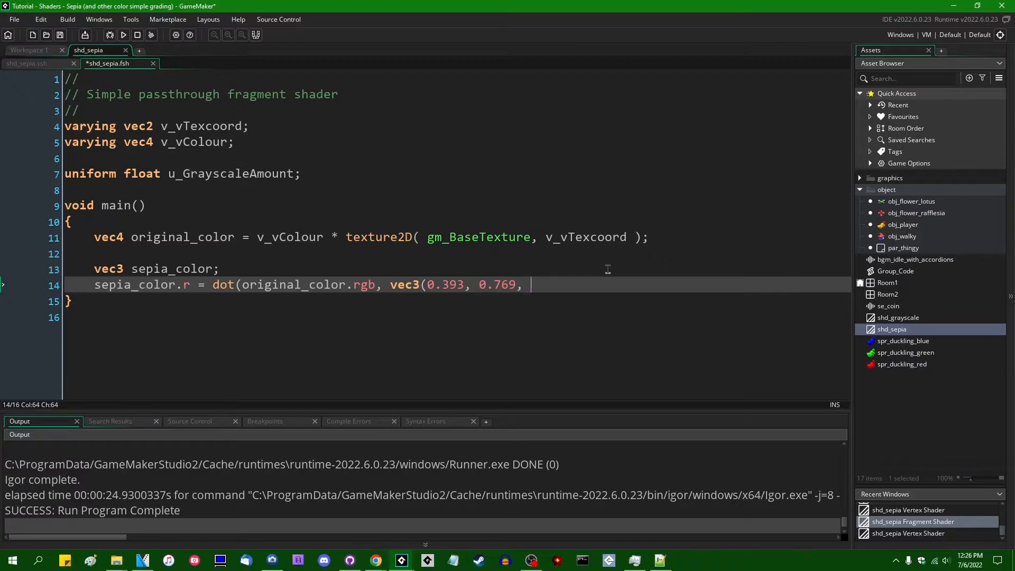
pyautogui.write('0.189));')
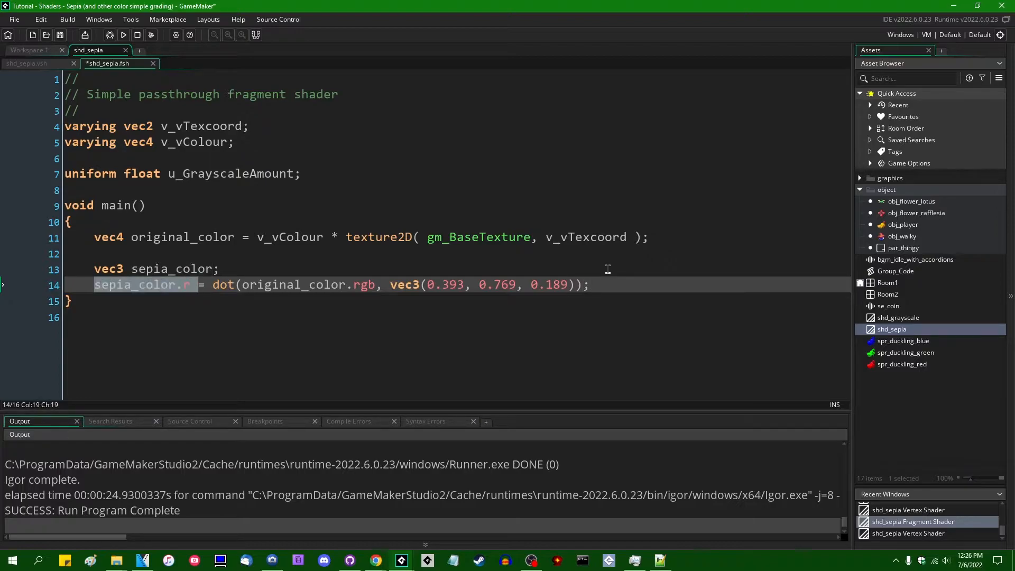
pyautogui.click(586, 284)
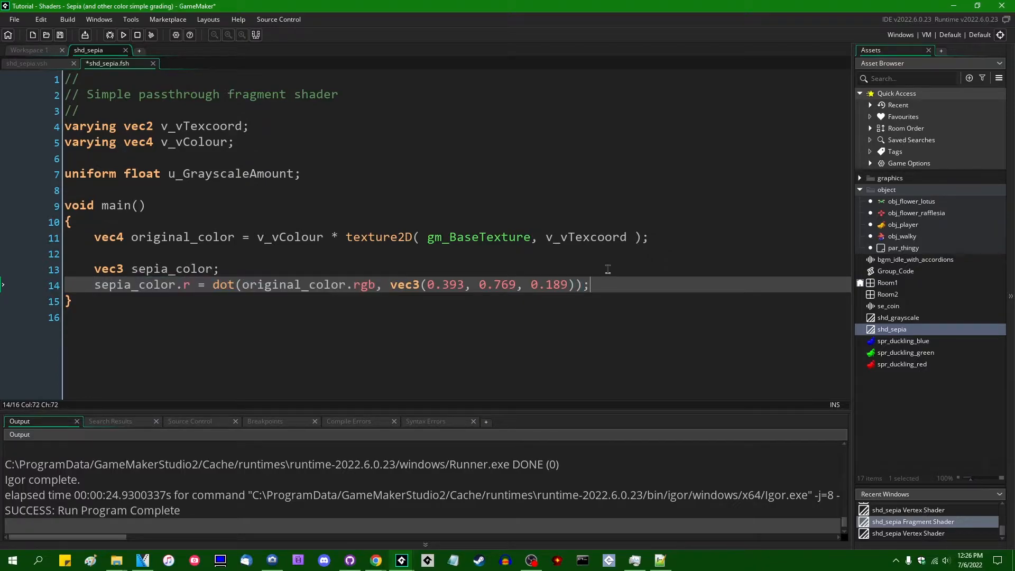
# Compute sepia_color.g as dot(original_color.rgb, vec3(0.349, 0.686, 0.168))
pyautogui.write('sepia_color.g = dot(original_color.rgb,')
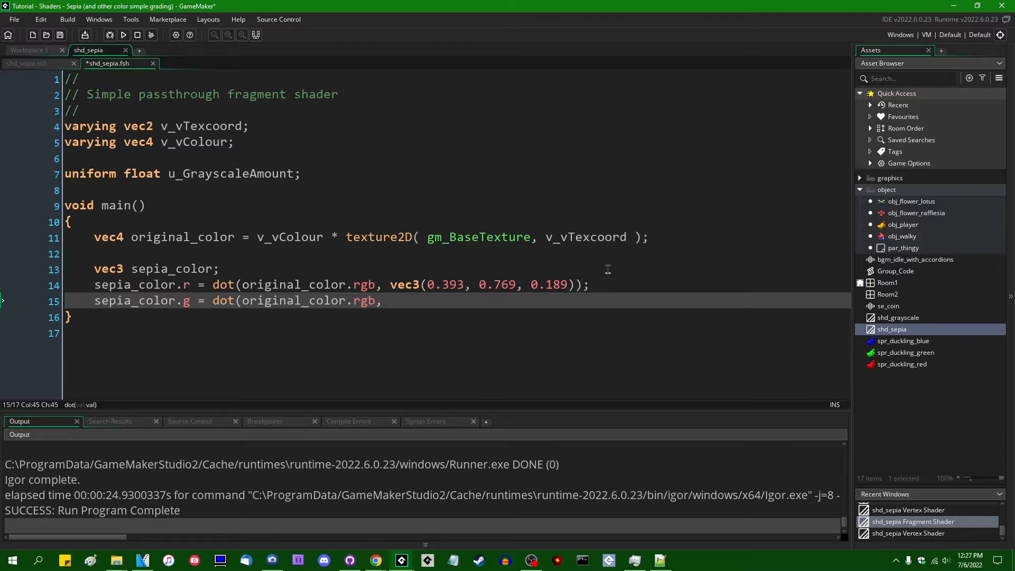
pyautogui.write('ve')
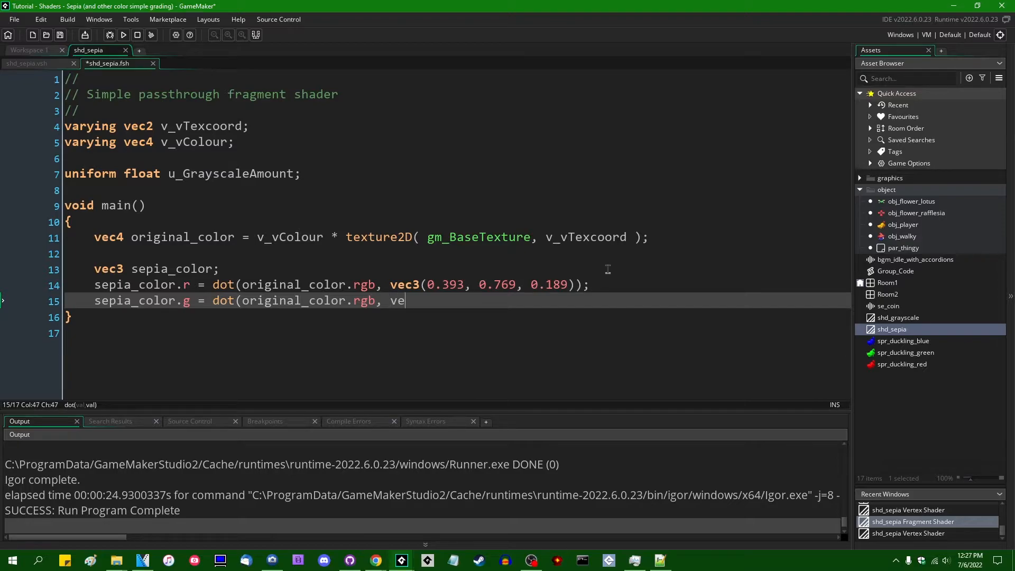
pyautogui.write('c3(')
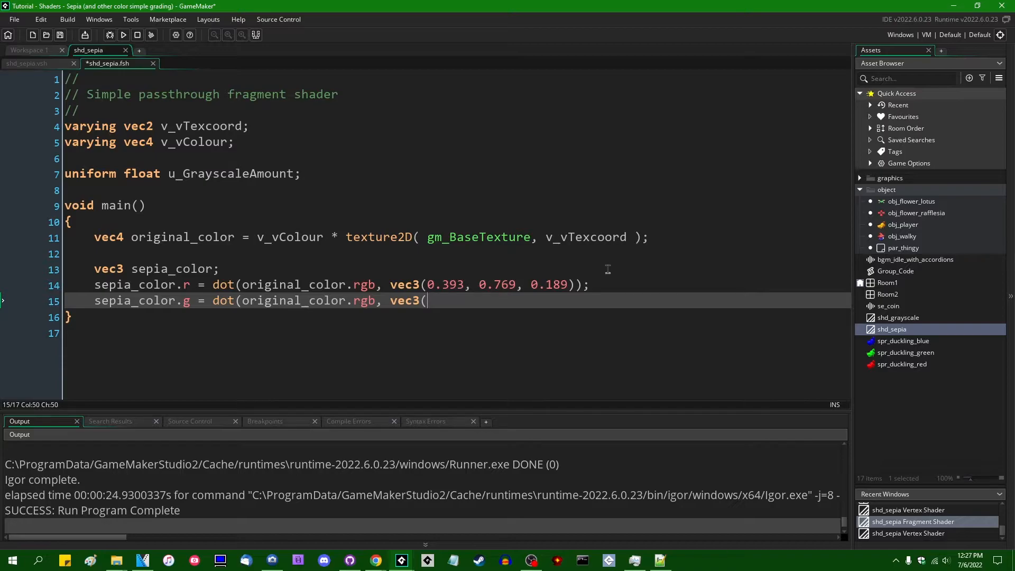
pyautogui.write('0.349,')
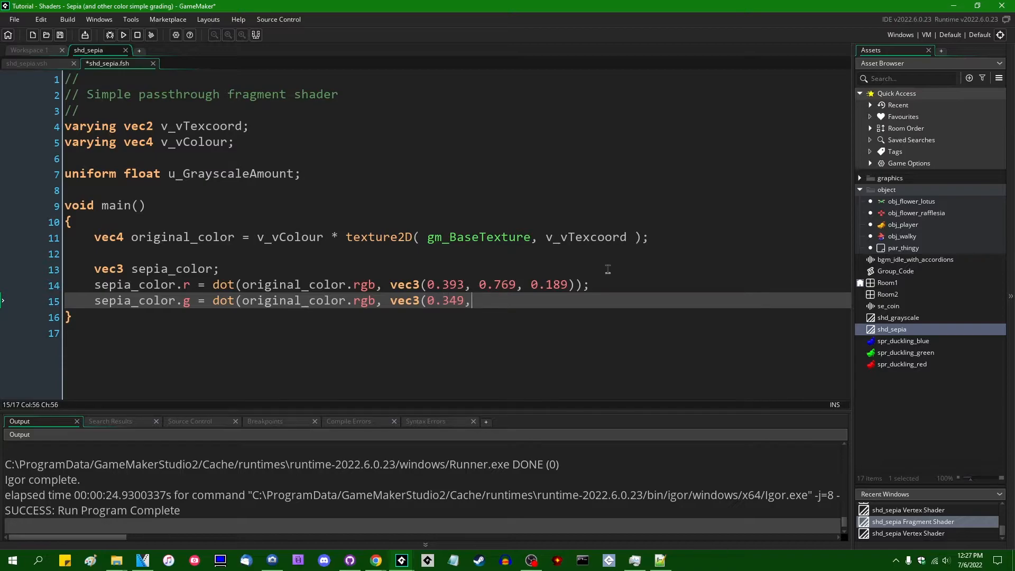
pyautogui.write('0.686')
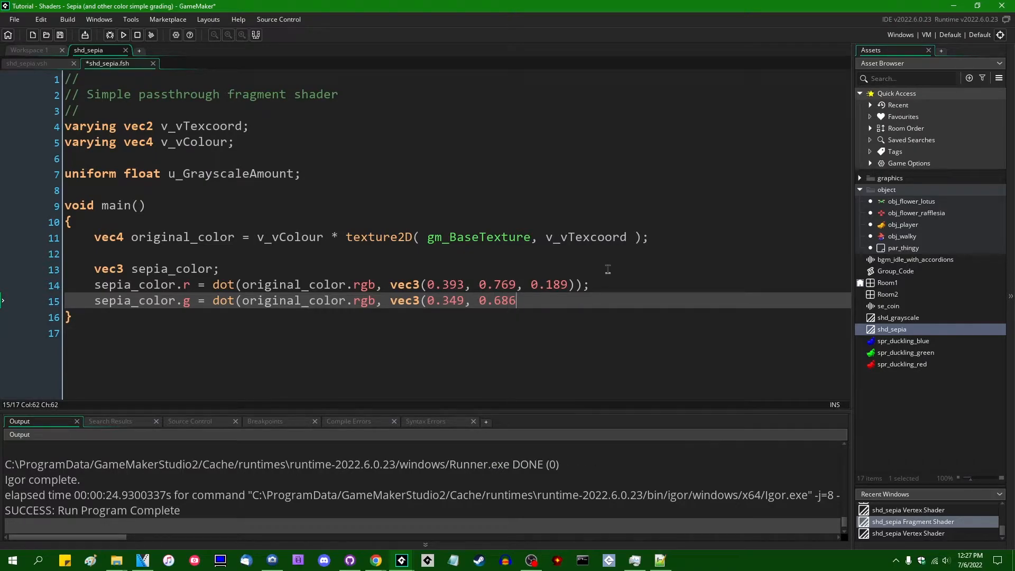
pyautogui.write(', 0')
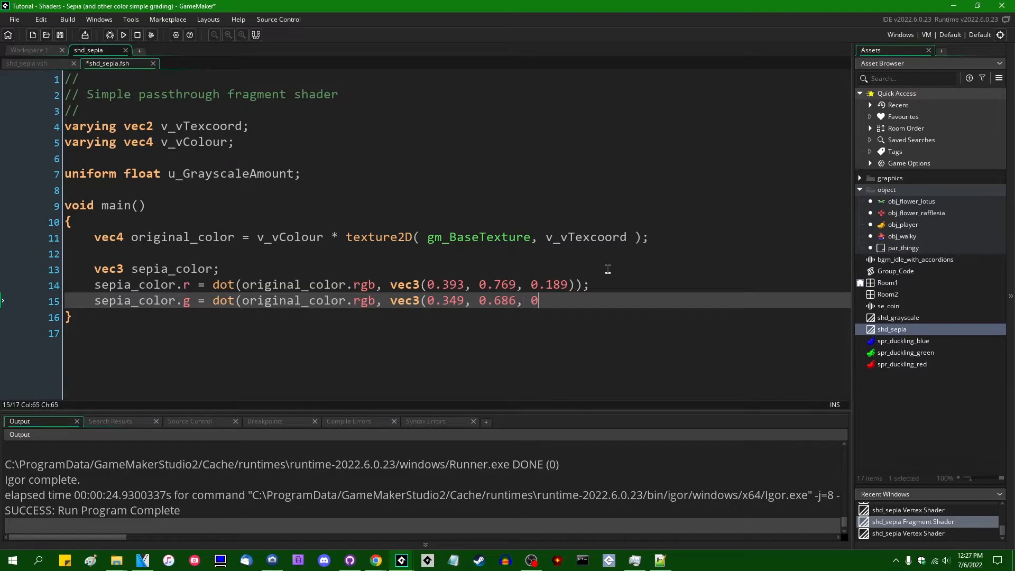
pyautogui.write('.168)')
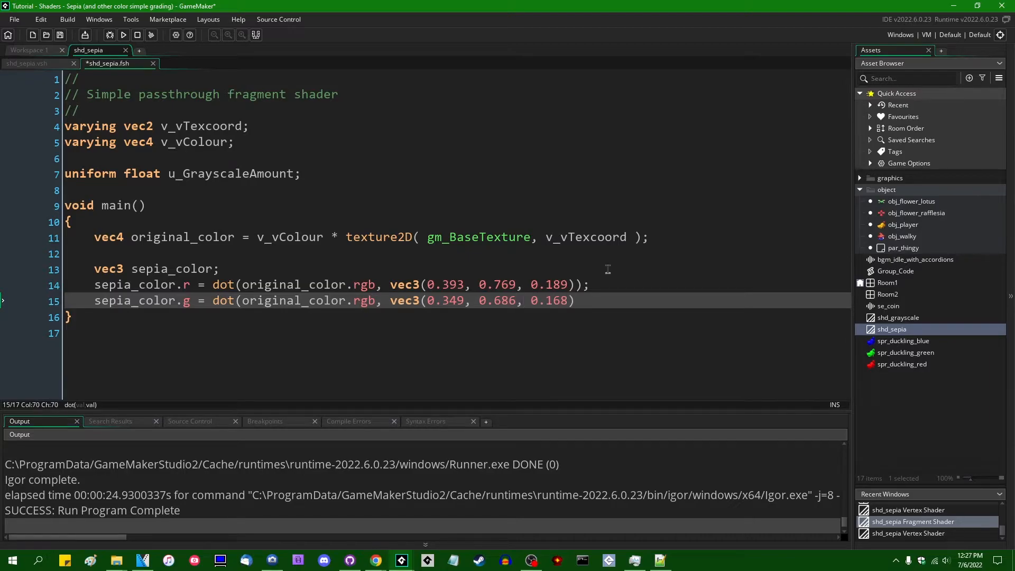
# Compute sepia_color.b as dot(original_color.rgb, vec3(0.272, 0.534, 0.131))
pyautogui.write('sepia_color.r = dot(original_color.rgb,')
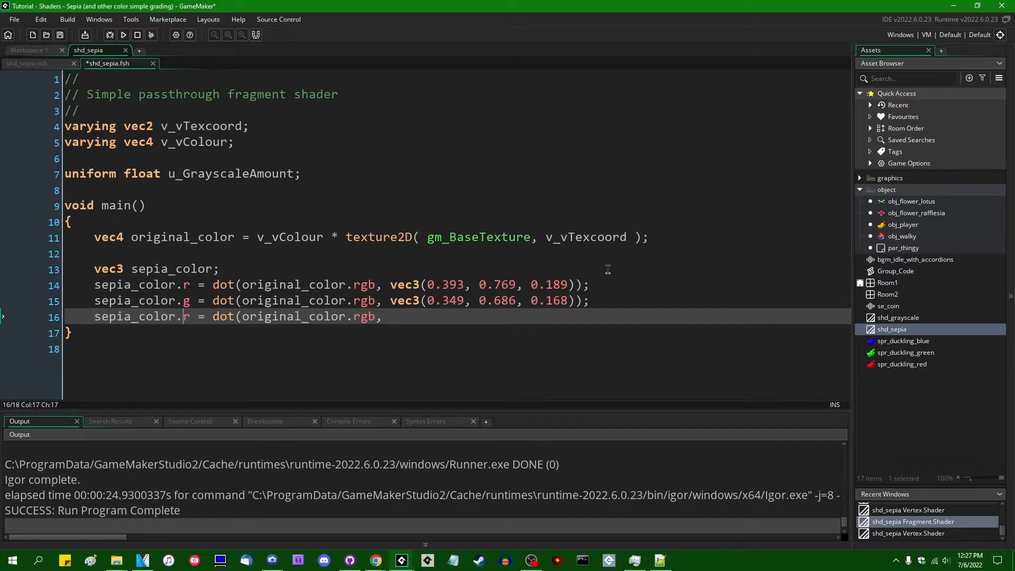
pyautogui.write('g')
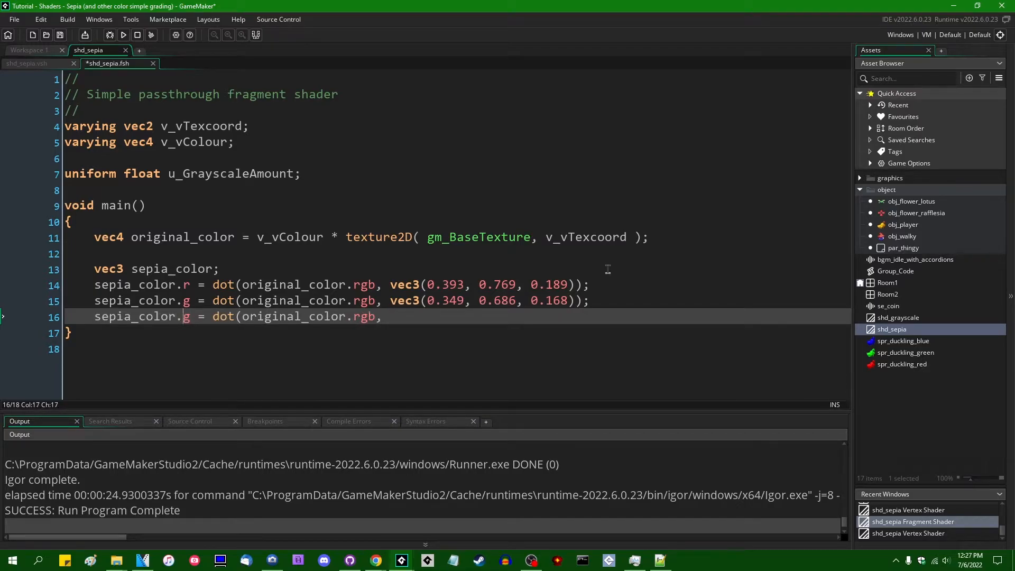
pyautogui.write('b')
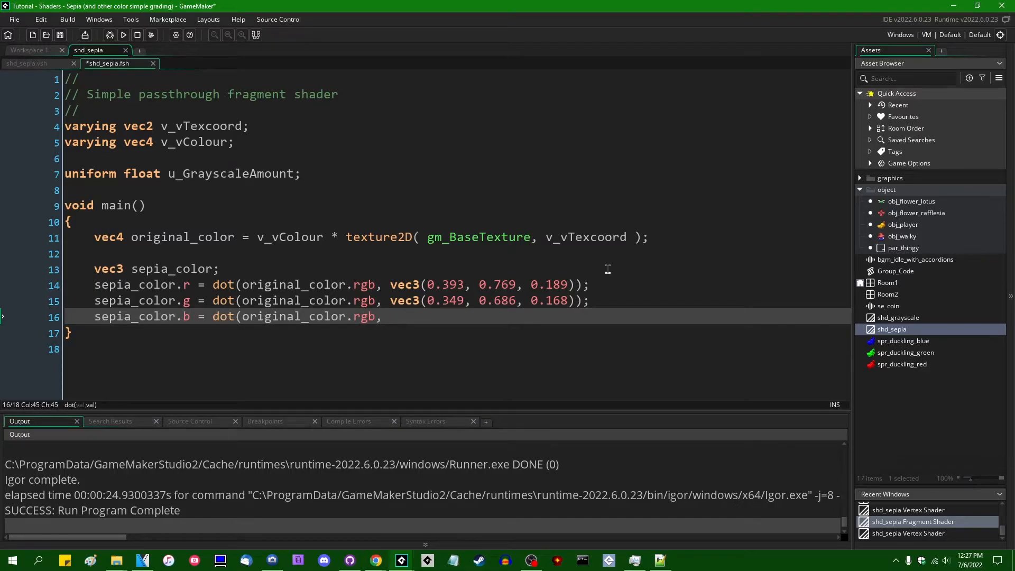
pyautogui.write('vec3(')
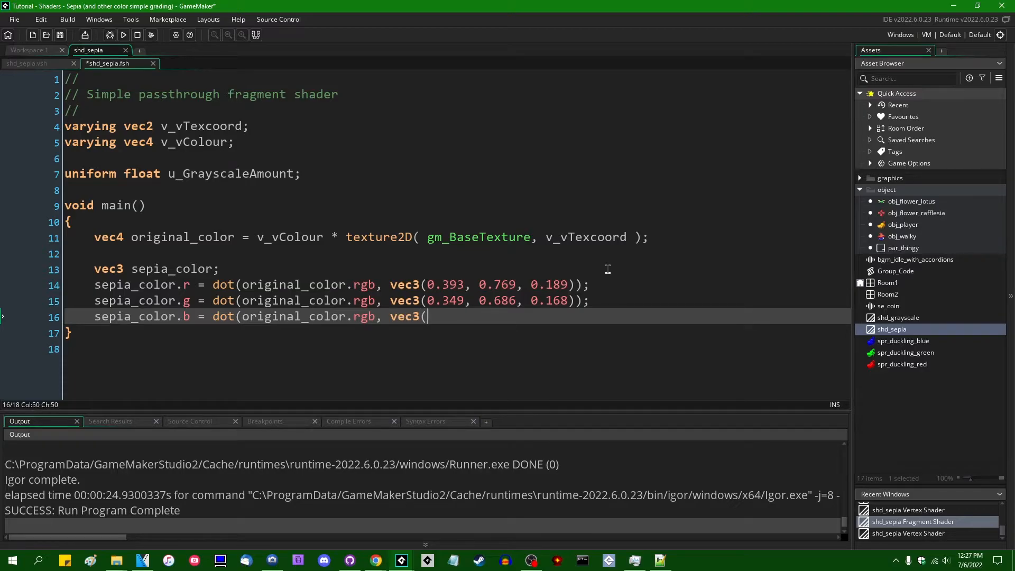
pyautogui.write('0.272, 0')
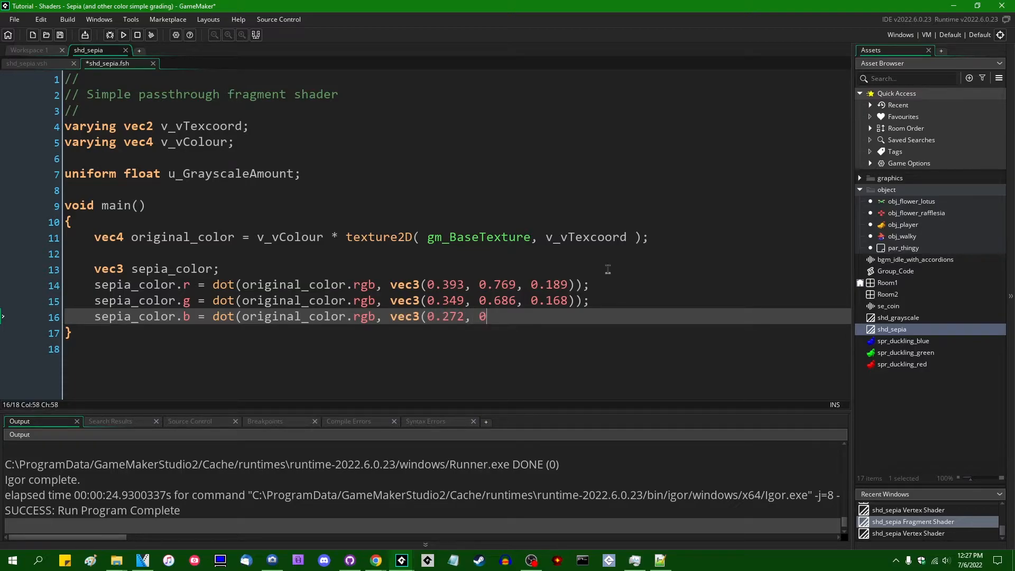
pyautogui.write('534, 0.')
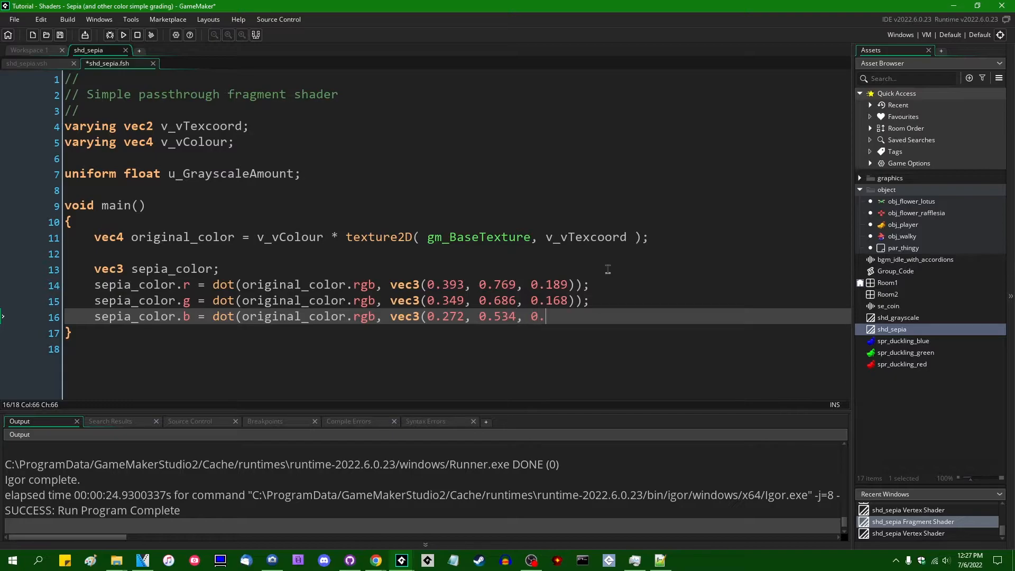
pyautogui.write('131));')
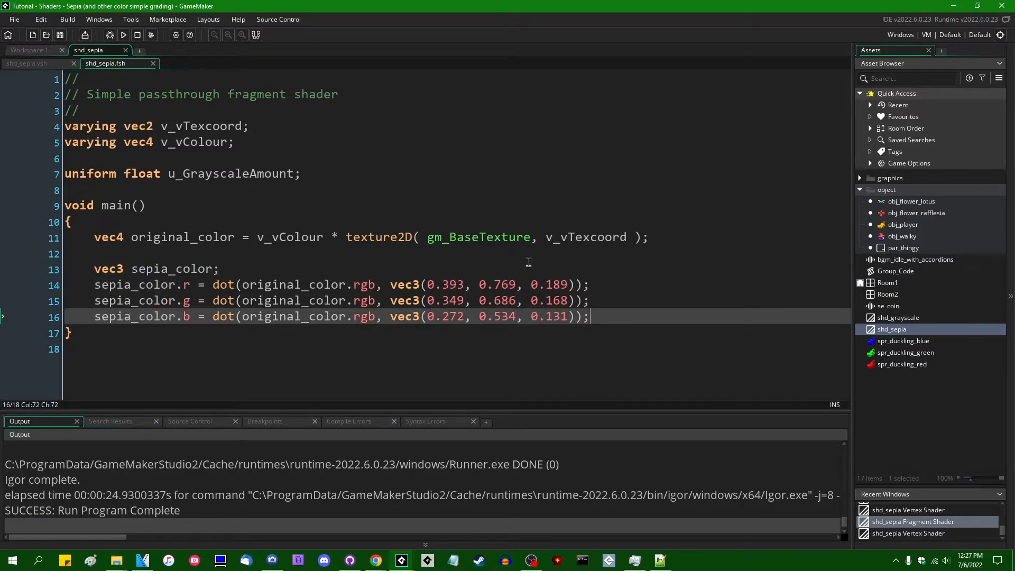
pyautogui.moveTo(345, 256)
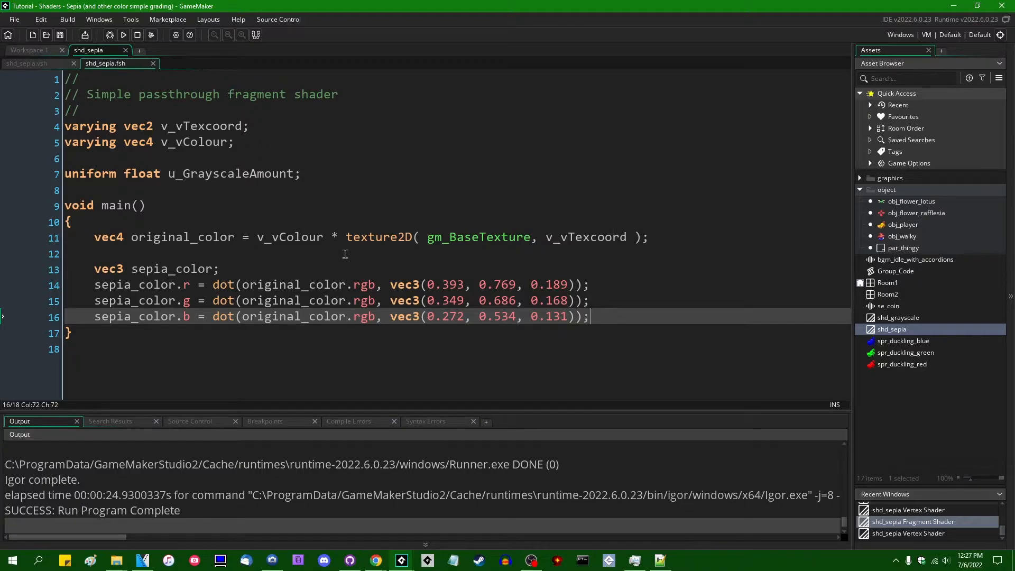
pyautogui.moveTo(459, 249)
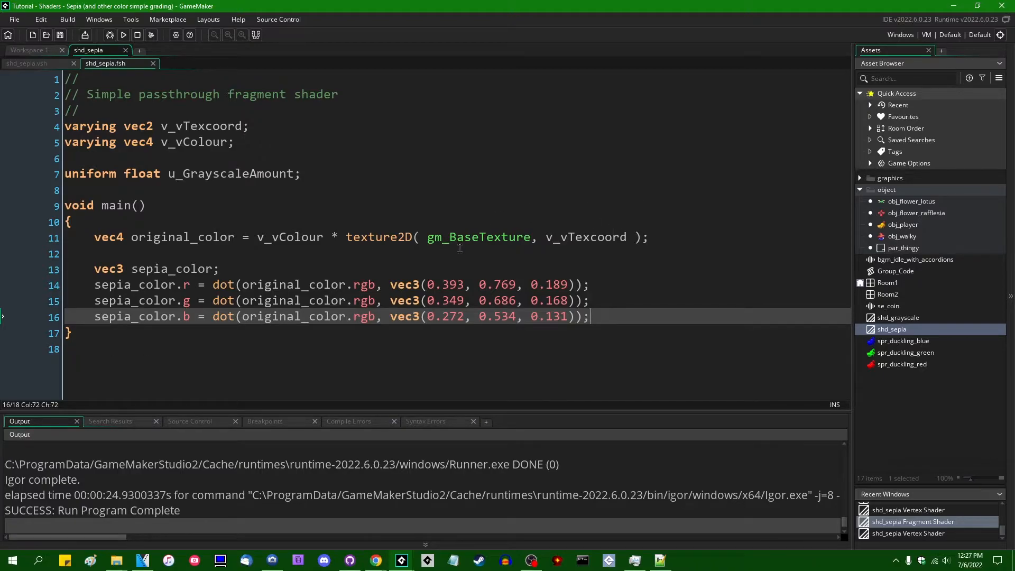
# Output gl_FragColor.rgb = sepia_color with gl_FragColor.a = original_color.a, then run the game
pyautogui.press('enter')
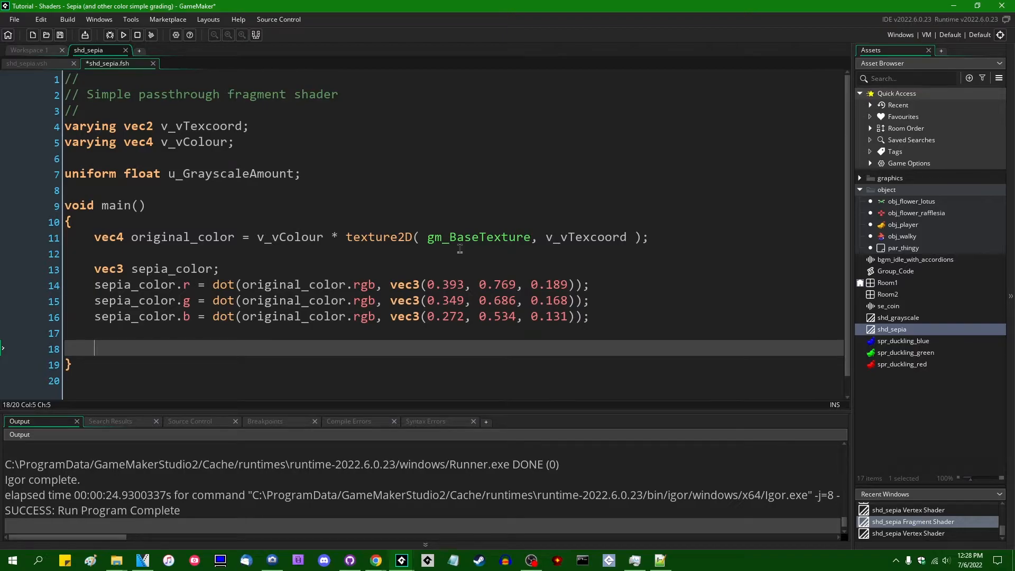
pyautogui.write('gl_FragC')
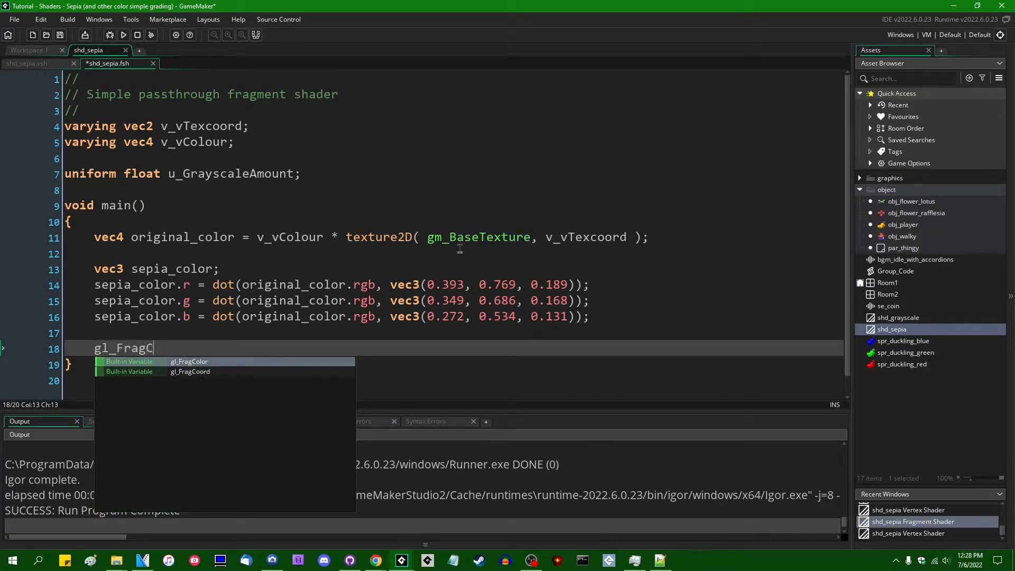
pyautogui.write('olor.rgb =')
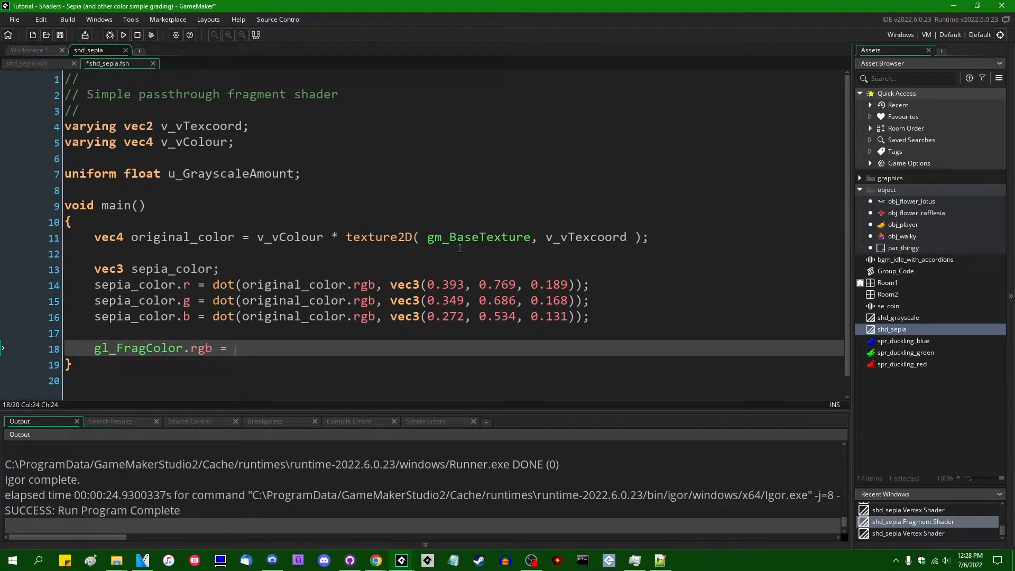
pyautogui.write('sepia_color;')
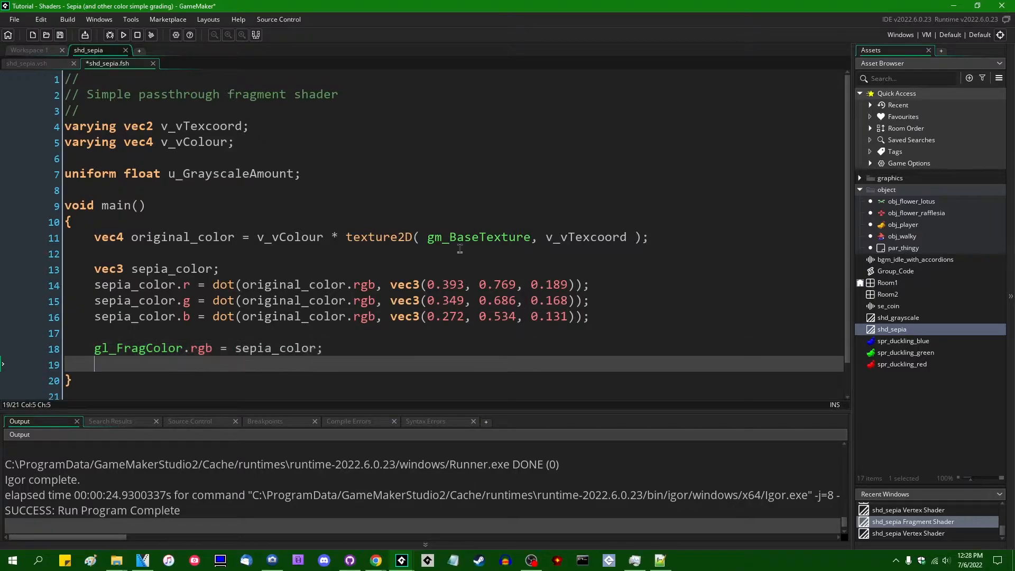
pyautogui.write('gl_FragColor.a =')
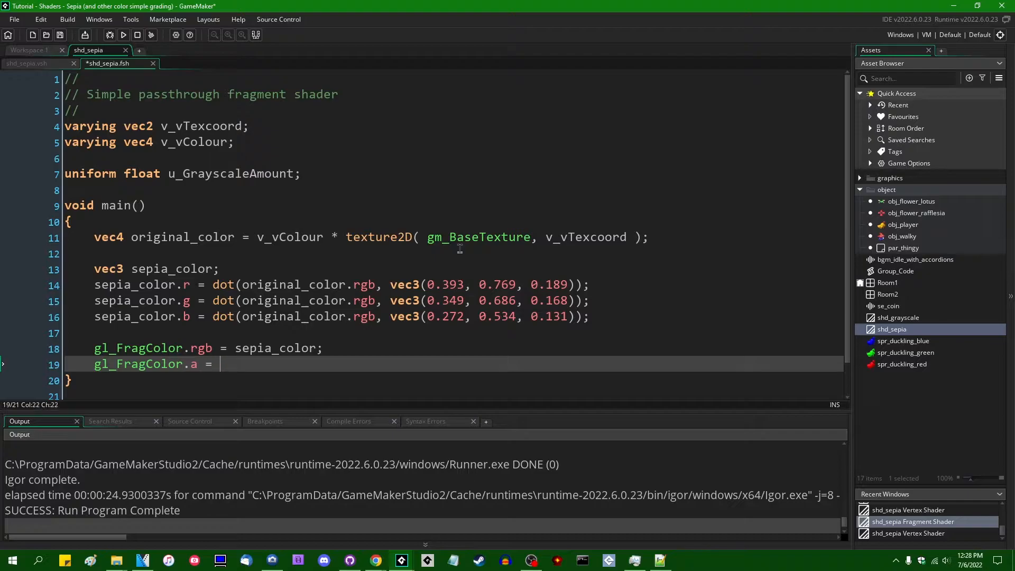
pyautogui.write('original_color')
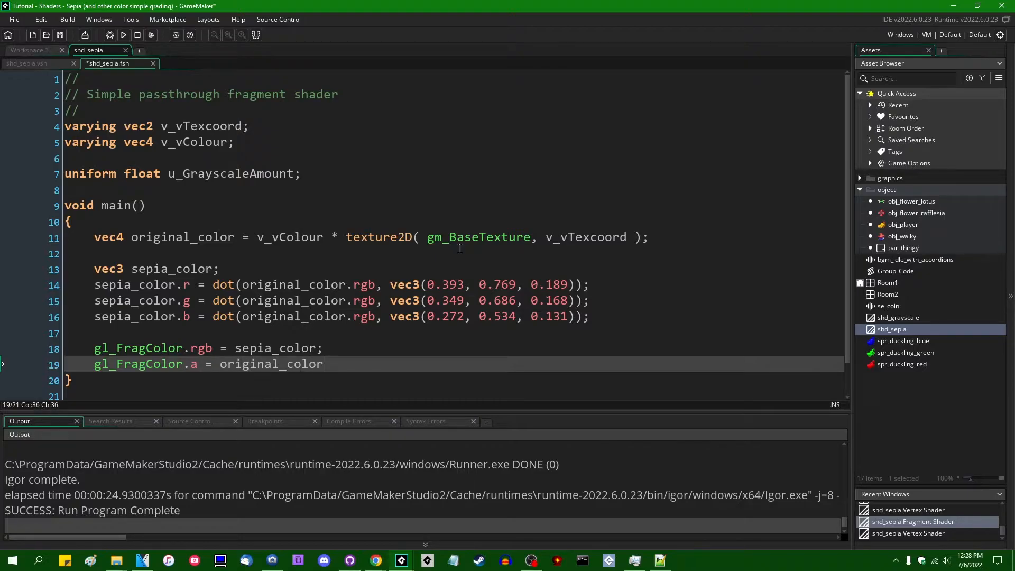
pyautogui.write('.a;')
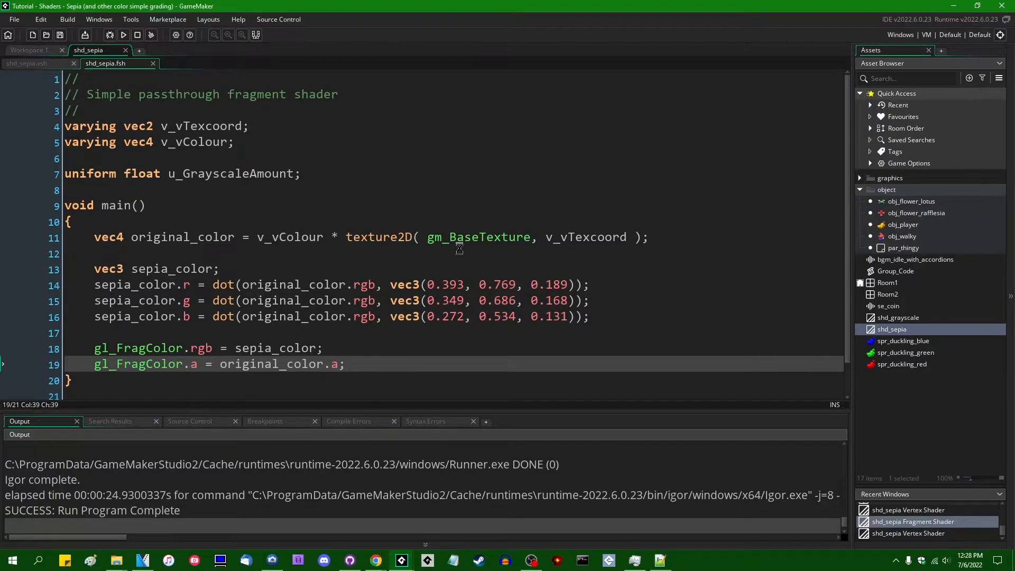
pyautogui.click(124, 34)
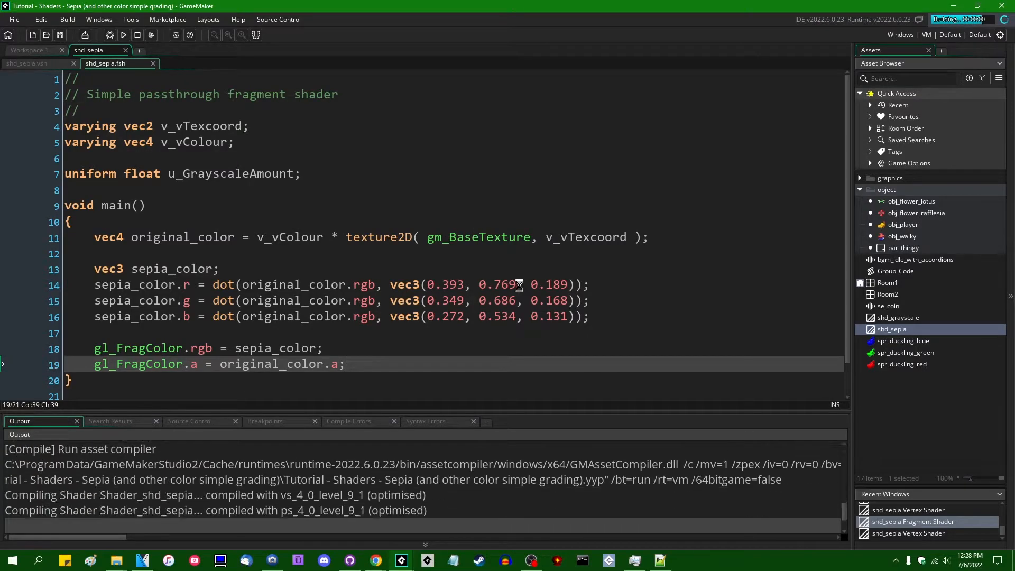
# Switch back to obj_player's Post-Draw event with the commented-out shader_set line
pyautogui.click(123, 35)
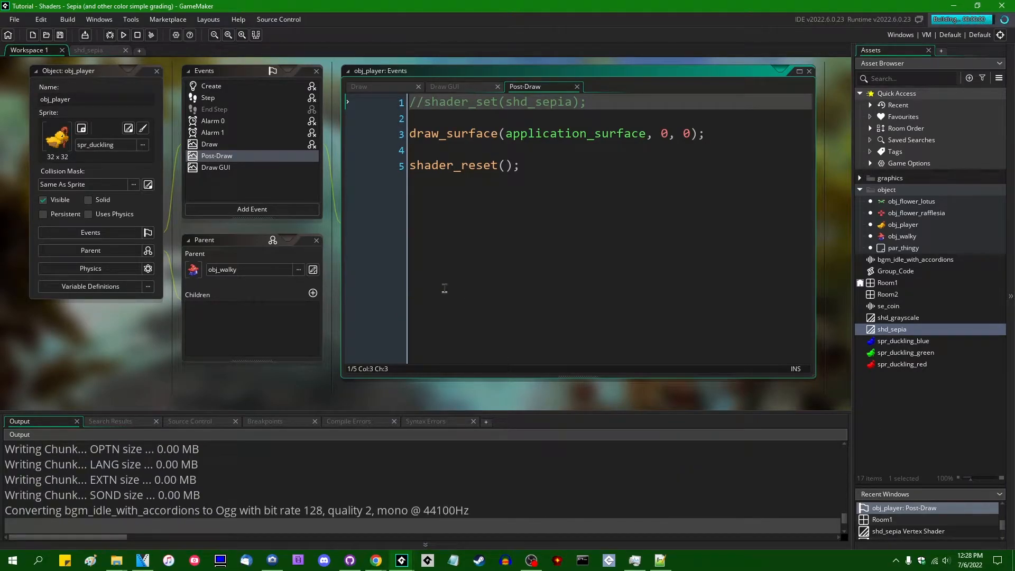
# Delete obj_player's Draw GUI event and confirm the removal
pyautogui.click(122, 35)
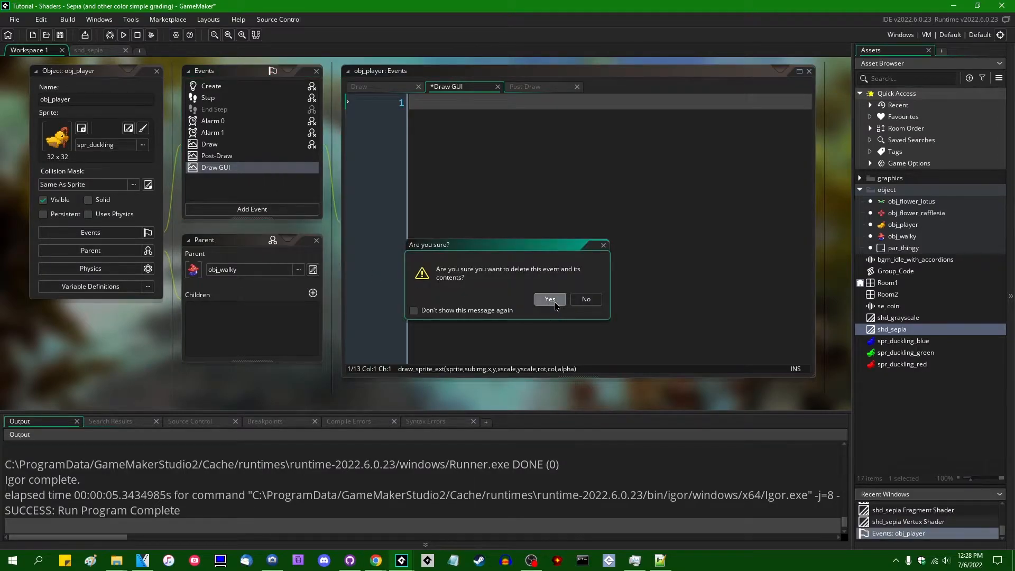
pyautogui.click(549, 299)
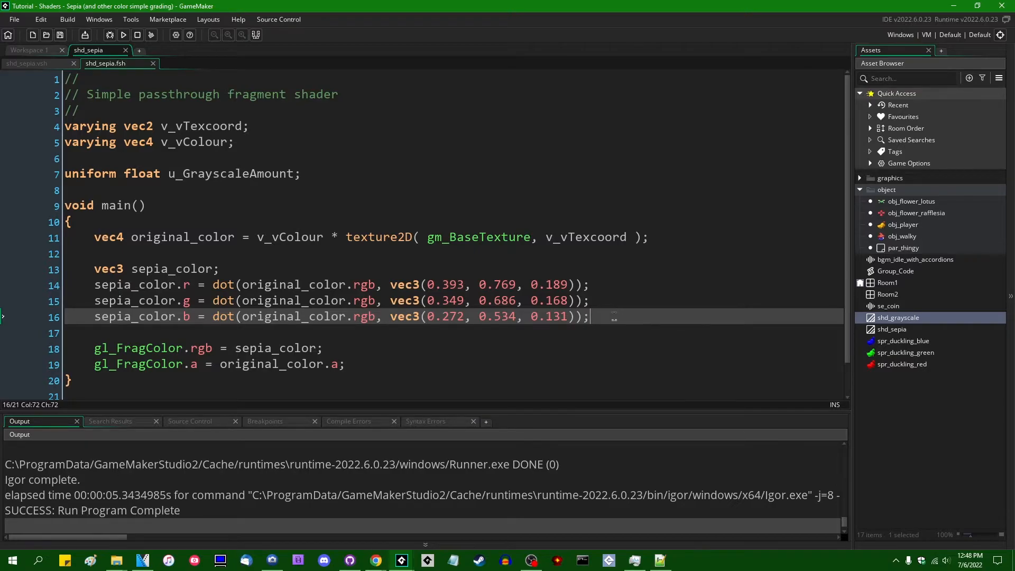
# Add a blank line below the original_color sample in shd_sepia.fsh
pyautogui.click(278, 285)
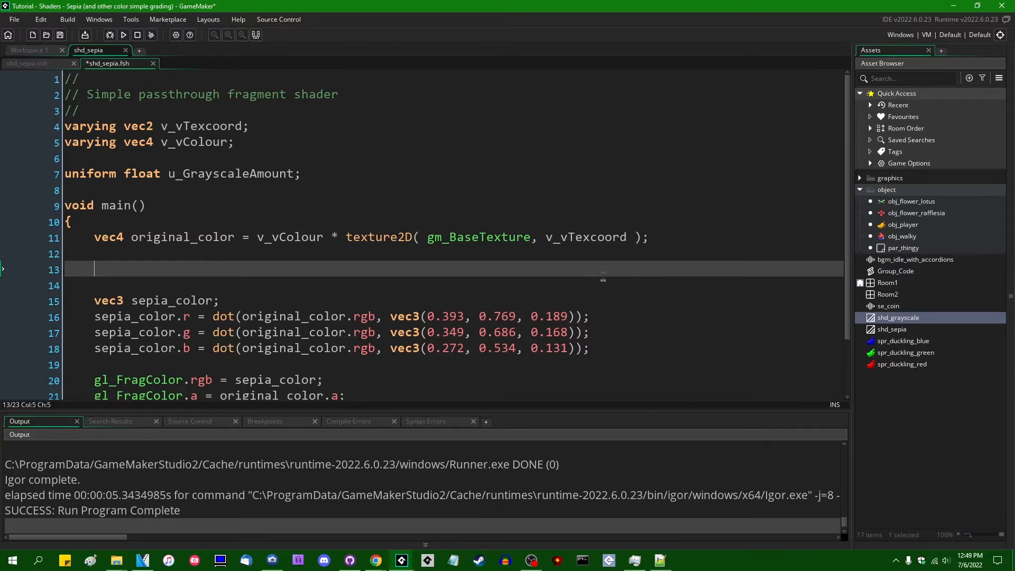
pyautogui.moveTo(647, 309)
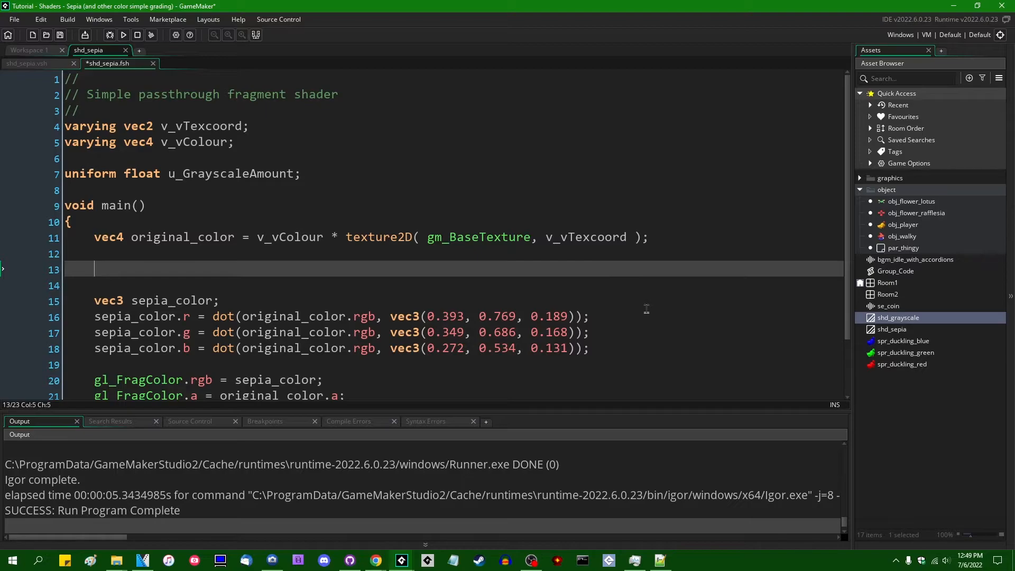
pyautogui.moveTo(603, 335)
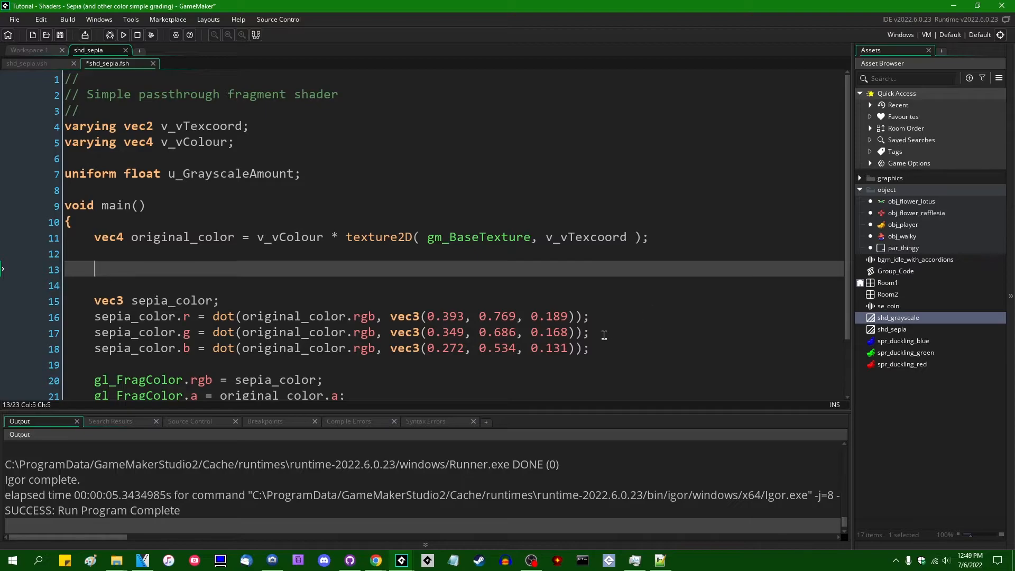
# Declare 'mat3 sepia_matrix = mat3();' holding the three sepia weight rows
pyautogui.write('mat3')
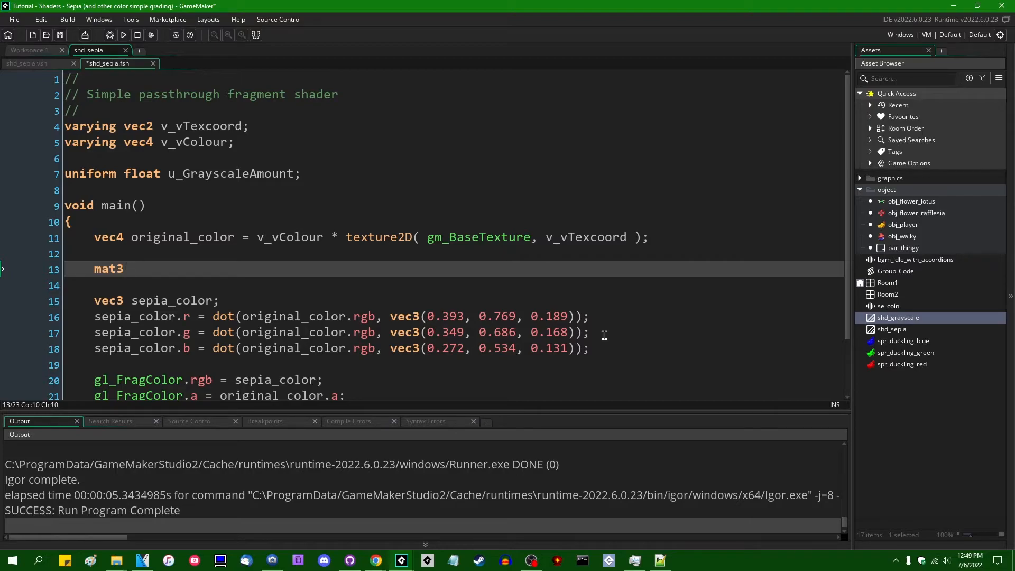
pyautogui.write('sepia_')
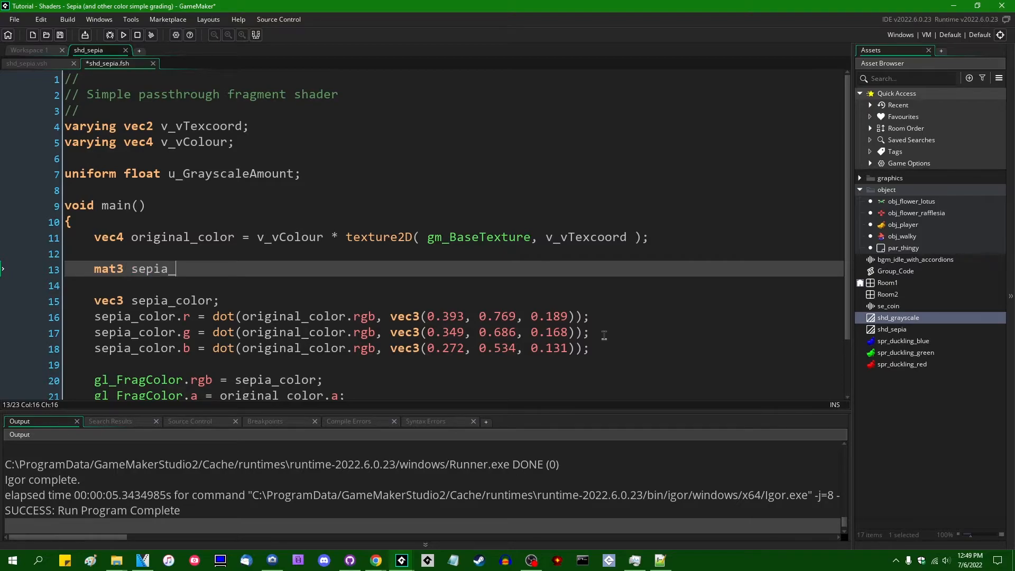
pyautogui.write('matrix = m')
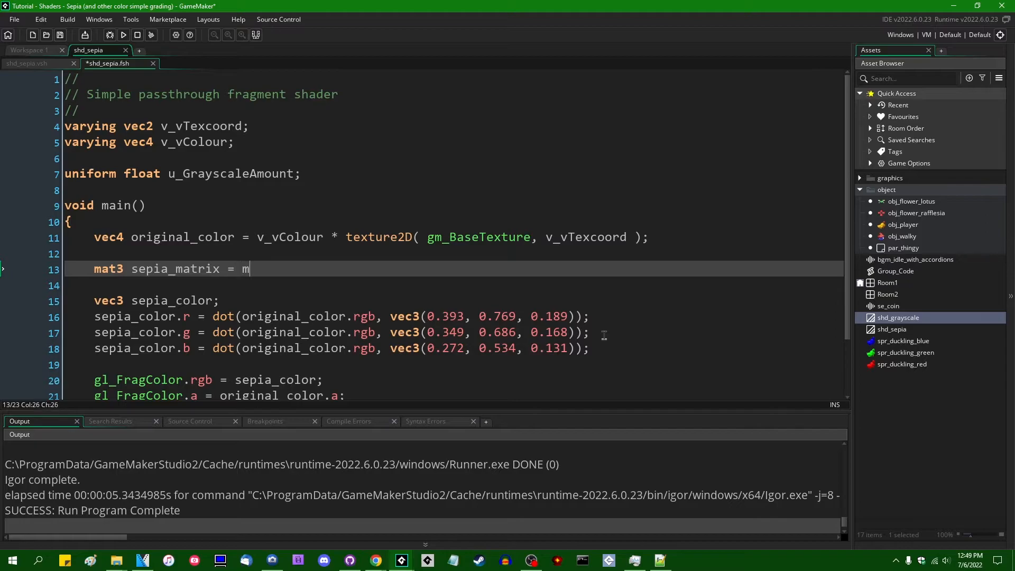
pyautogui.write('at')
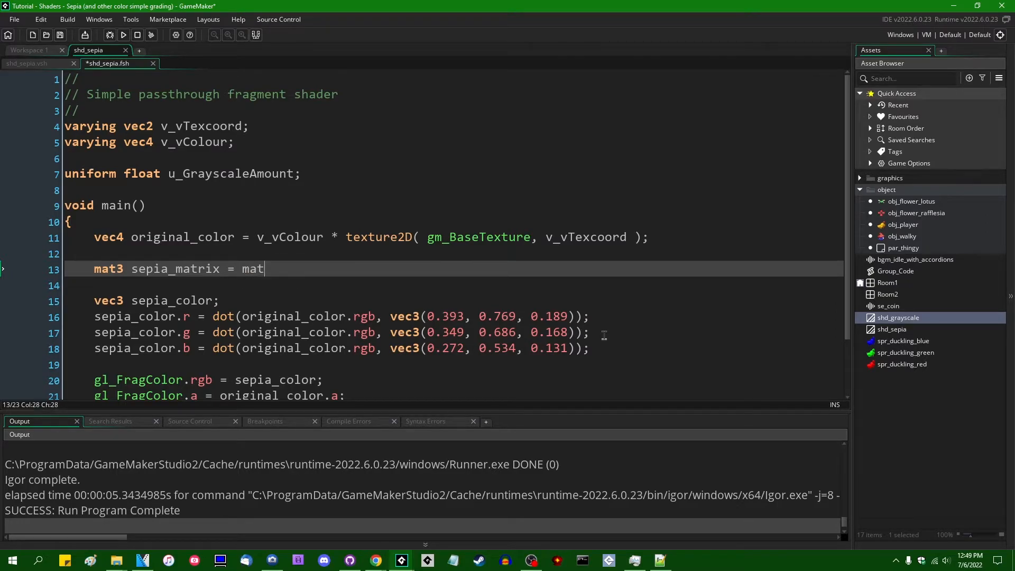
pyautogui.write('3(')
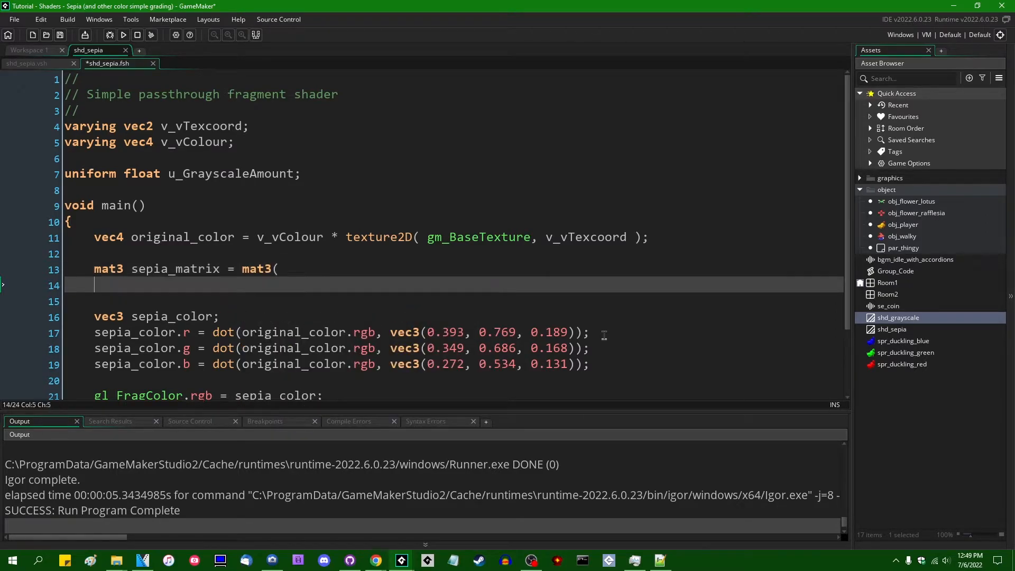
pyautogui.write(');')
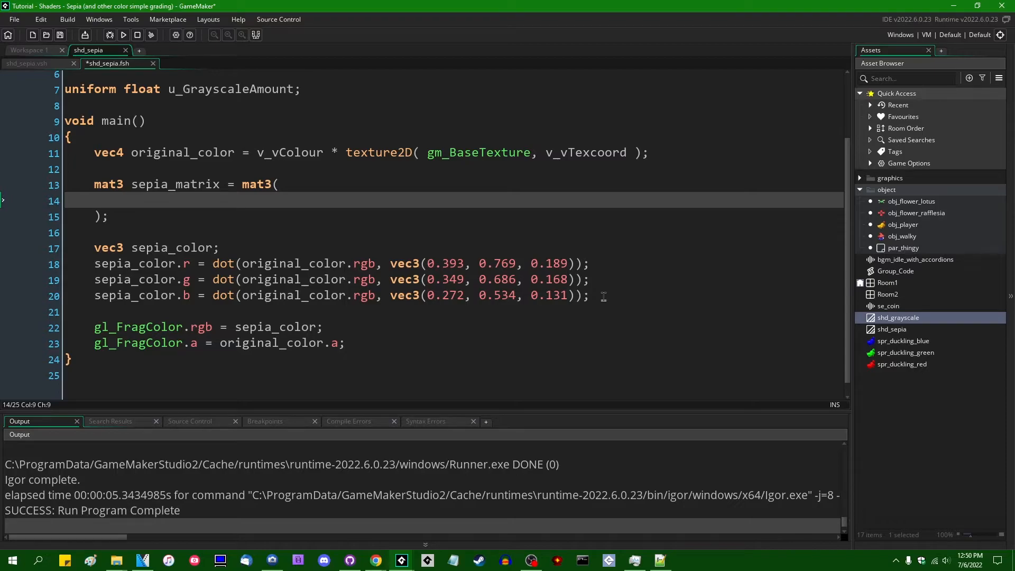
pyautogui.moveTo(95, 248); pyautogui.dragTo(589, 295)
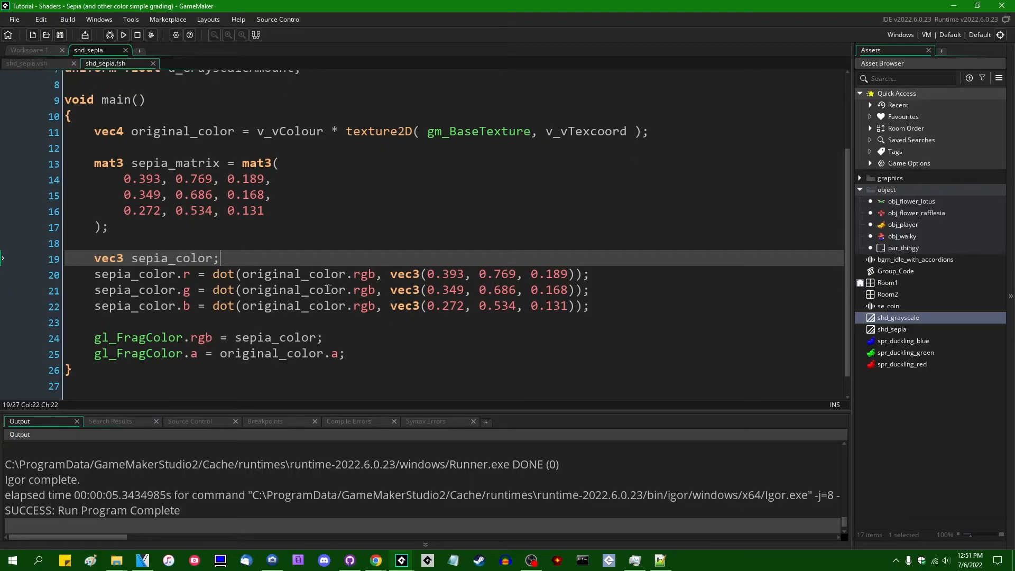
# Set 'vec3 sepia_color = original_color.rgb * sepia_matrix;' replacing the dot() lines
pyautogui.press('Backspace')
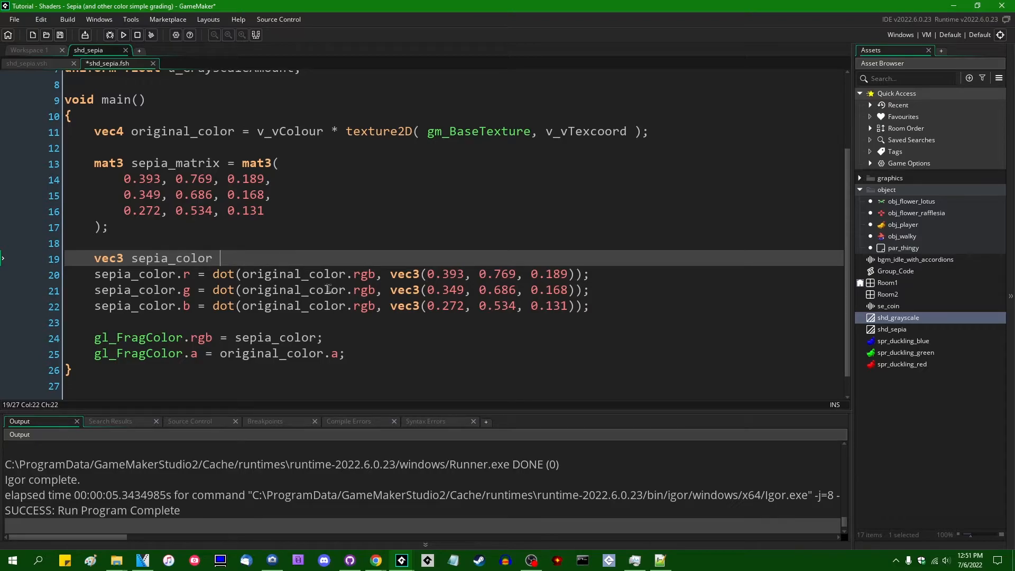
pyautogui.write('= origi')
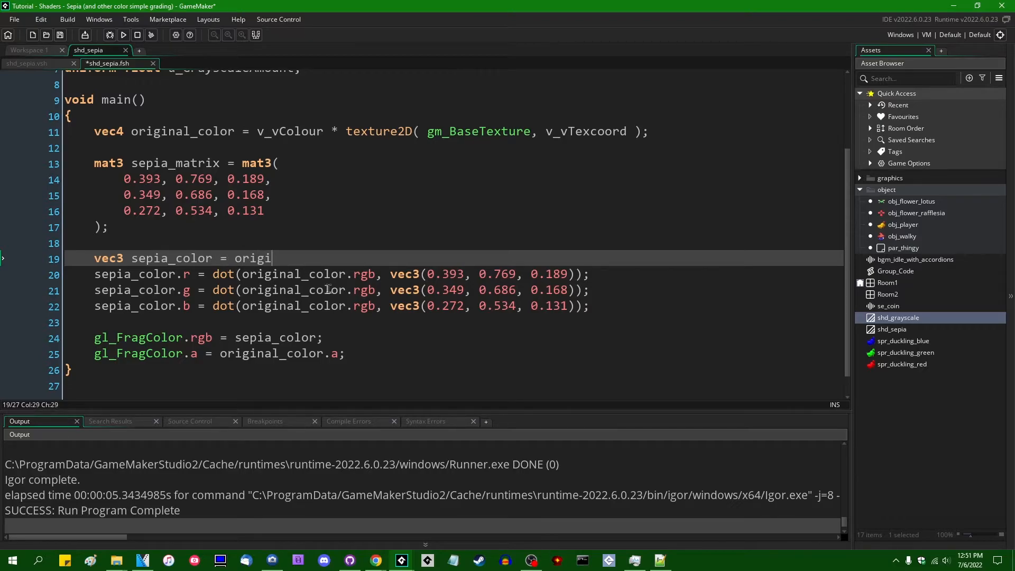
pyautogui.write('nal_color.rgb')
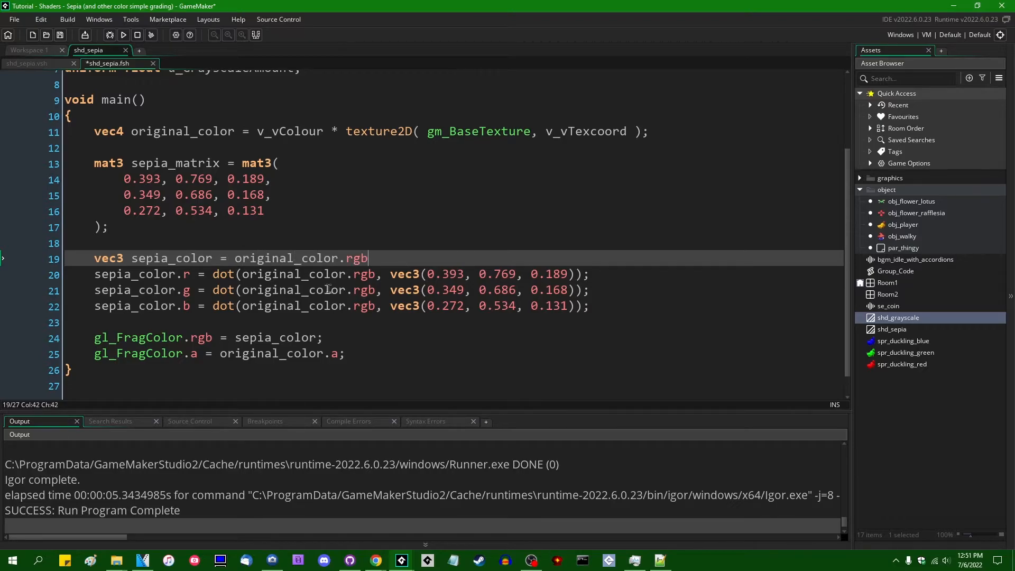
pyautogui.write('* spe')
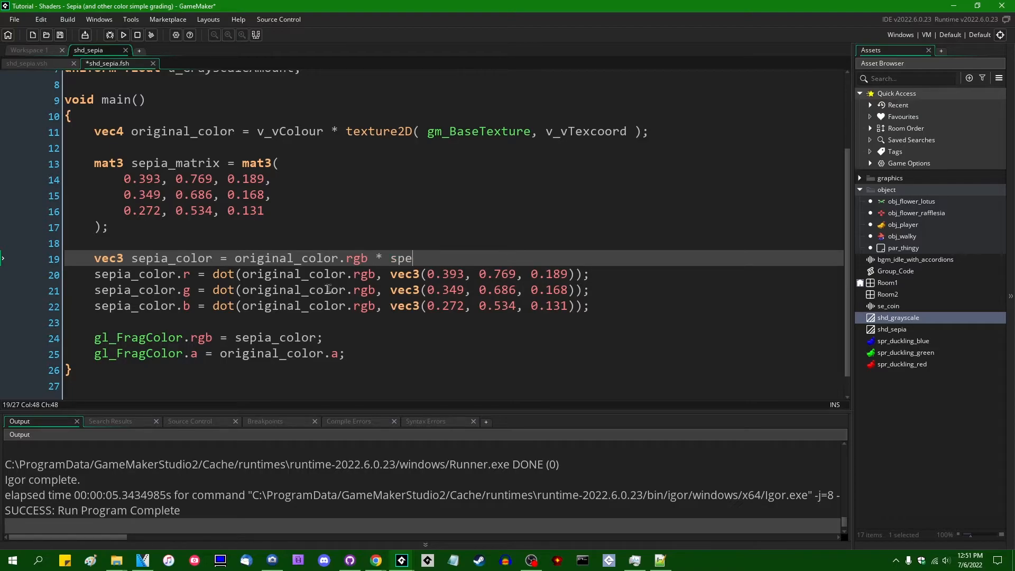
pyautogui.write('i')
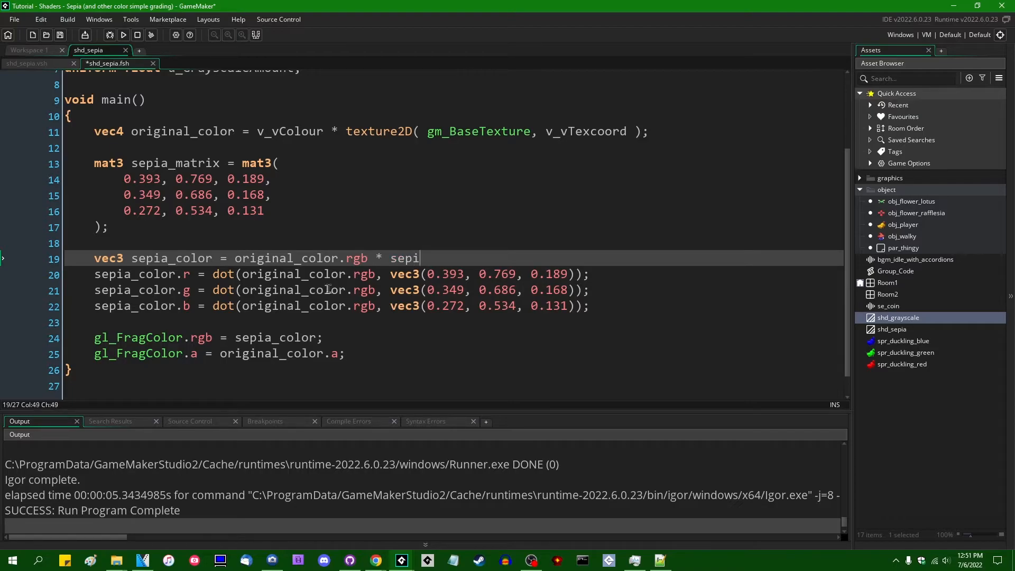
pyautogui.write('a_matrix;')
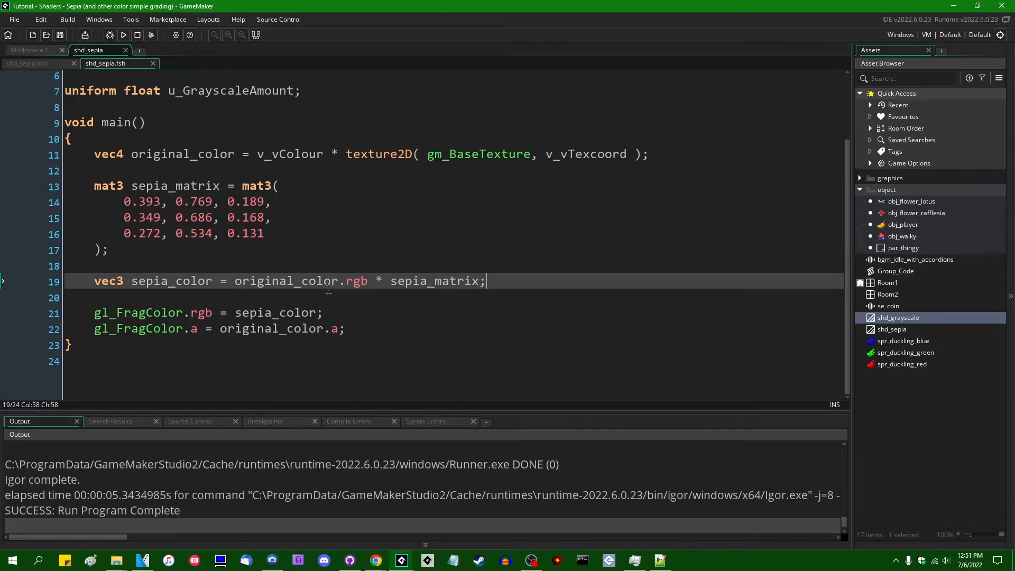
pyautogui.doubleClick(171, 281)
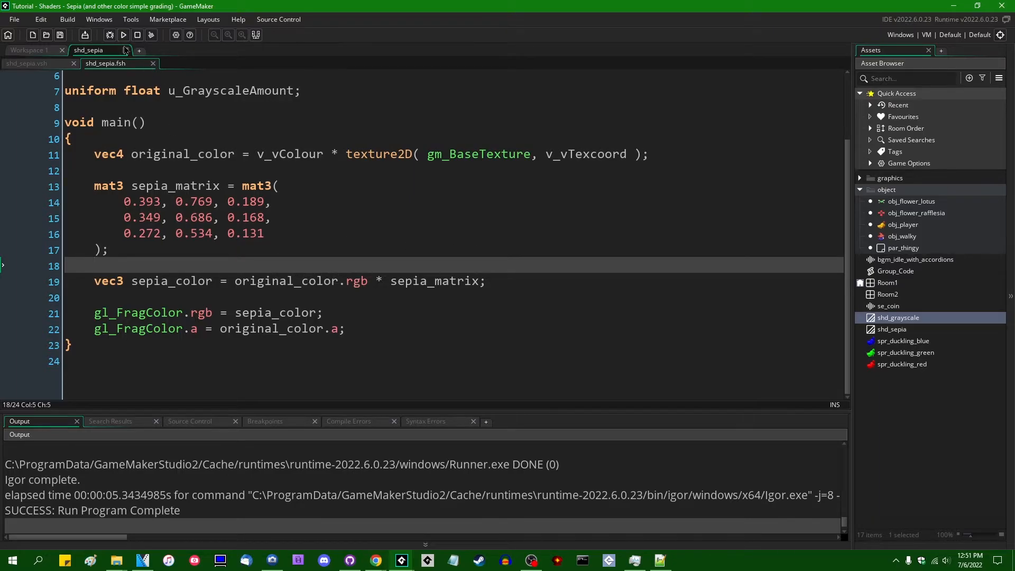
# Run the game to preview the matrix-based sepia effect
pyautogui.click(123, 35)
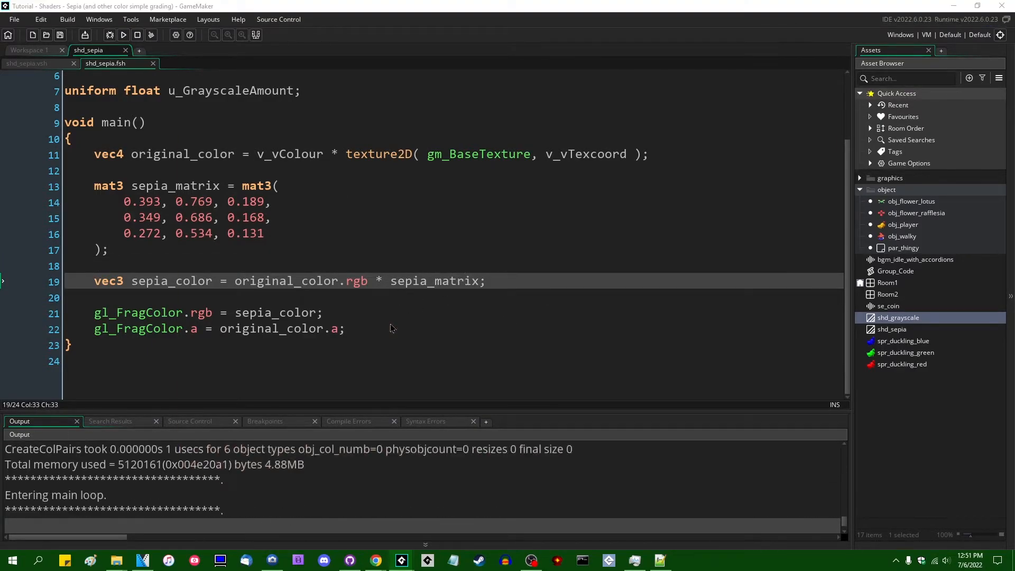
pyautogui.click(119, 35)
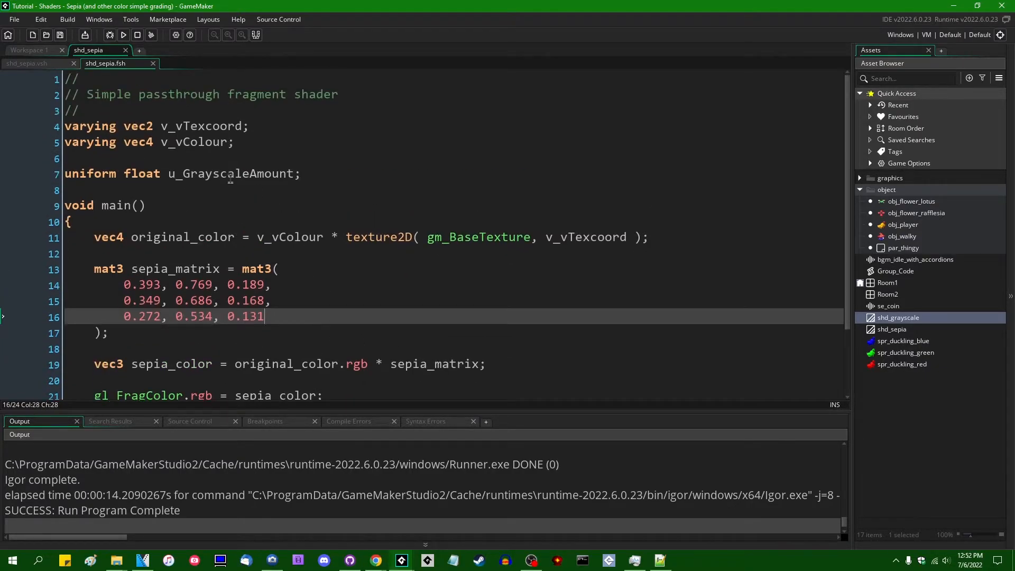
# Set gl_FragColor.rgb to mix(original_color, sepia_color, 0.5) and start a test run
pyautogui.doubleClick(230, 111)
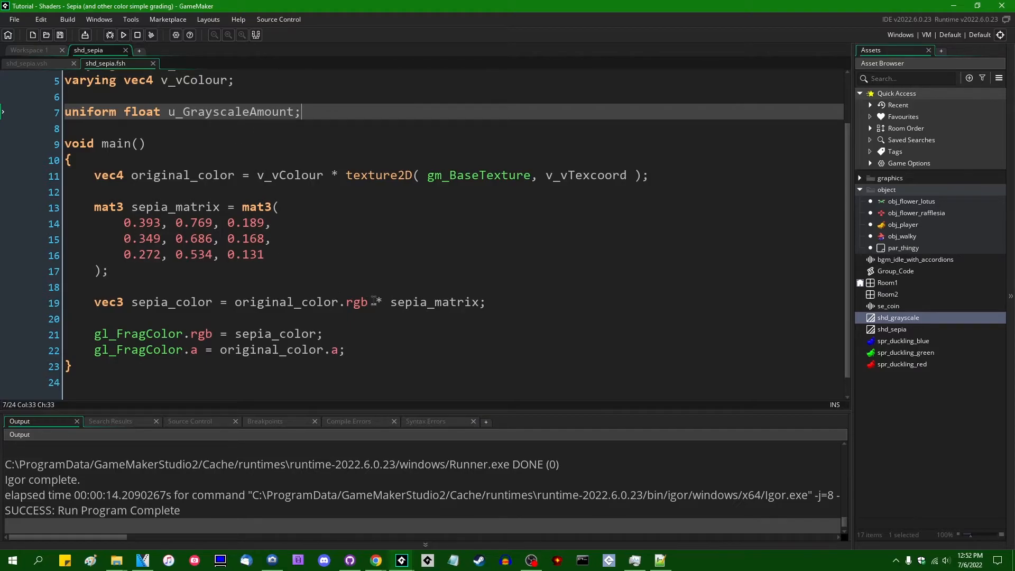
pyautogui.click(322, 334)
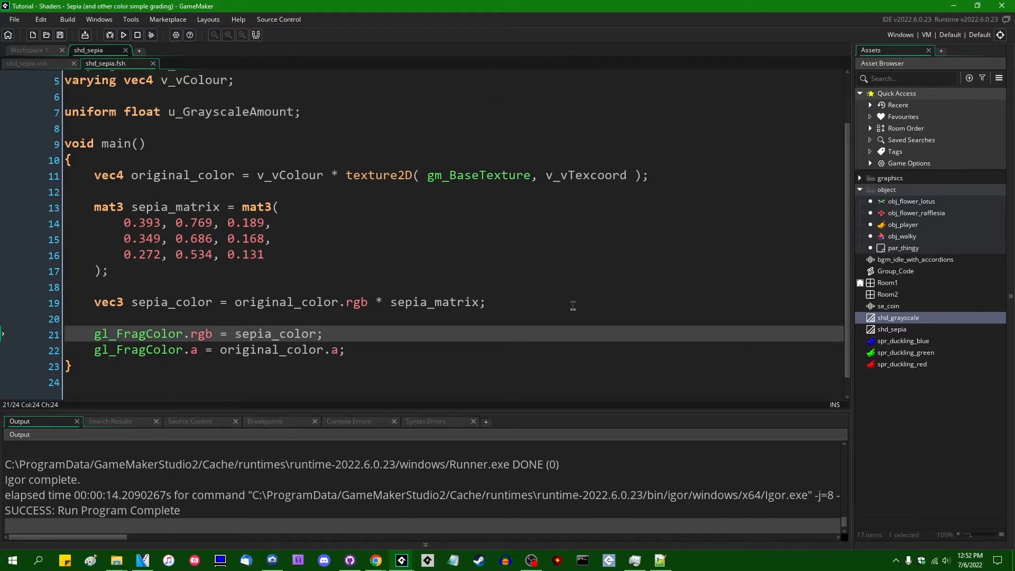
pyautogui.write('m')
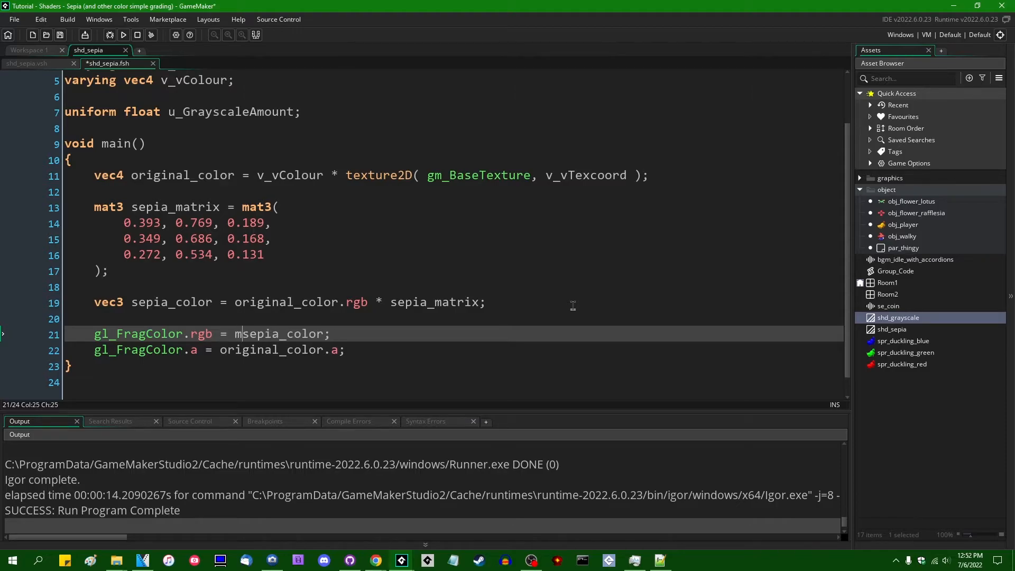
pyautogui.write('ix(original_color')
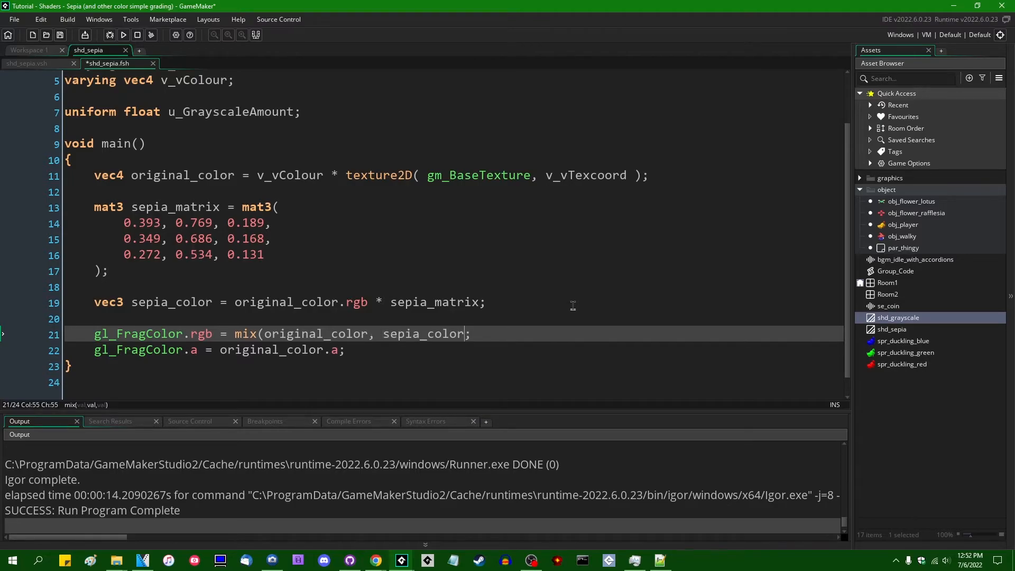
pyautogui.write(', 0.5')
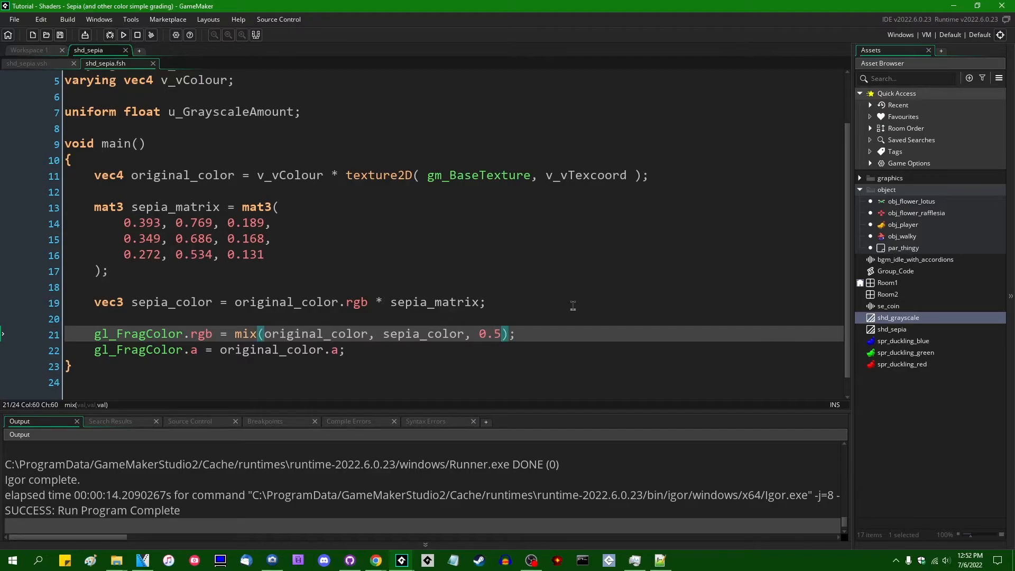
pyautogui.click(108, 34)
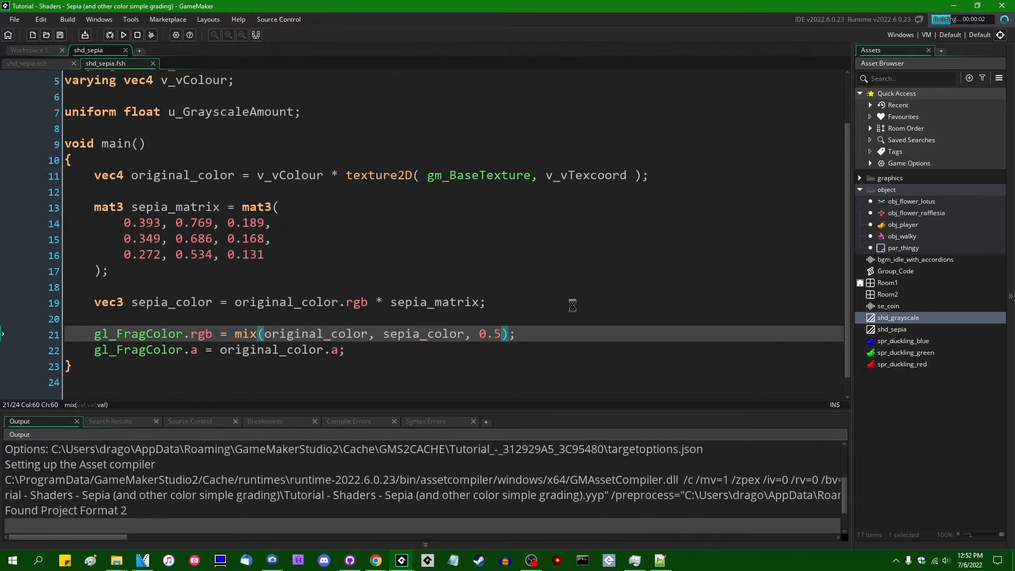
# Use original_color.rgb inside mix() and rerun the game to test the blend
pyautogui.click(349, 422)
pyautogui.write('.rgb')
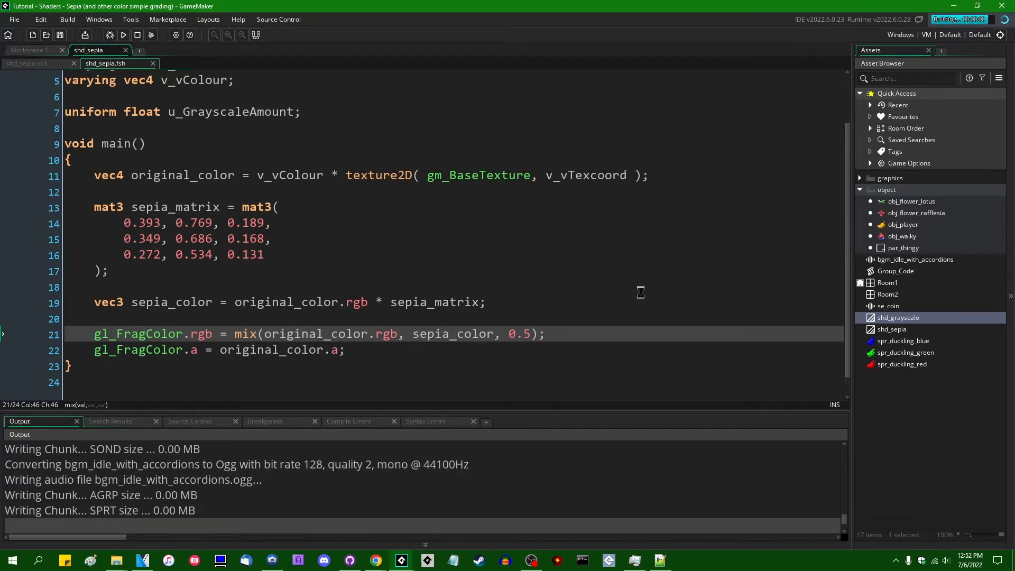
pyautogui.click(123, 35)
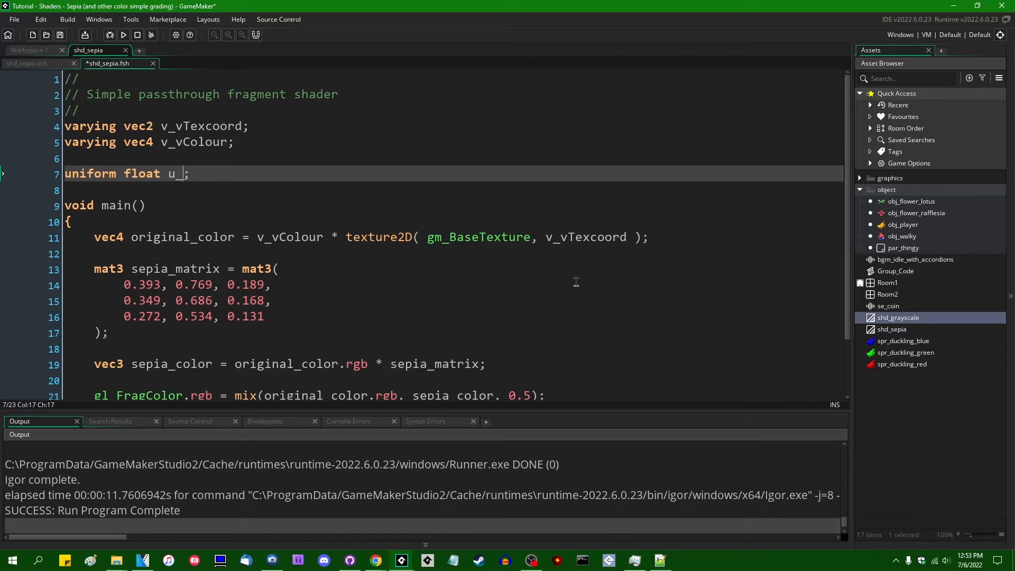
# Rename the u_GrayscaleAmount uniform to u_SepiaAmount
pyautogui.write('SepiaAmou')
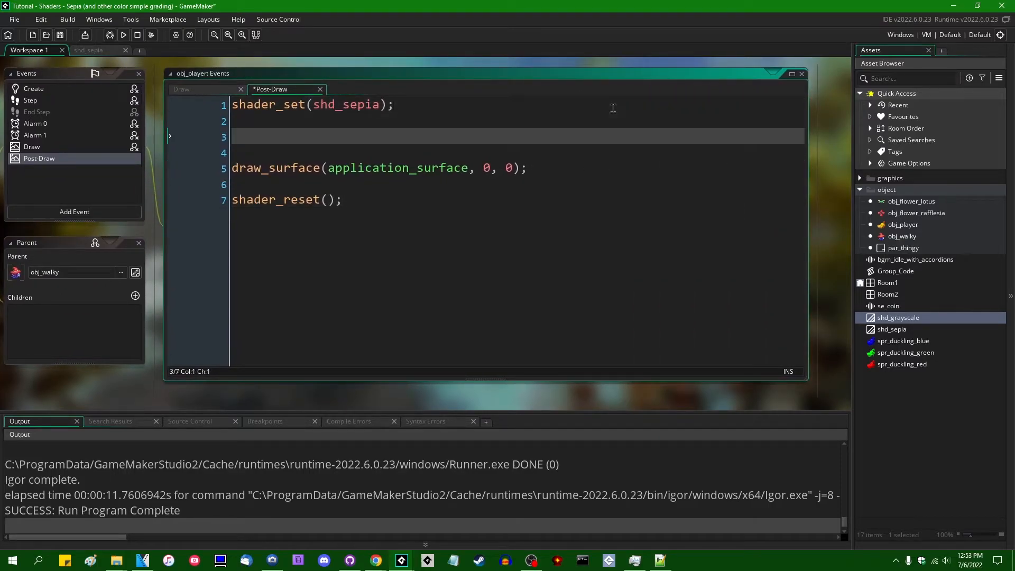
# Add a shader_set_uniform call for shd_sepia's "u_SepiaAmount" in Post-Draw
pyautogui.write('shader_set(s')
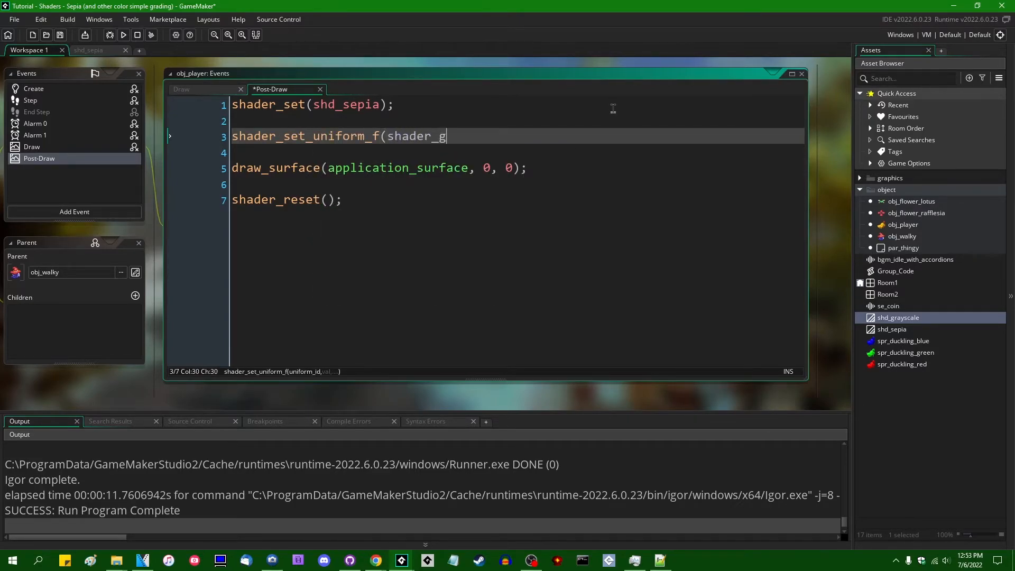
pyautogui.write('et_uniform(')
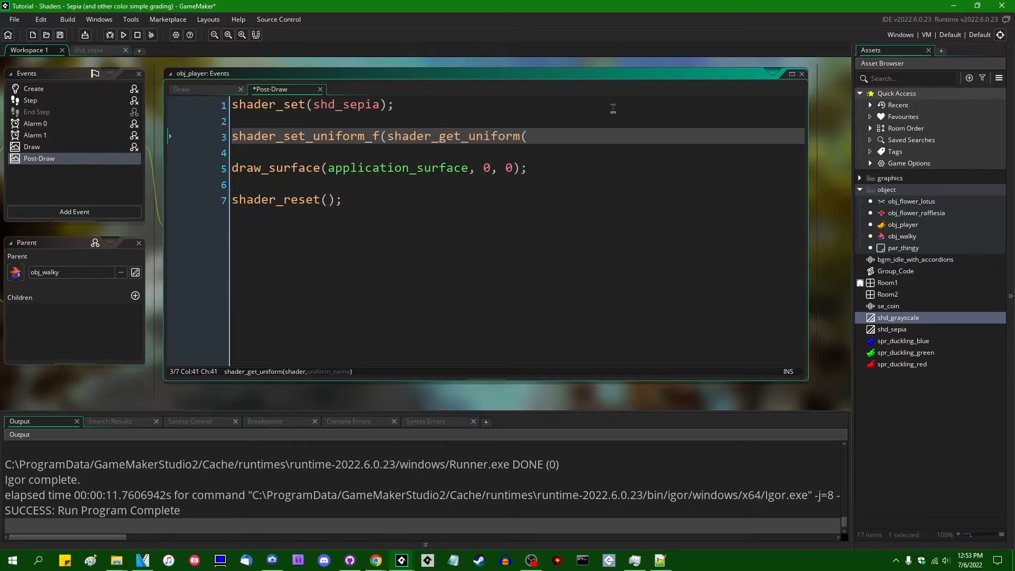
pyautogui.write('shd_sepia')
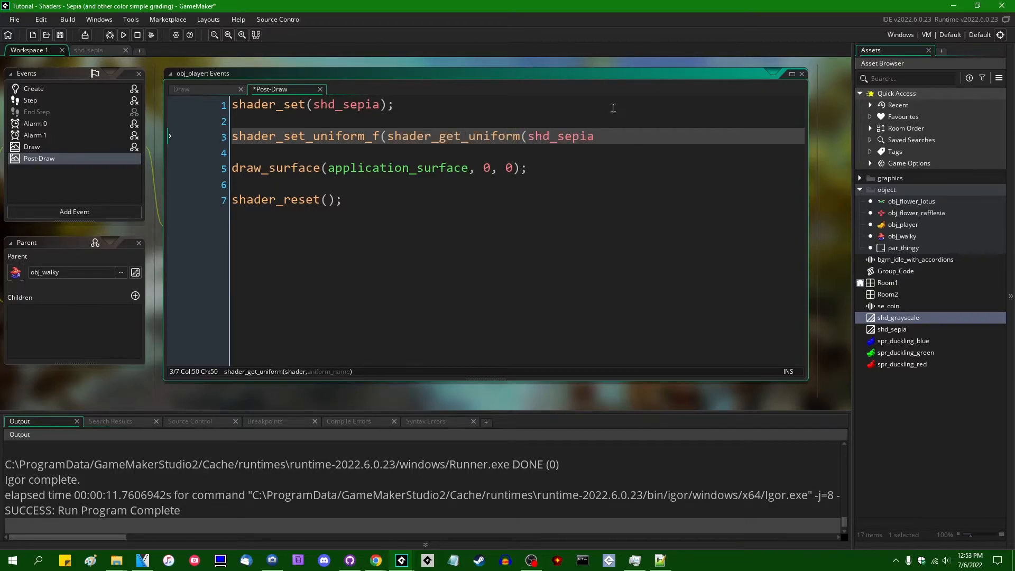
pyautogui.write(', "u_S')
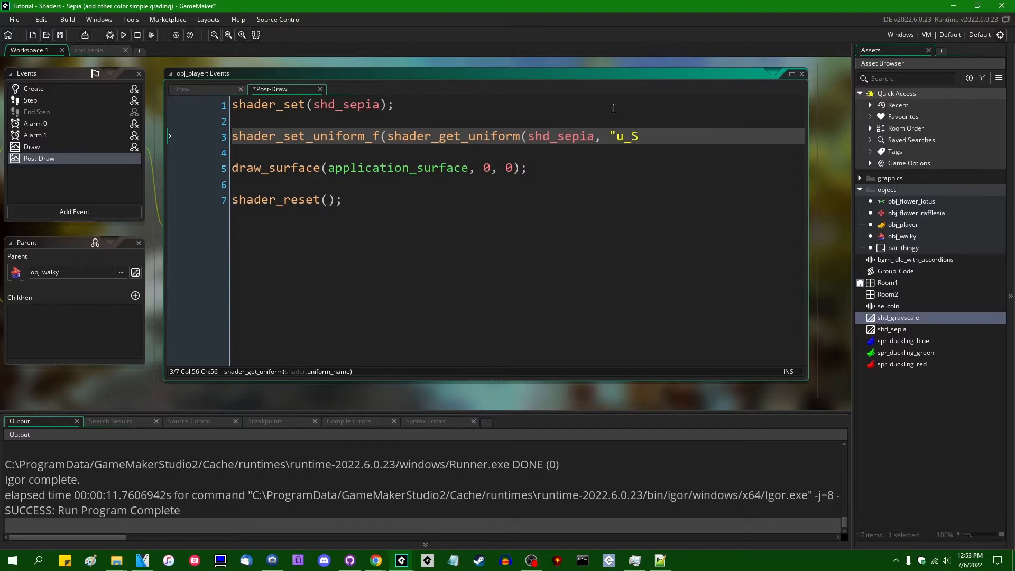
pyautogui.write('epiaAmount"')
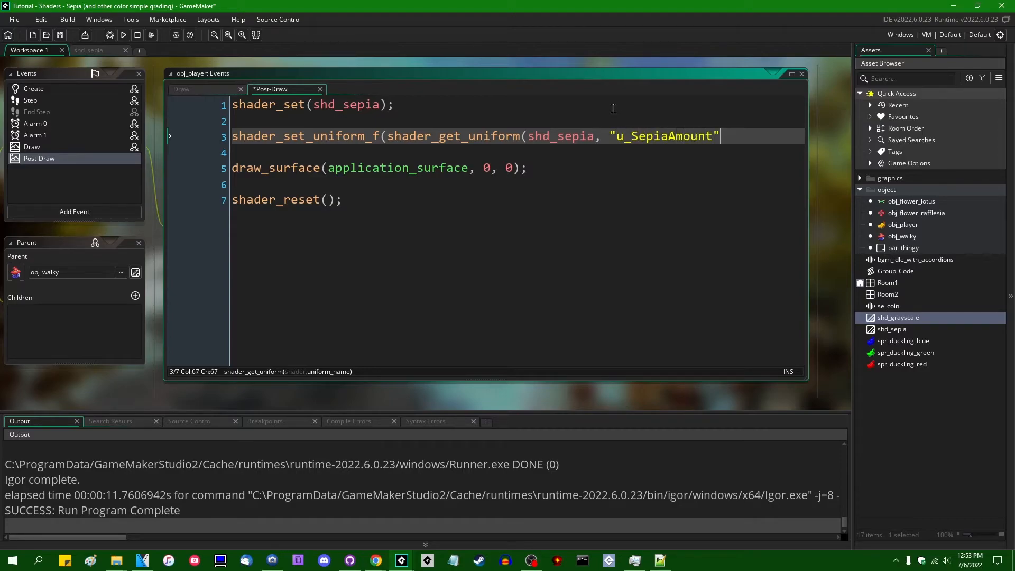
pyautogui.write('),')
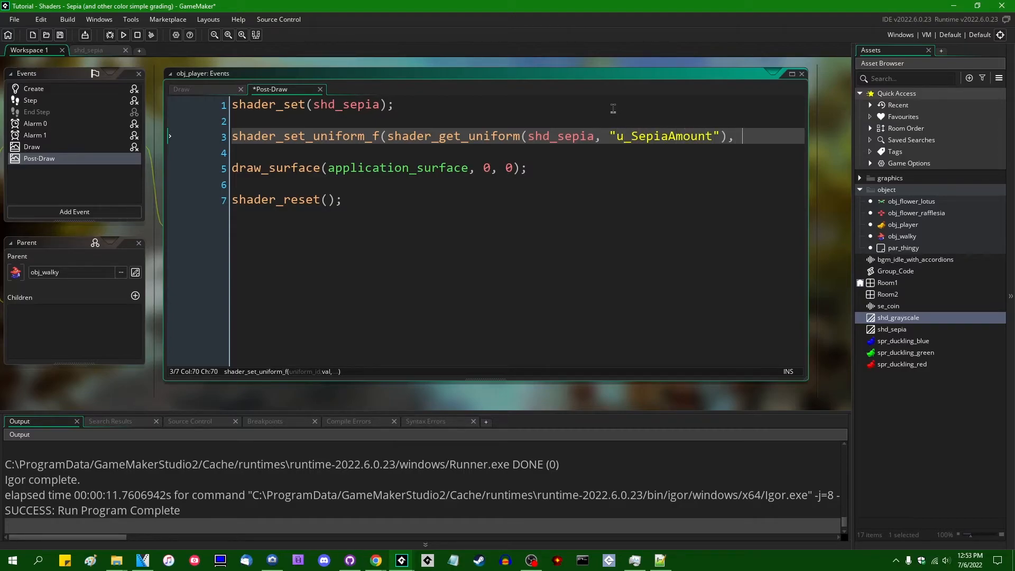
pyautogui.write('0.')
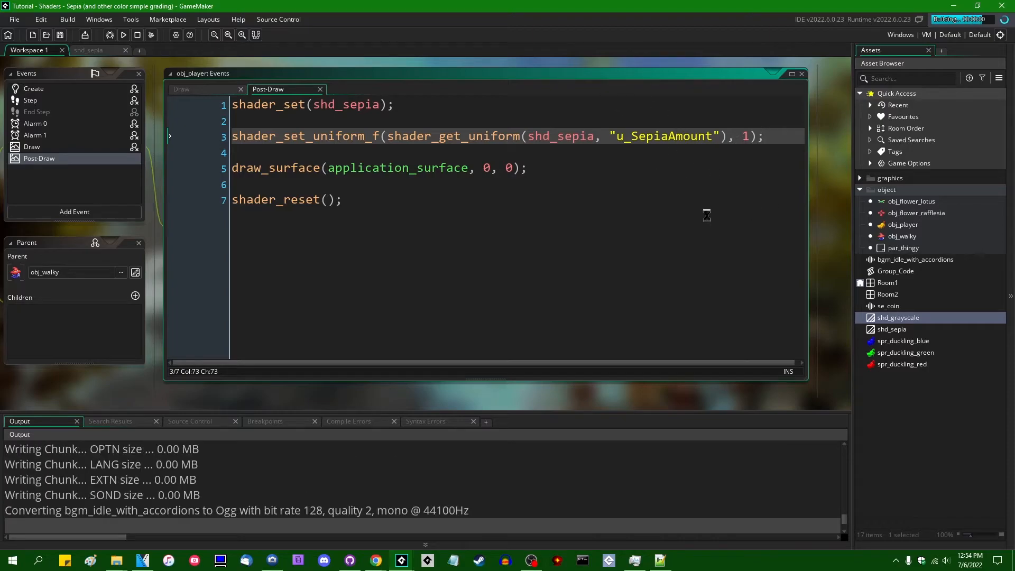
pyautogui.click(123, 34)
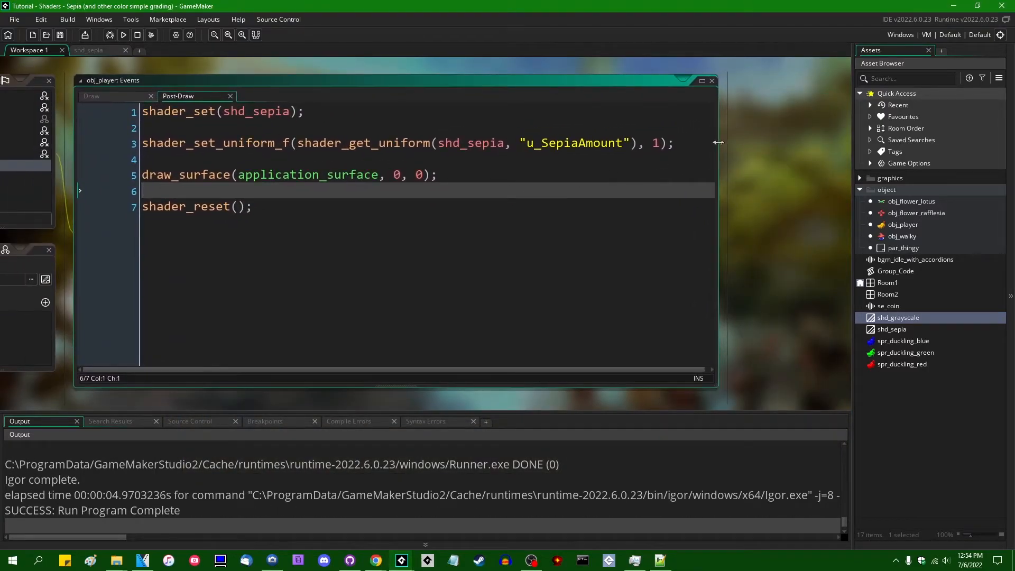
# Set the uniform value to 0.5 + 0.5 * sin(current_time / 1000) and run the game
pyautogui.press('Backspace')
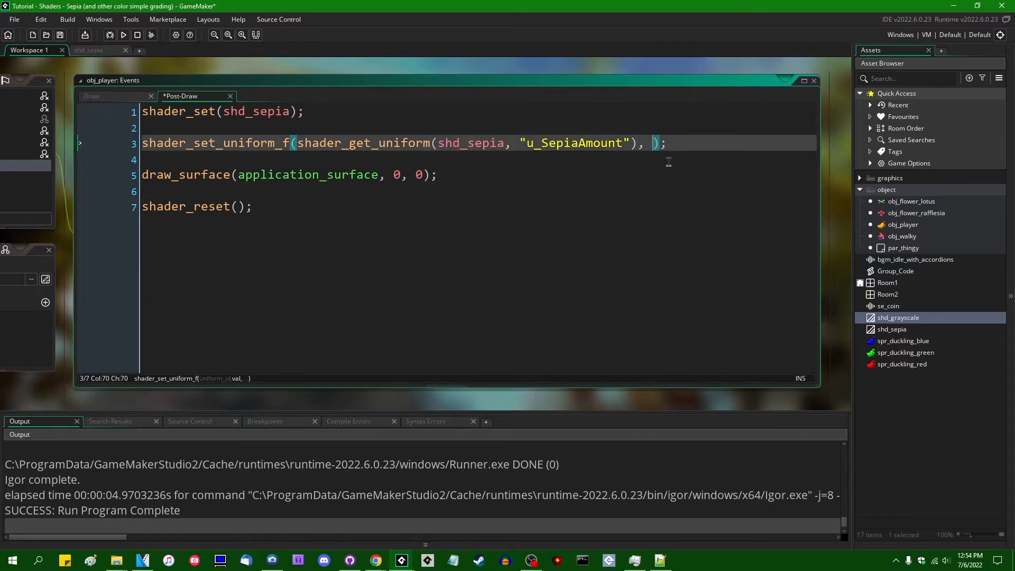
pyautogui.write('0.5 + 0.5 * sin(current_time / 1000)')
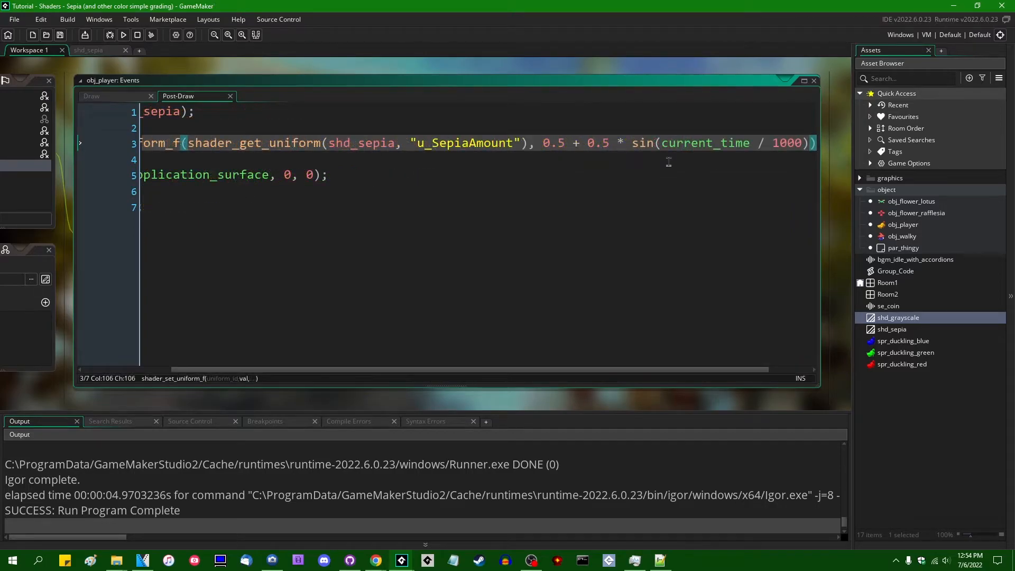
pyautogui.click(122, 35)
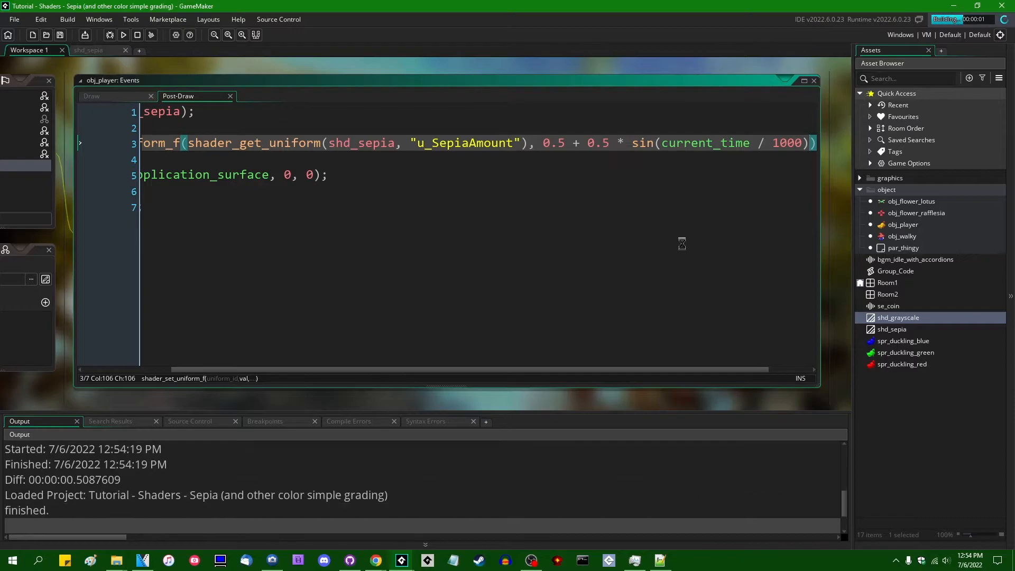
pyautogui.click(123, 35)
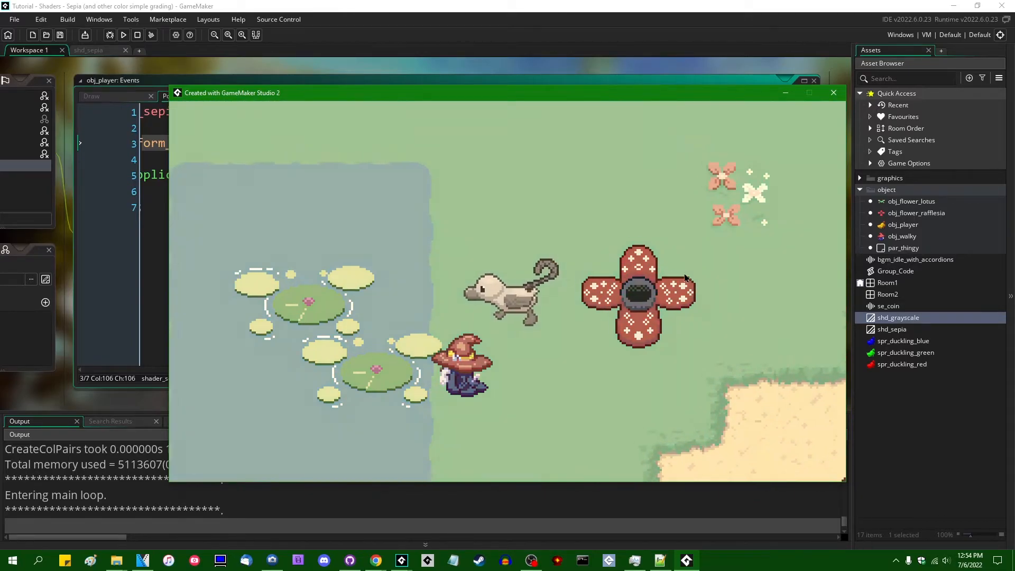
# Close the game and select the sepia matrix rows beside the reference article
pyautogui.click(833, 92)
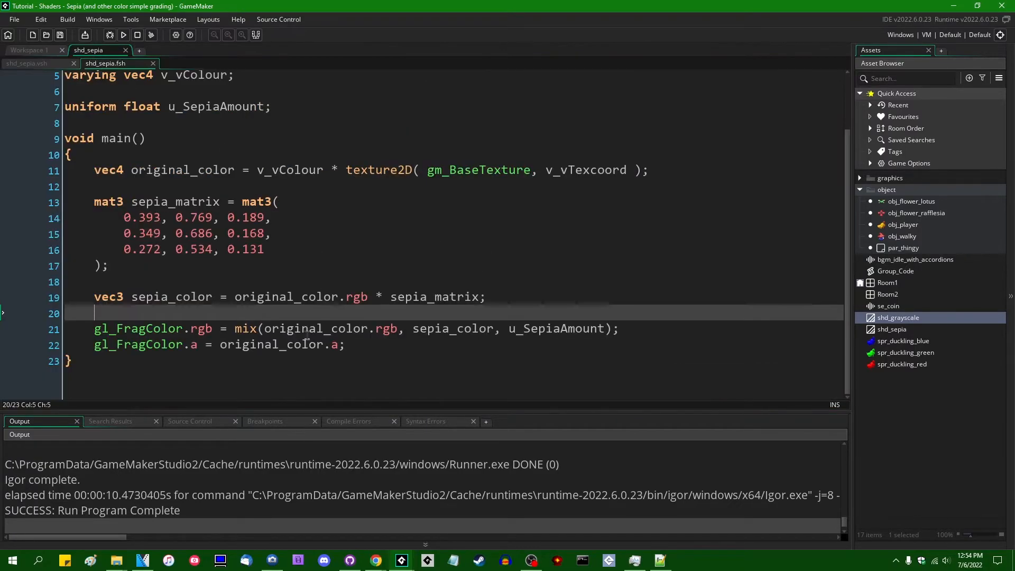
pyautogui.moveTo(94, 297); pyautogui.dragTo(278, 202)
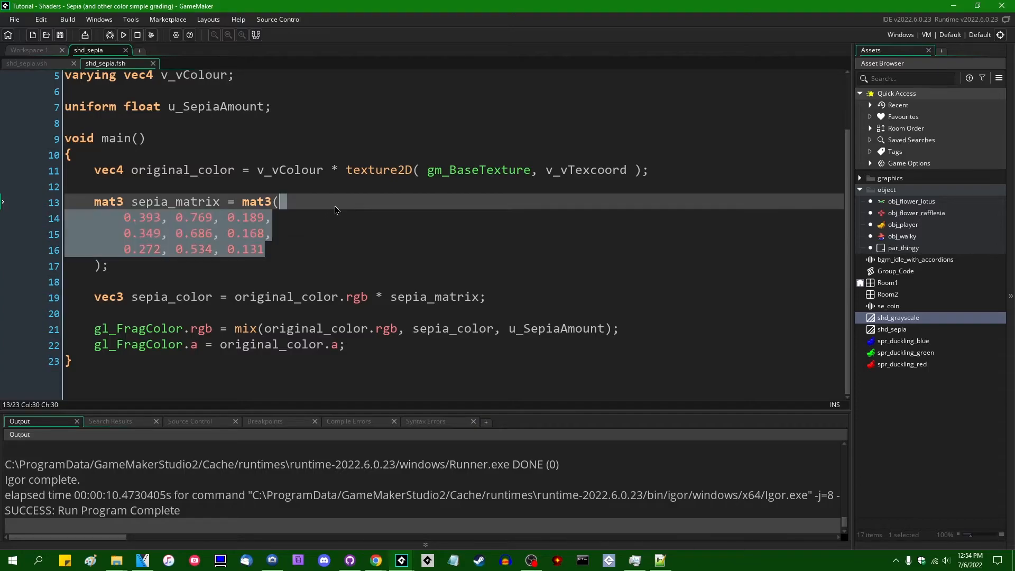
pyautogui.click(262, 248)
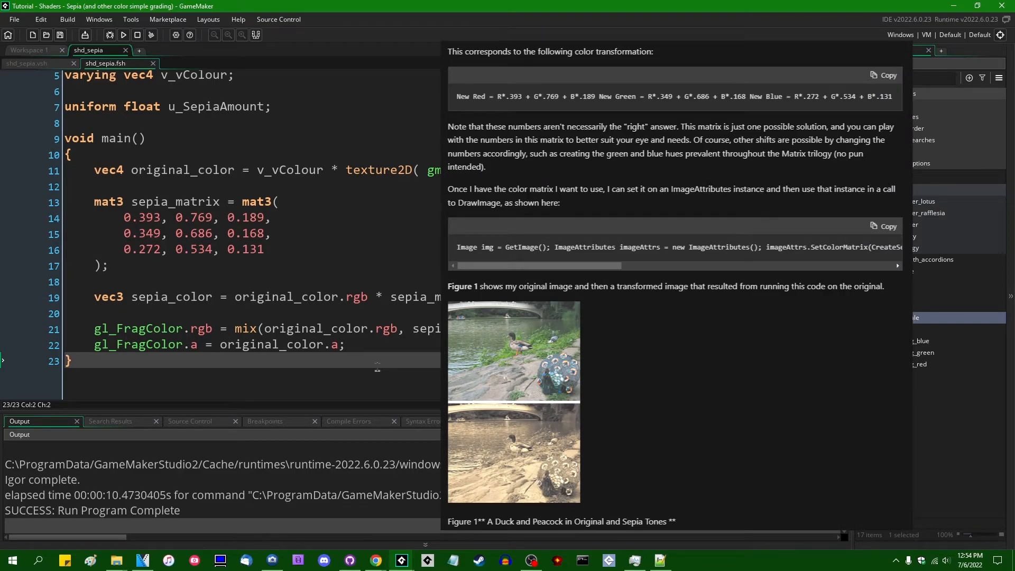
pyautogui.moveTo(280, 233)
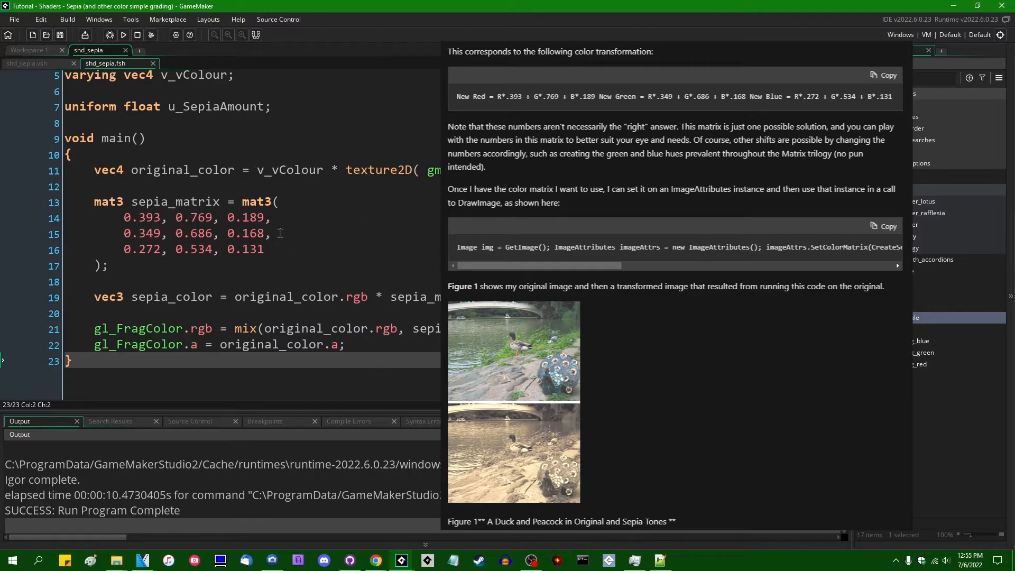
# Highlight the mat3 sepia coefficient rows before bringing up the colour picker for tone 150, 134, 105
pyautogui.click(265, 250)
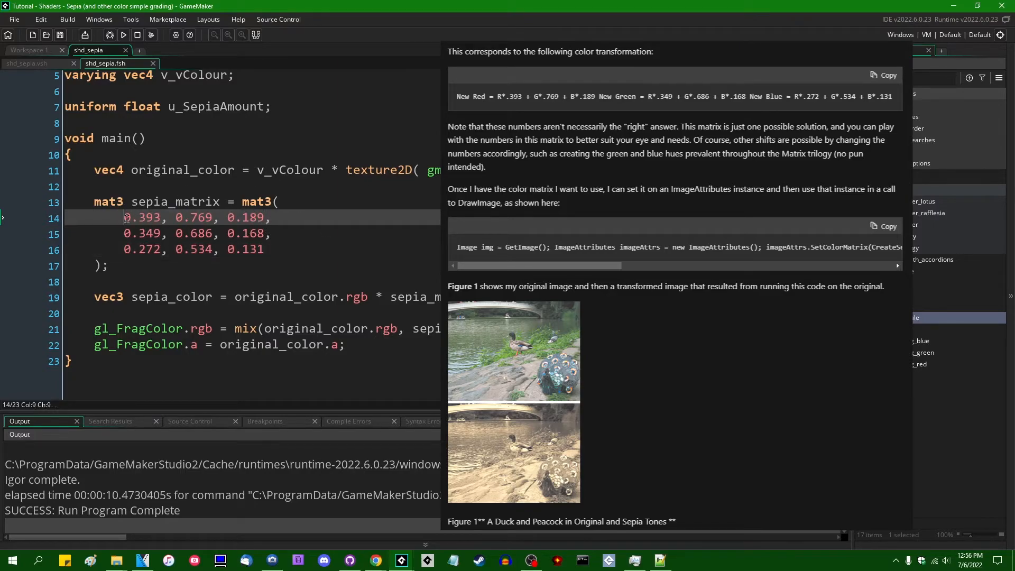
pyautogui.moveTo(124, 217); pyautogui.dragTo(265, 218)
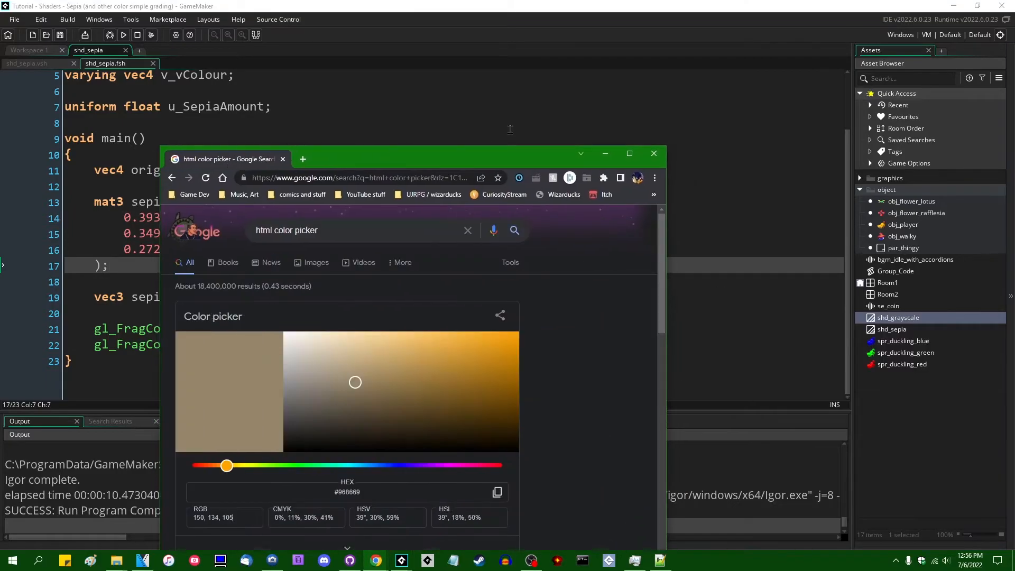
# Maximize the browser to view the sepia swatch #968669 (RGB 150, 134, 105) full-window
pyautogui.click(628, 153)
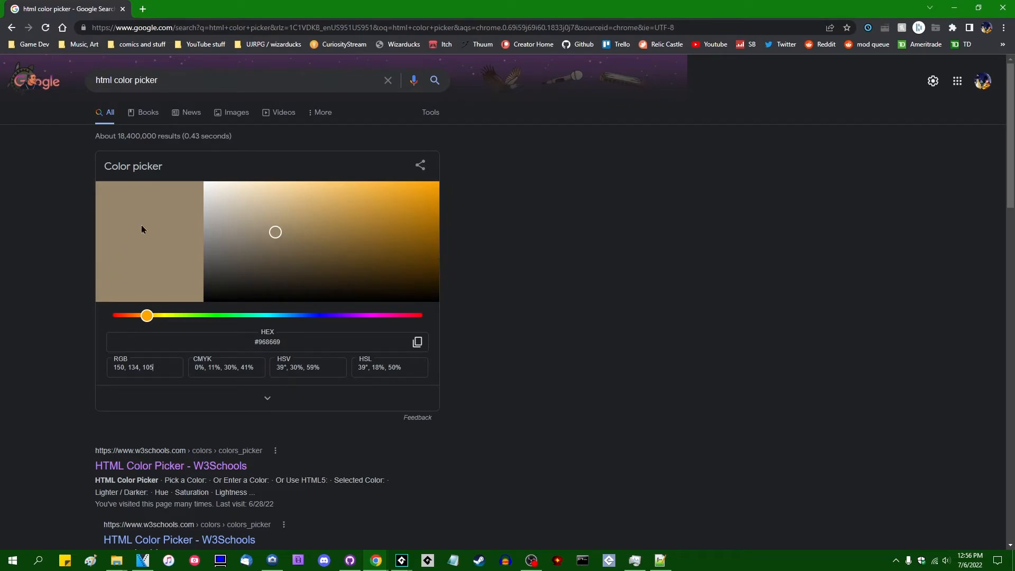
pyautogui.moveTo(209, 277)
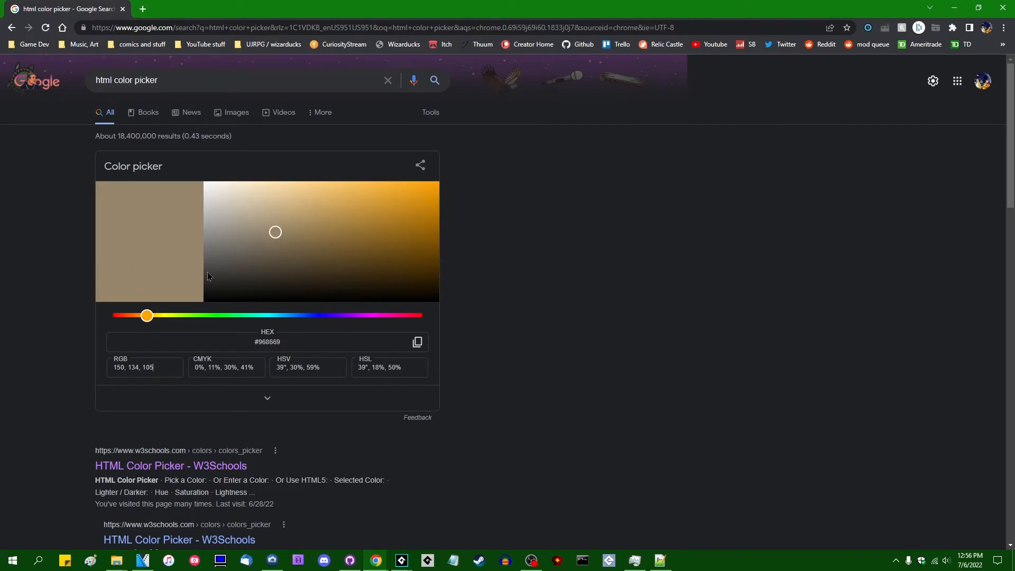
pyautogui.moveTo(449, 283)
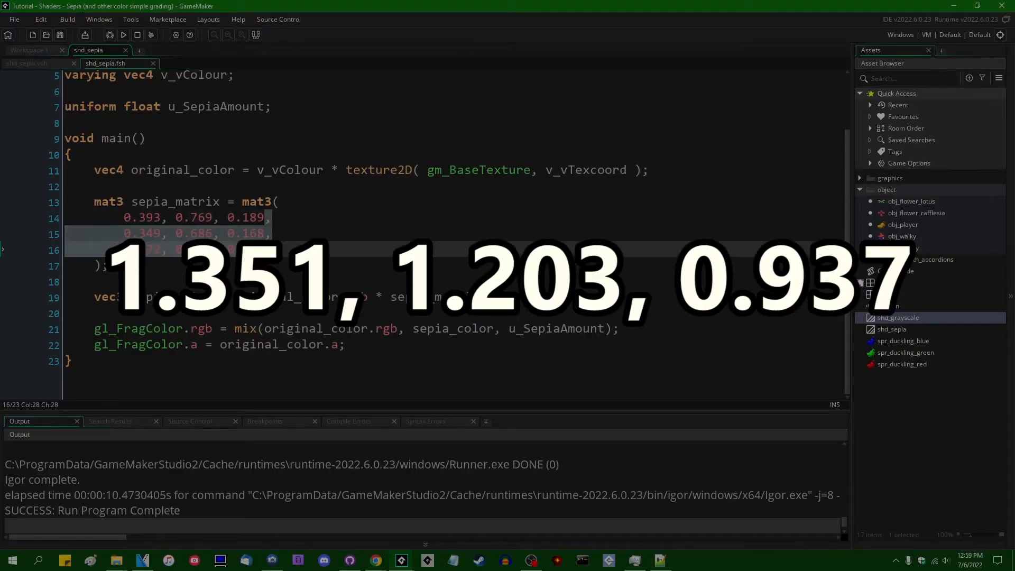
# Open Room1 in the Room Editor from the Asset Browser after reviewing shd_sepia
pyautogui.click(266, 217)
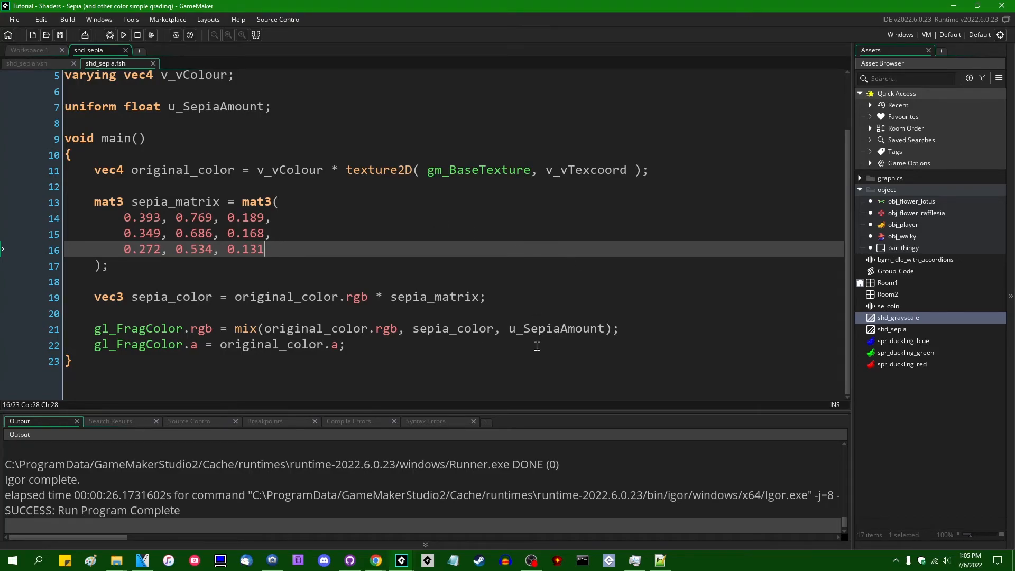
pyautogui.click(888, 283)
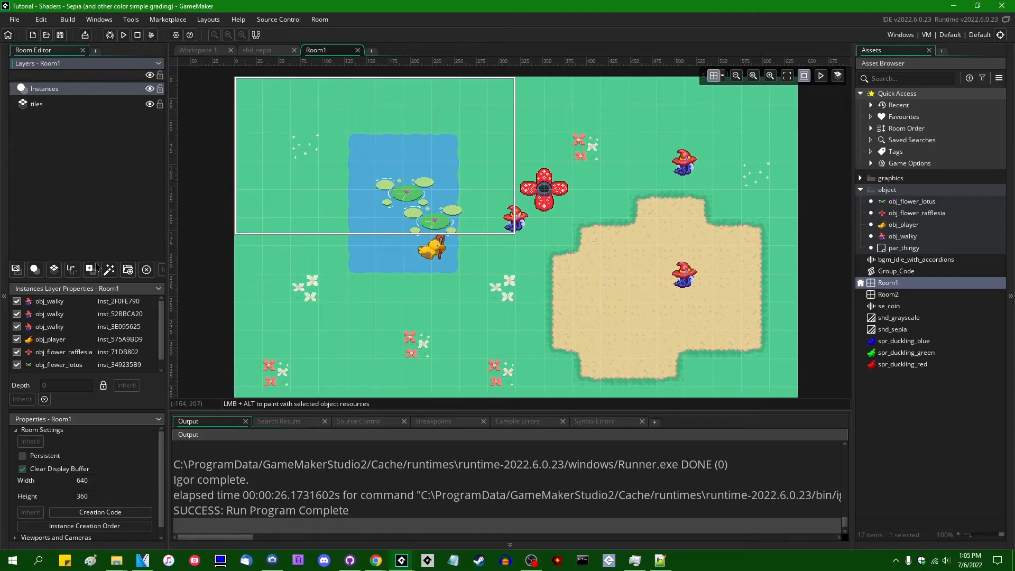
# Add an Effect_1 layer to Room1, delete it again, and return to the shd_sepia code
pyautogui.click(90, 270)
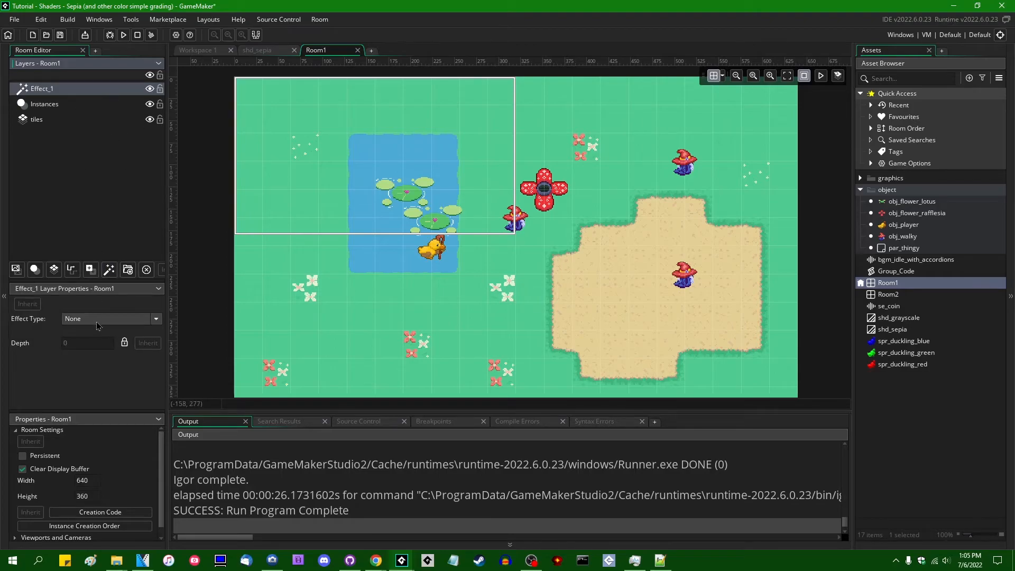
pyautogui.click(110, 317)
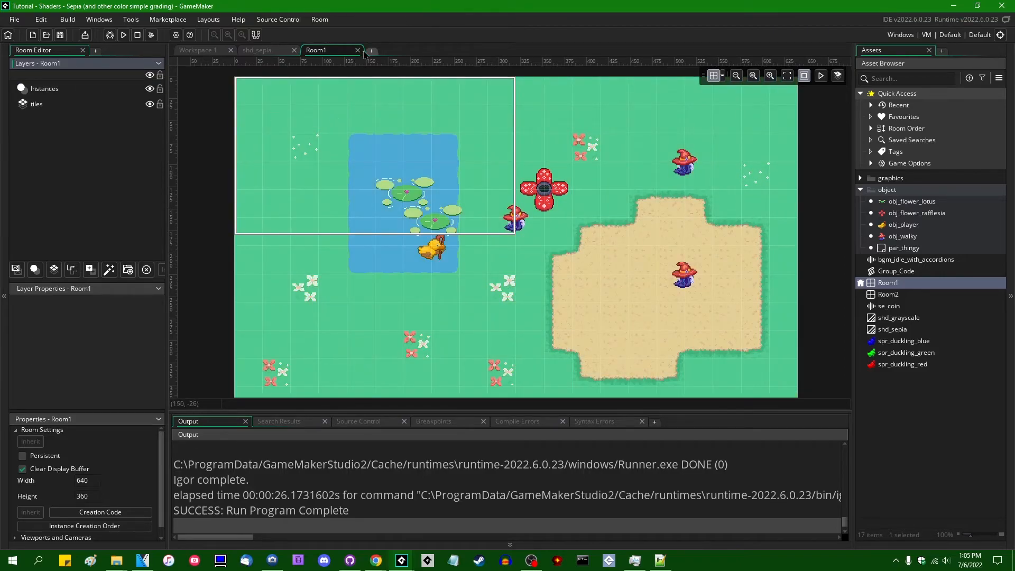
pyautogui.click(264, 50)
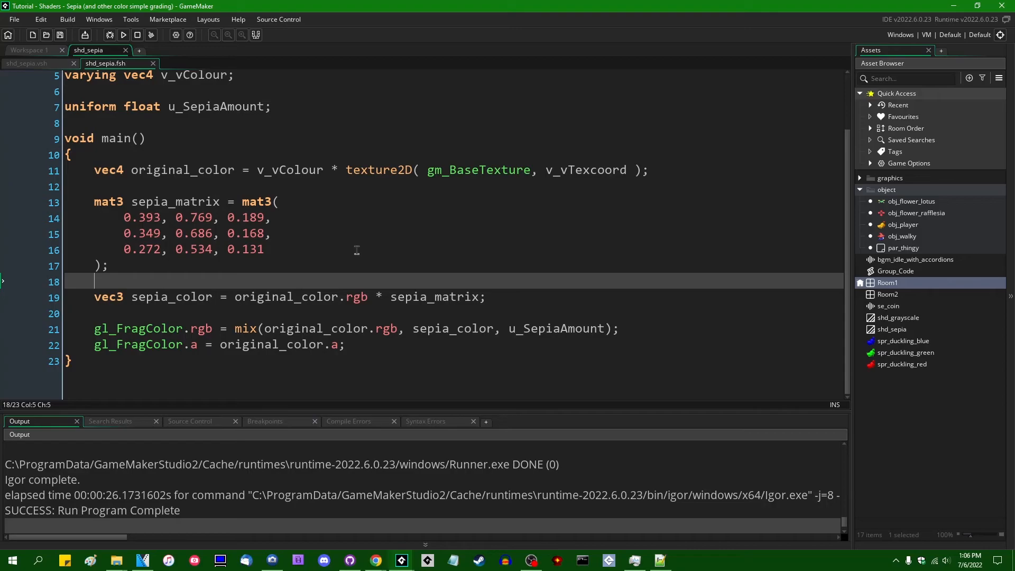
# Reopen Room1, now containing a fresh Effect_1 layer with effect type None
pyautogui.click(897, 318)
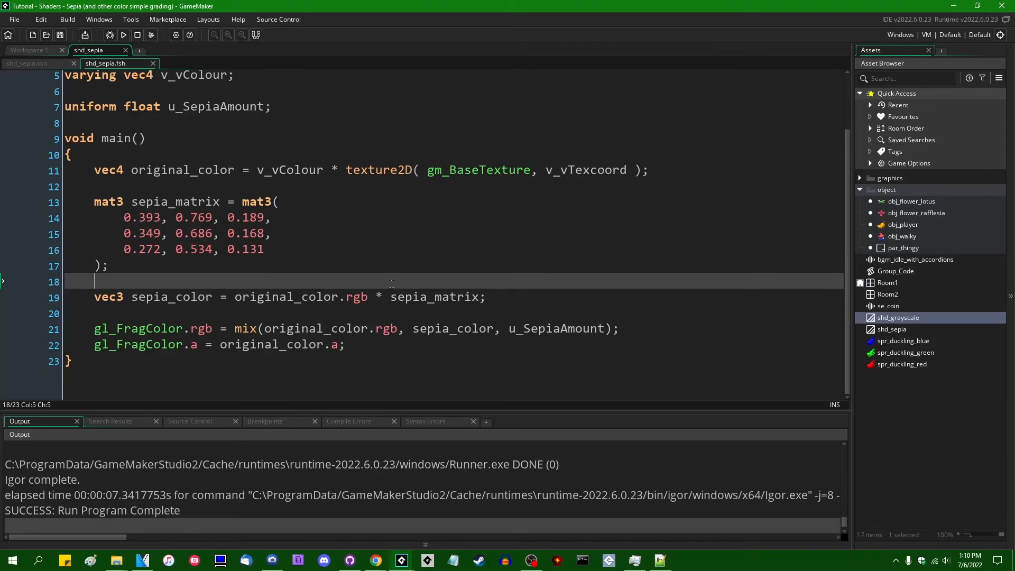
pyautogui.moveTo(182, 268)
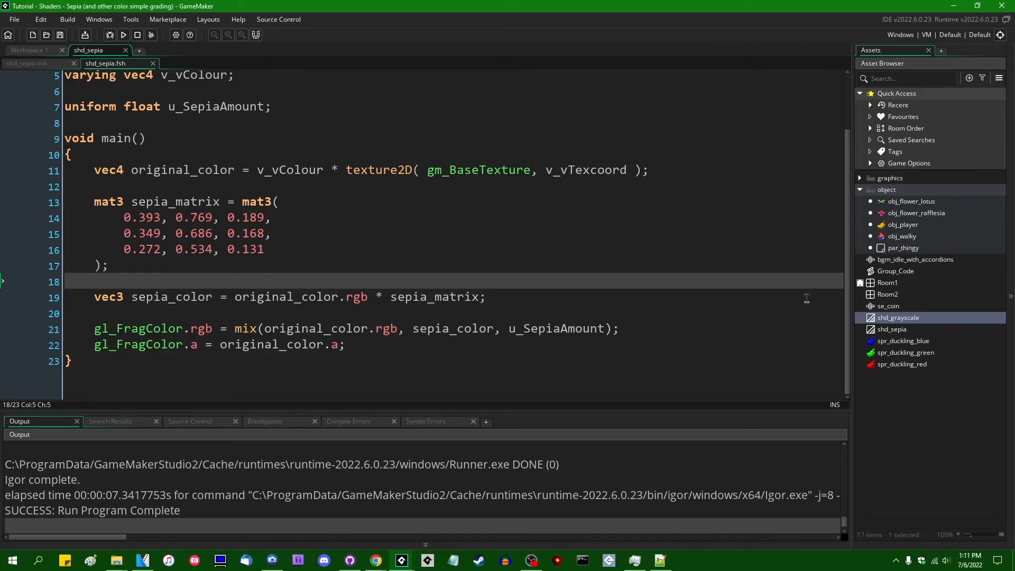
pyautogui.doubleClick(887, 282)
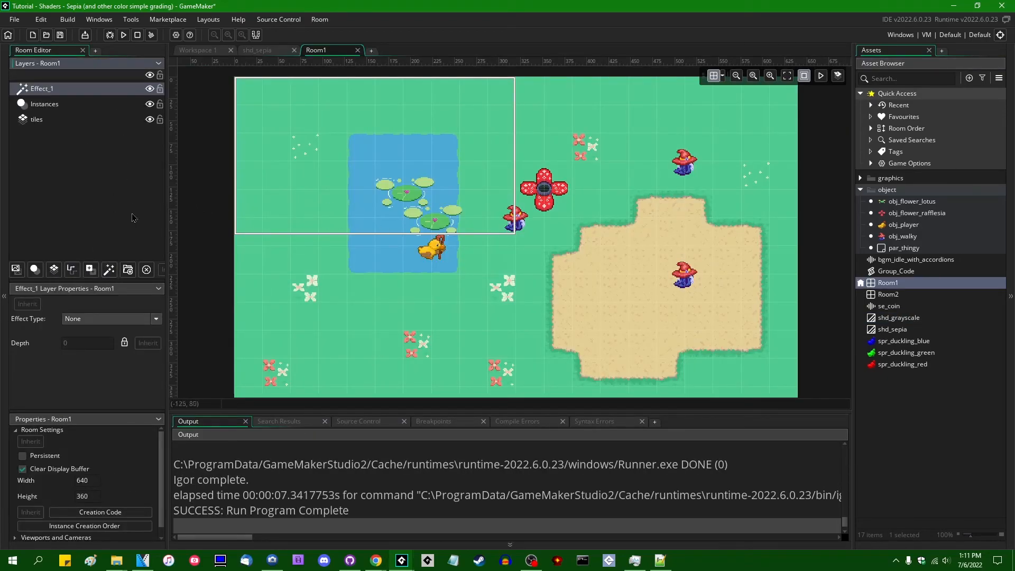
# Browse the Effect Type list for Effect_1, leave it at None, and return to shd_sepia
pyautogui.click(156, 318)
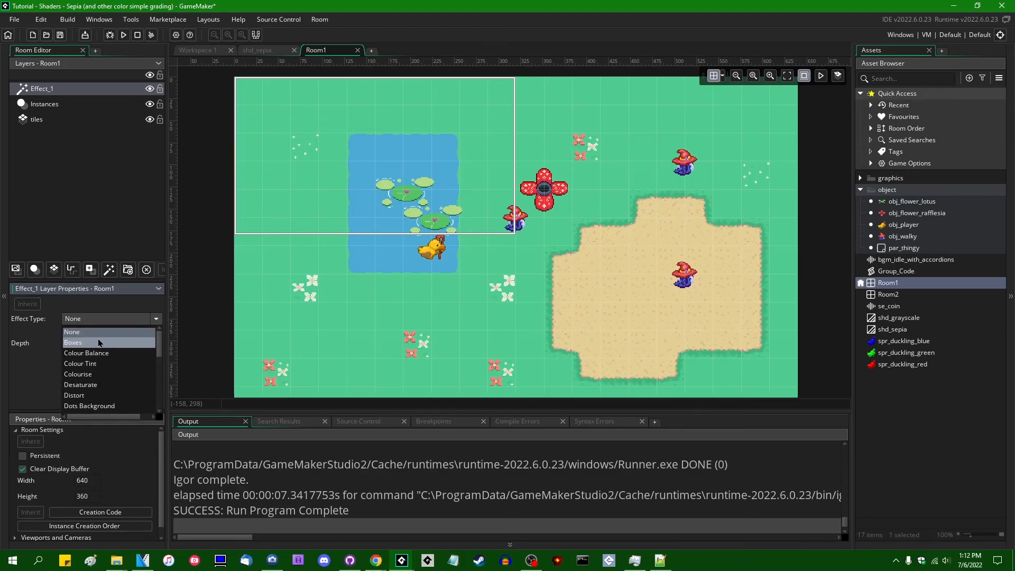
pyautogui.moveTo(97, 332)
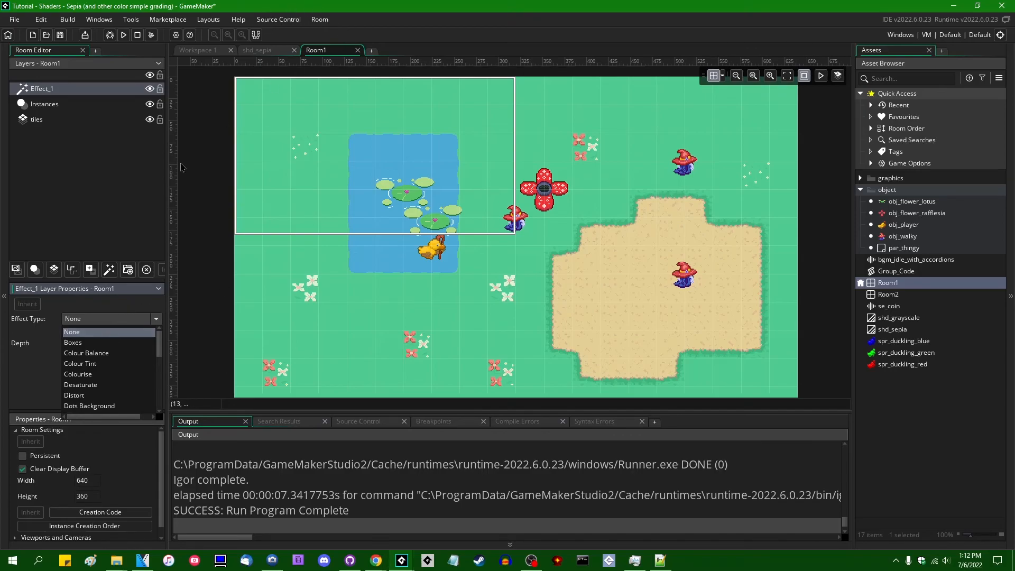
pyautogui.click(72, 332)
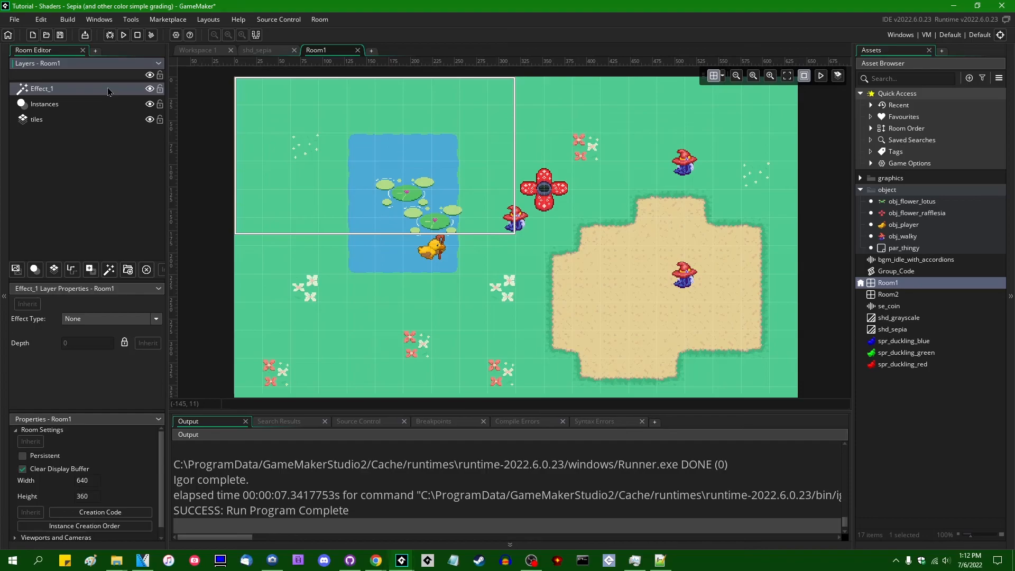
pyautogui.click(261, 50)
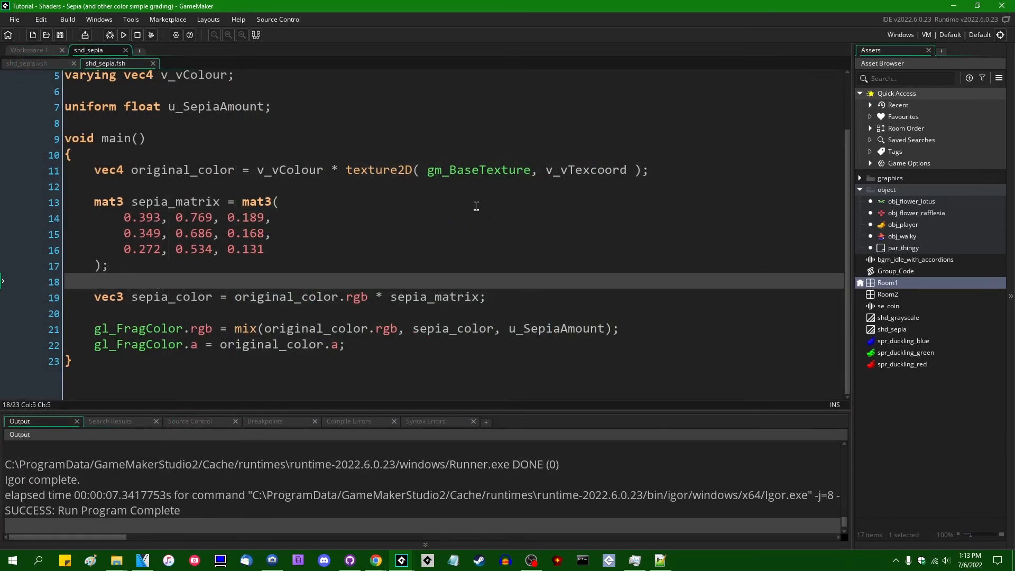
pyautogui.moveTo(332, 265)
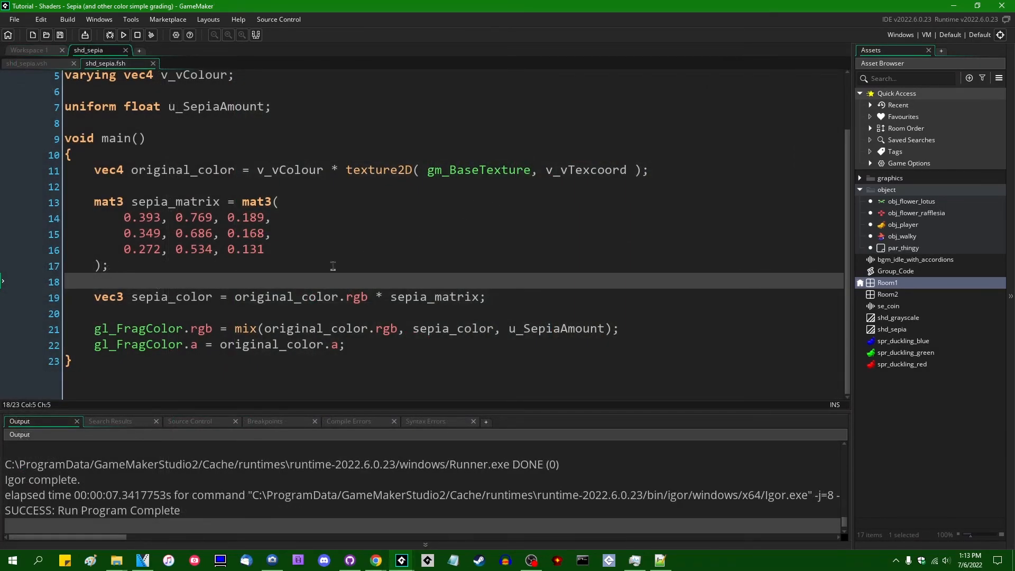
pyautogui.moveTo(344, 297)
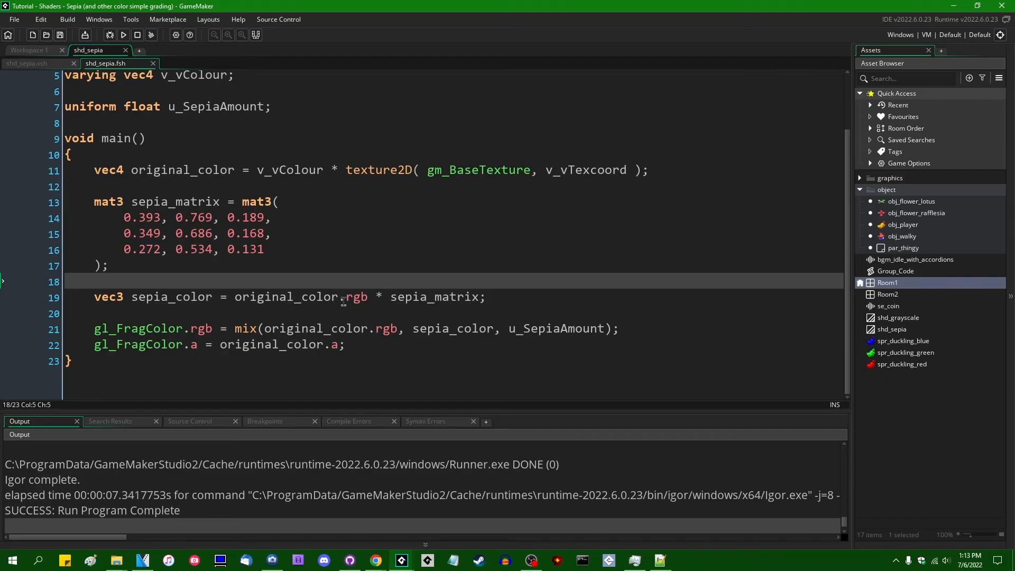